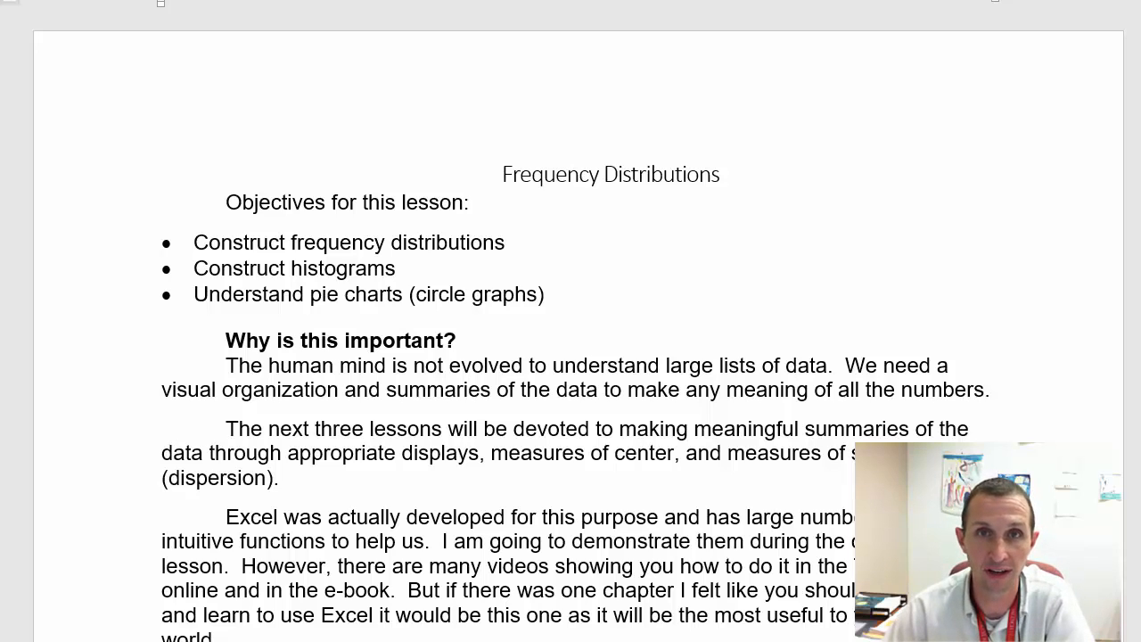
{"action": "mouse_move", "coordinate": [378, 174]}
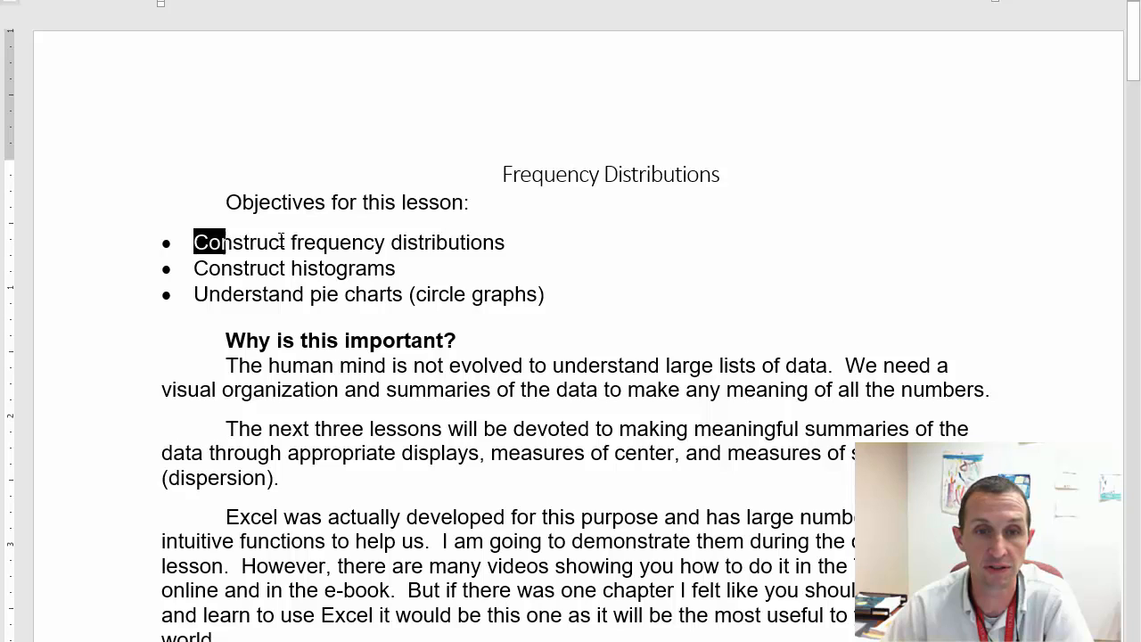
Read the Word notes' objectives on constructing histograms and learning Excel.
{"action": "left_click_drag", "start_coordinate": [214, 242], "coordinate": [514, 242]}
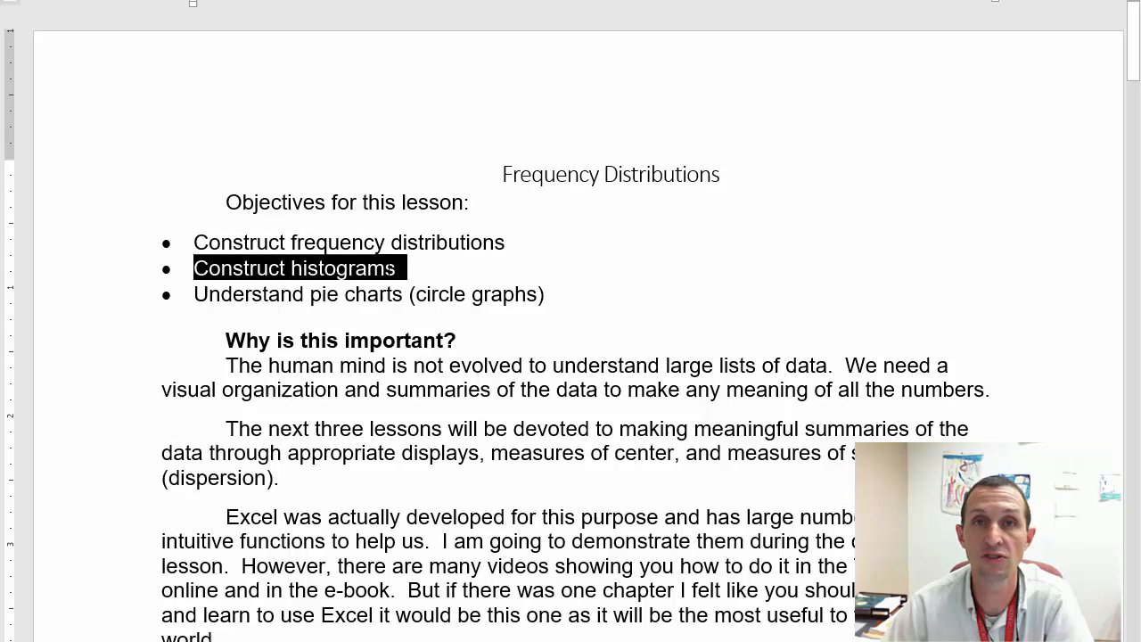
{"action": "left_click", "coordinate": [300, 267]}
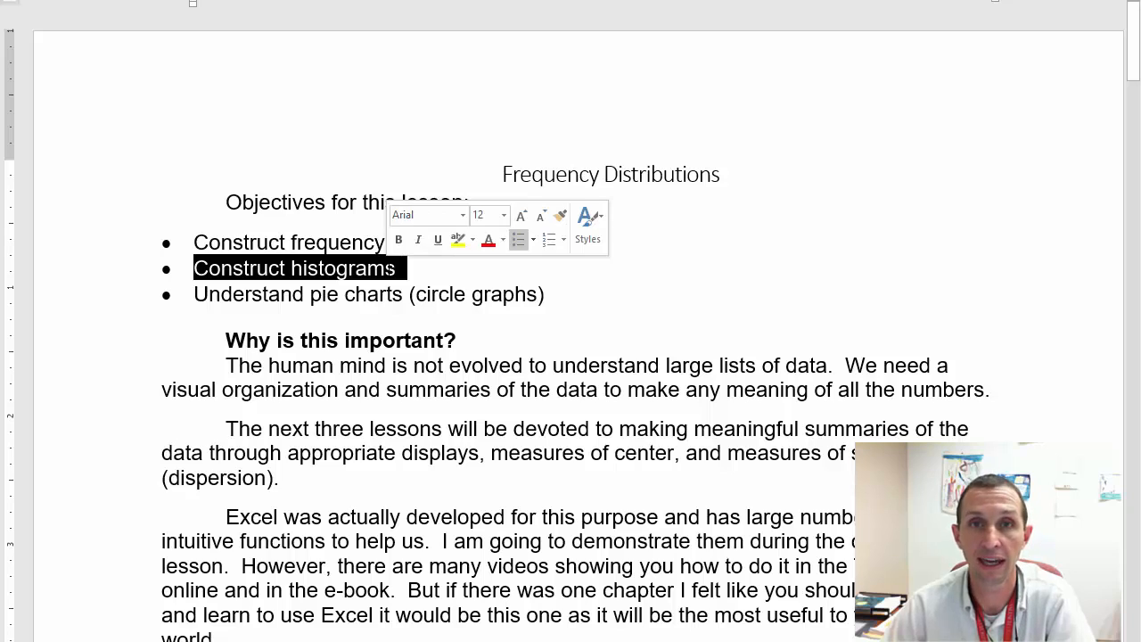
{"action": "left_click", "coordinate": [402, 268]}
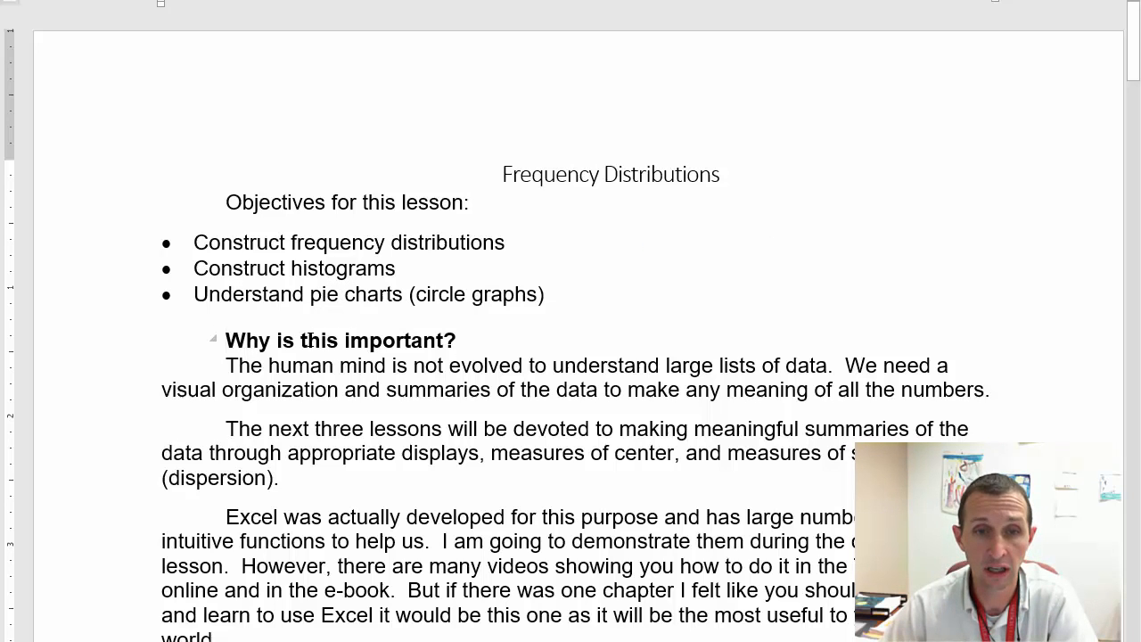
{"action": "scroll", "scroll_direction": "down", "scroll_amount": 3}
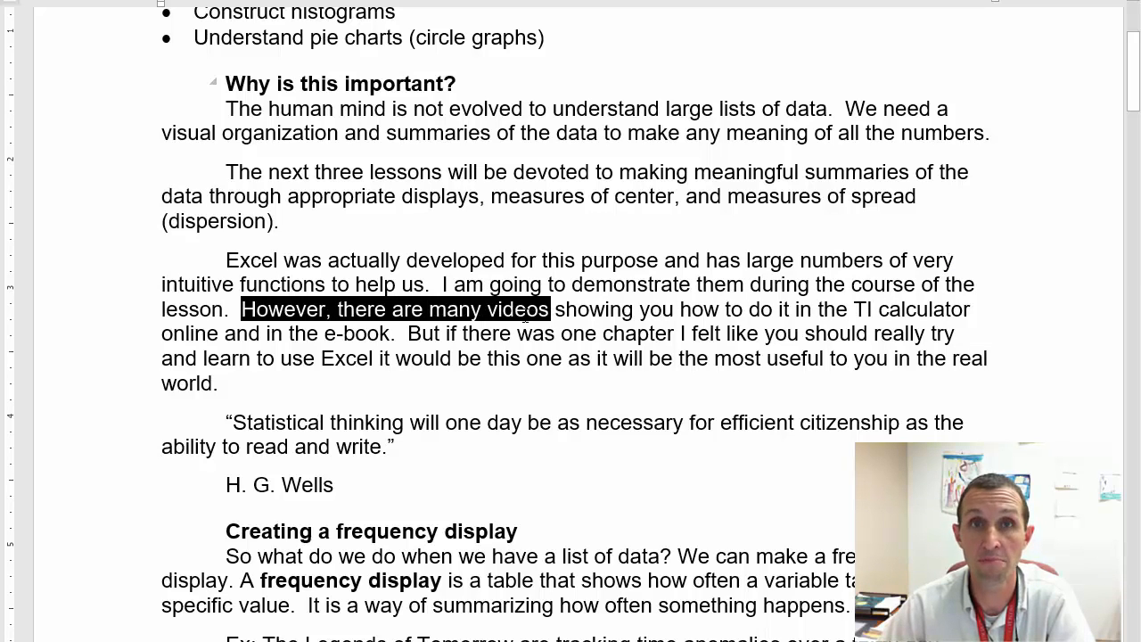
{"action": "left_click_drag", "start_coordinate": [549, 308], "coordinate": [972, 308]}
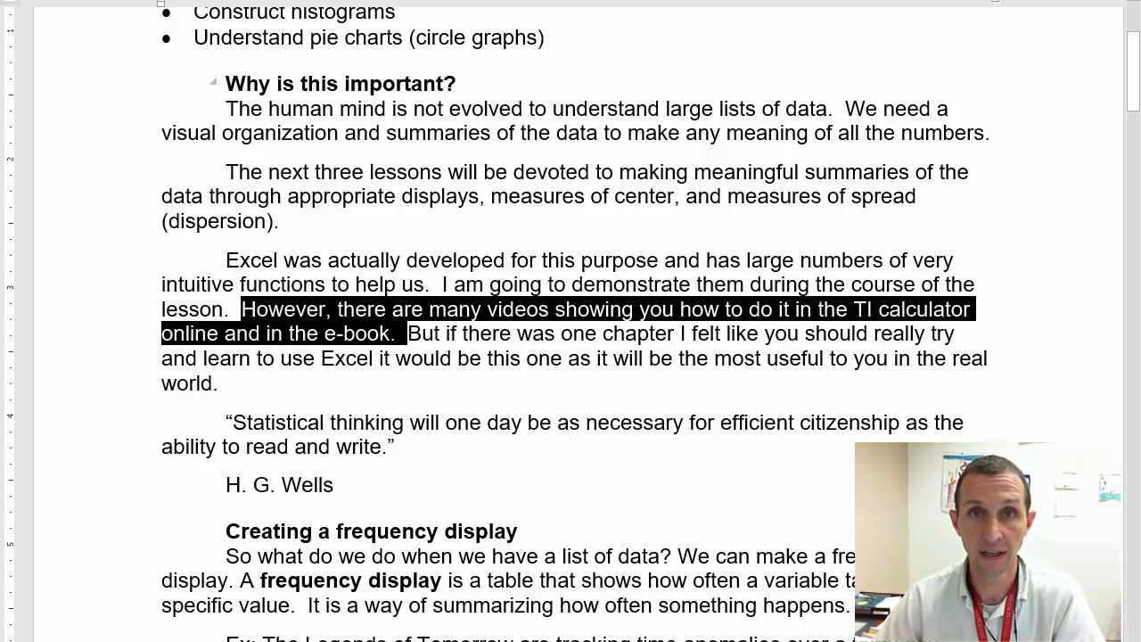
{"action": "left_click", "coordinate": [399, 333]}
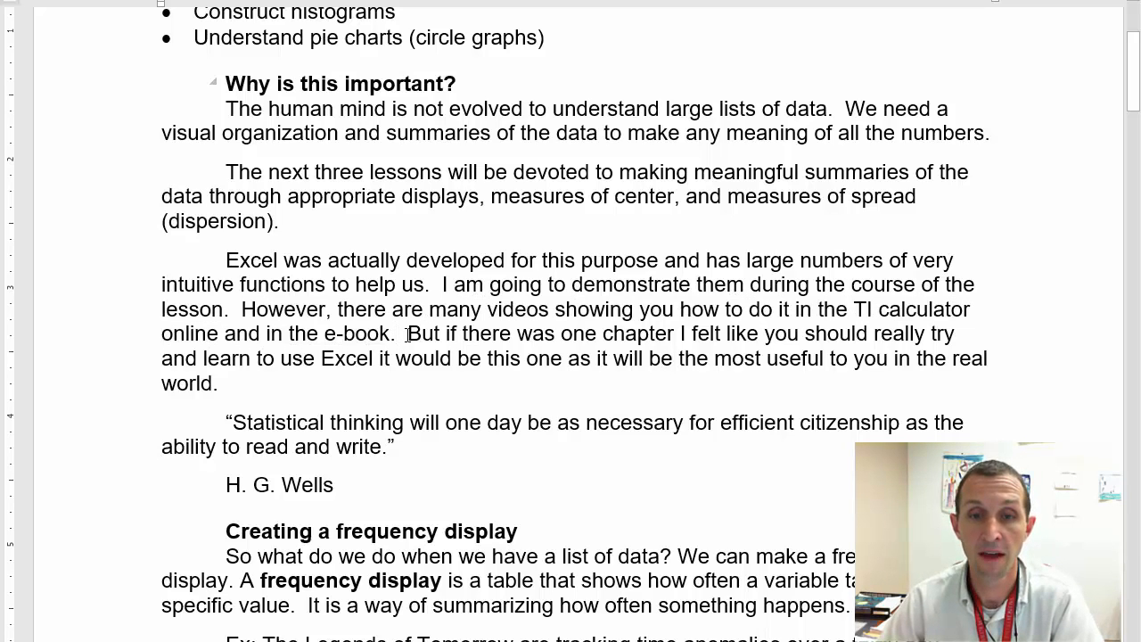
{"action": "left_click_drag", "start_coordinate": [406, 333], "coordinate": [759, 333]}
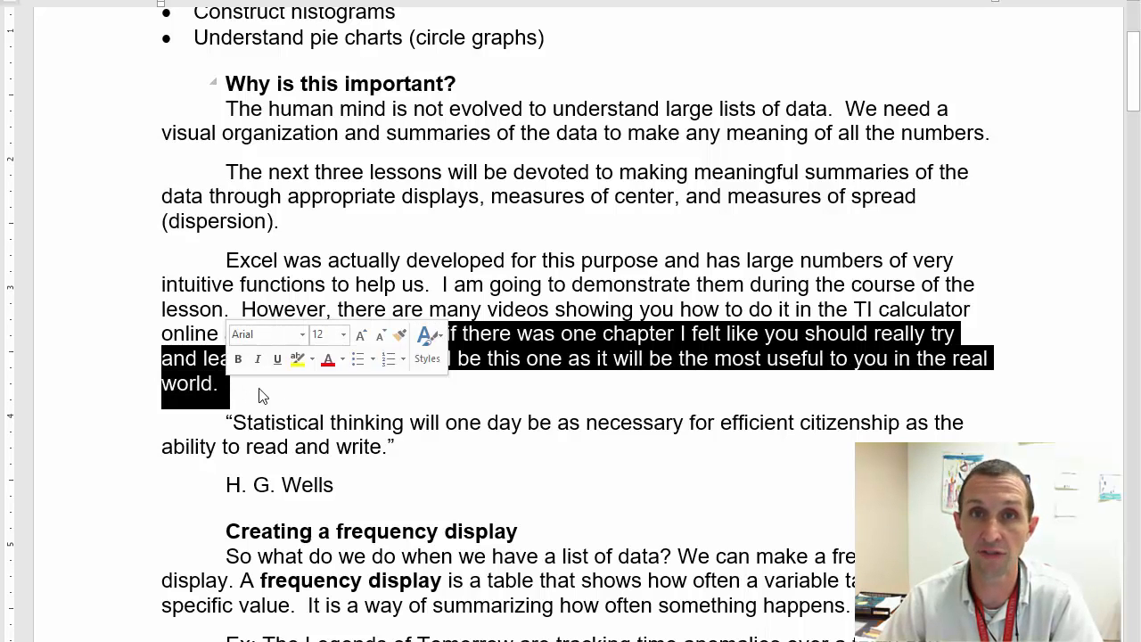
Read the H. G. Wells quotation, the frequency display definition and the anomaly questions.
{"action": "scroll", "scroll_direction": "down", "scroll_amount": 3}
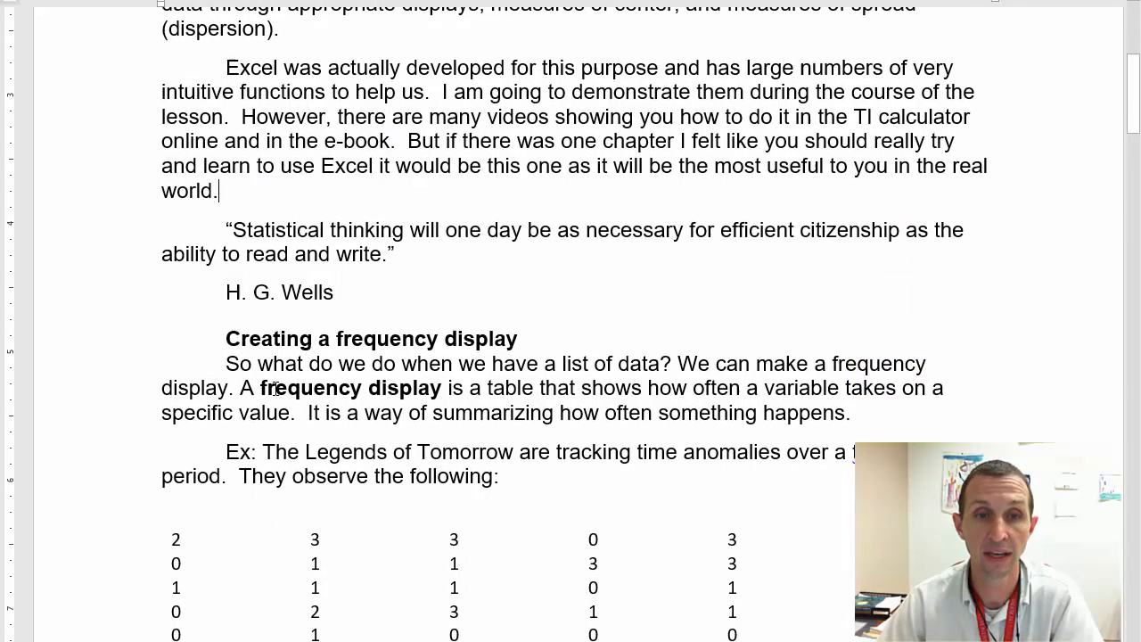
{"action": "triple_click", "coordinate": [278, 293]}
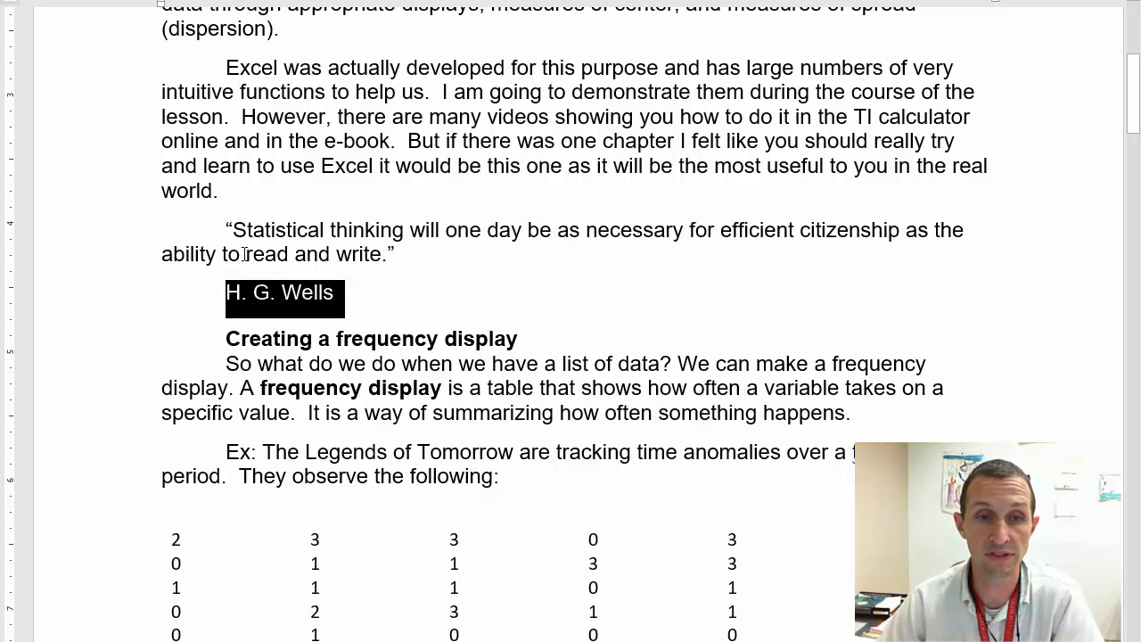
{"action": "left_click_drag", "start_coordinate": [232, 230], "coordinate": [485, 230]}
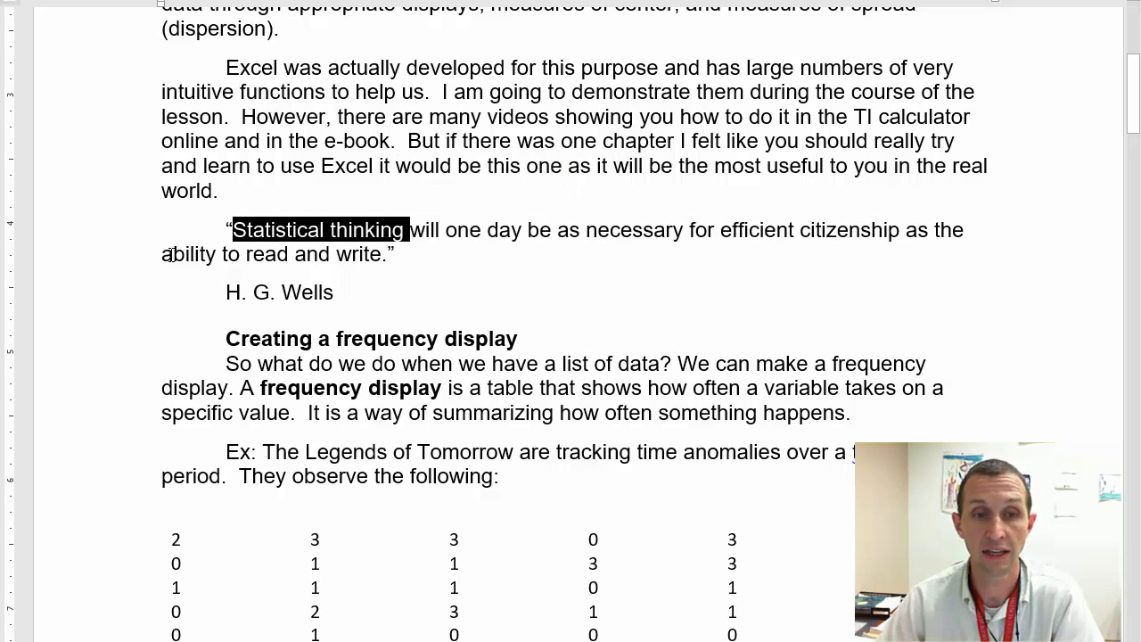
{"action": "left_click_drag", "start_coordinate": [232, 229], "coordinate": [388, 253]}
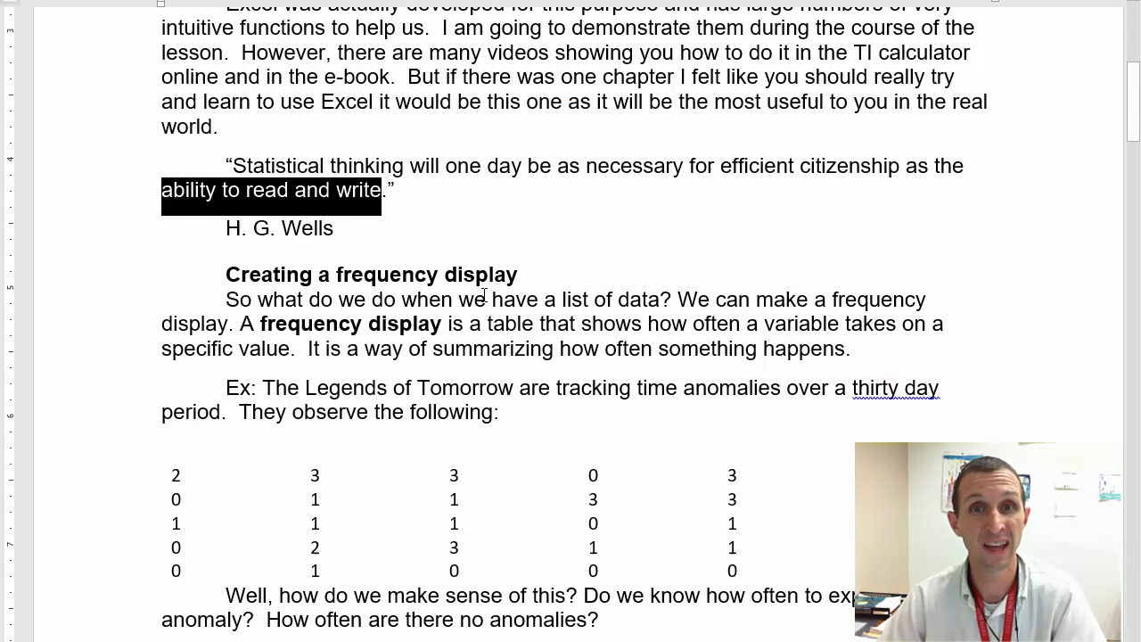
{"action": "scroll", "scroll_direction": "down", "scroll_amount": 3}
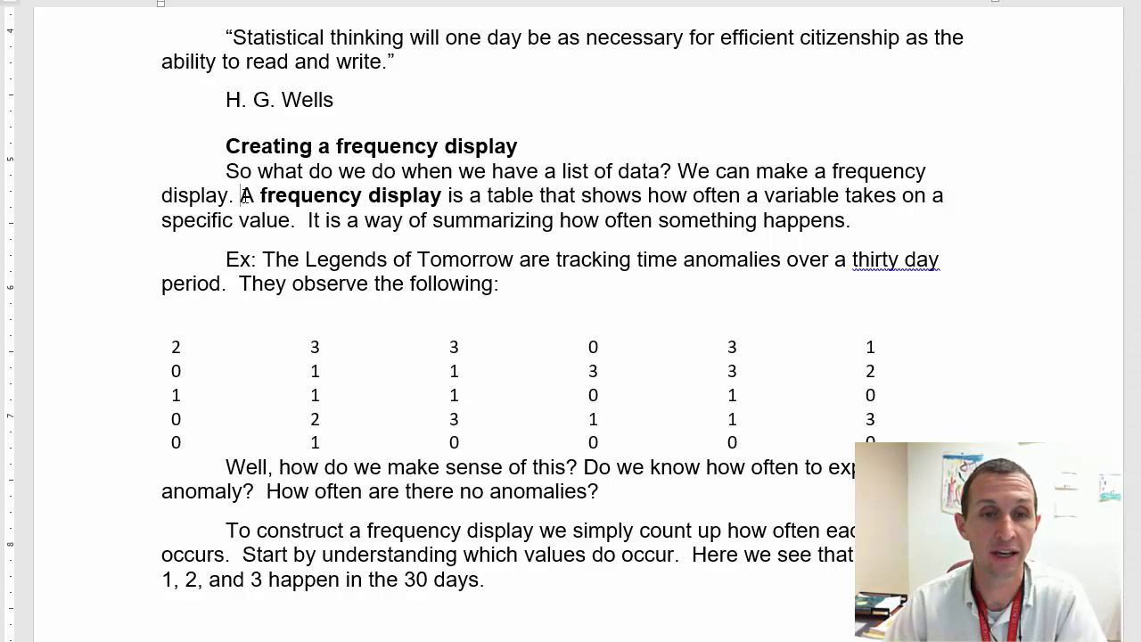
{"action": "left_click_drag", "start_coordinate": [239, 194], "coordinate": [631, 195]}
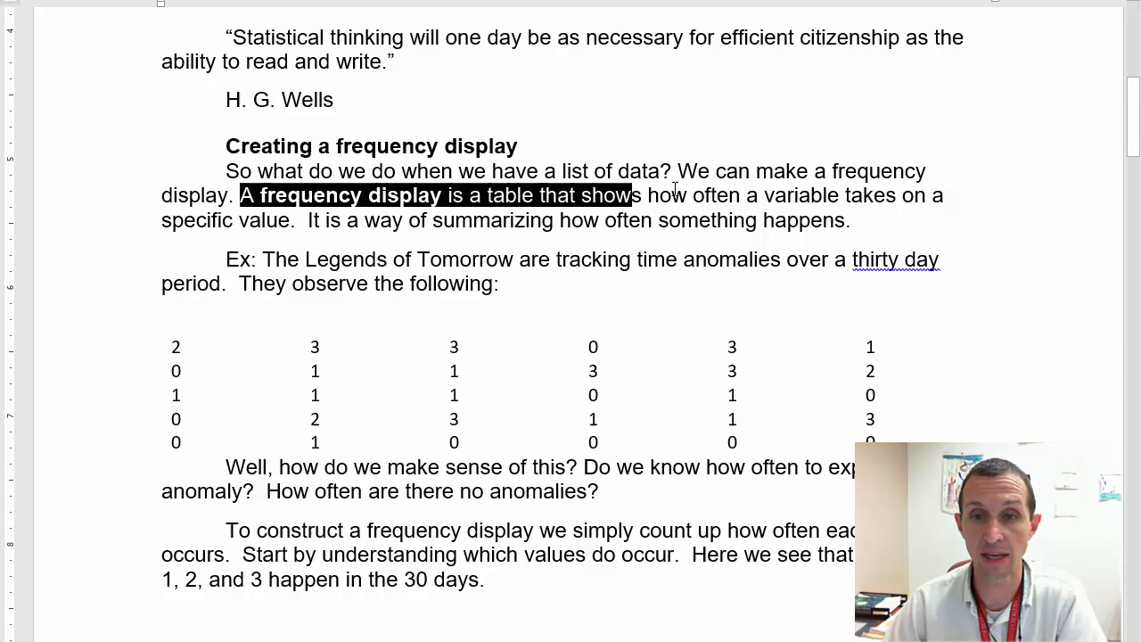
{"action": "left_click_drag", "start_coordinate": [627, 194], "coordinate": [948, 194]}
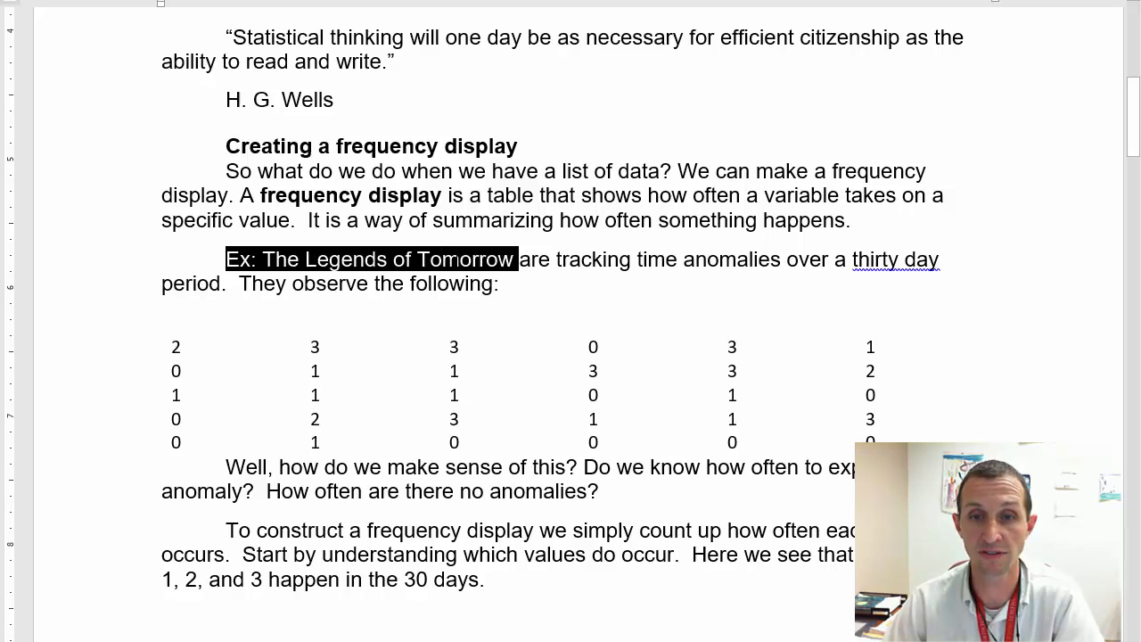
{"action": "left_click_drag", "start_coordinate": [516, 260], "coordinate": [837, 260]}
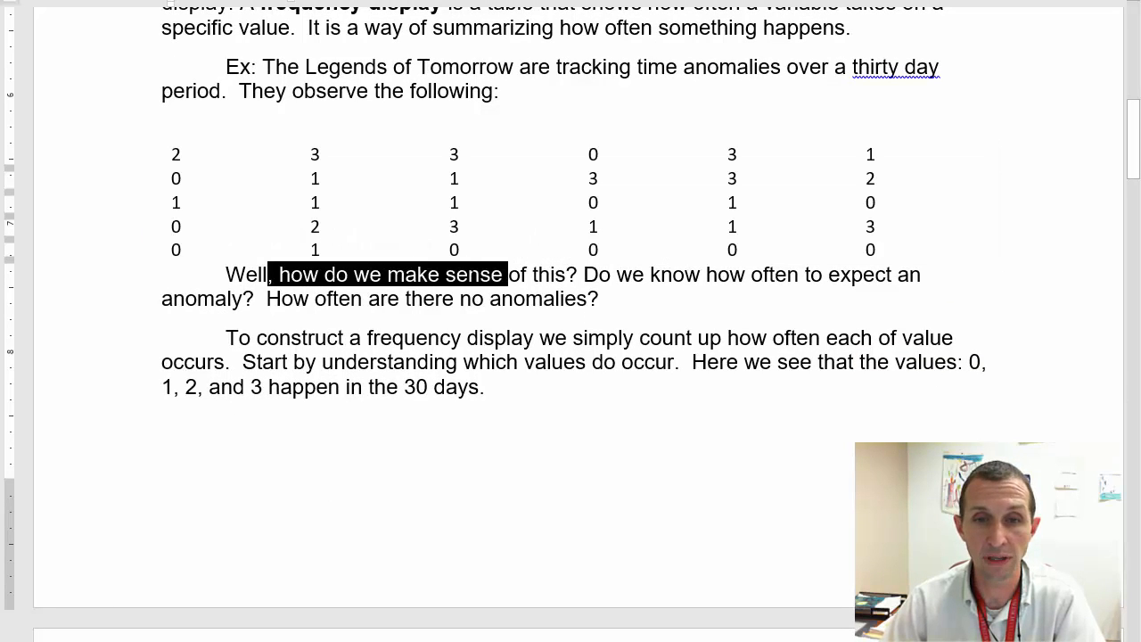
{"action": "left_click_drag", "start_coordinate": [502, 275], "coordinate": [578, 275]}
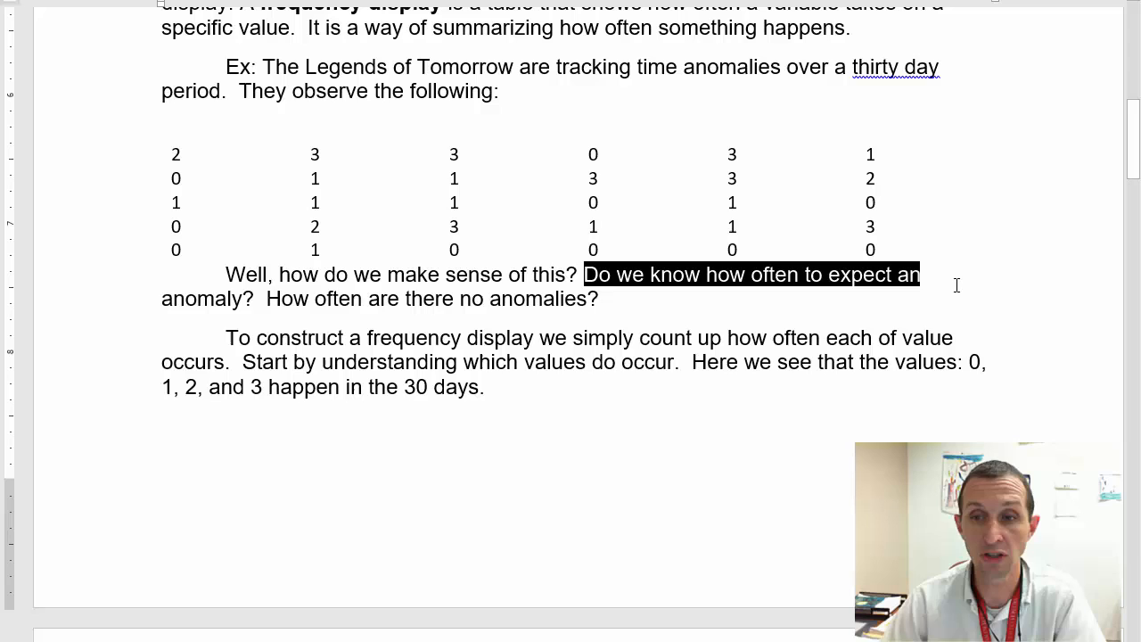
{"action": "left_click_drag", "start_coordinate": [920, 275], "coordinate": [257, 299]}
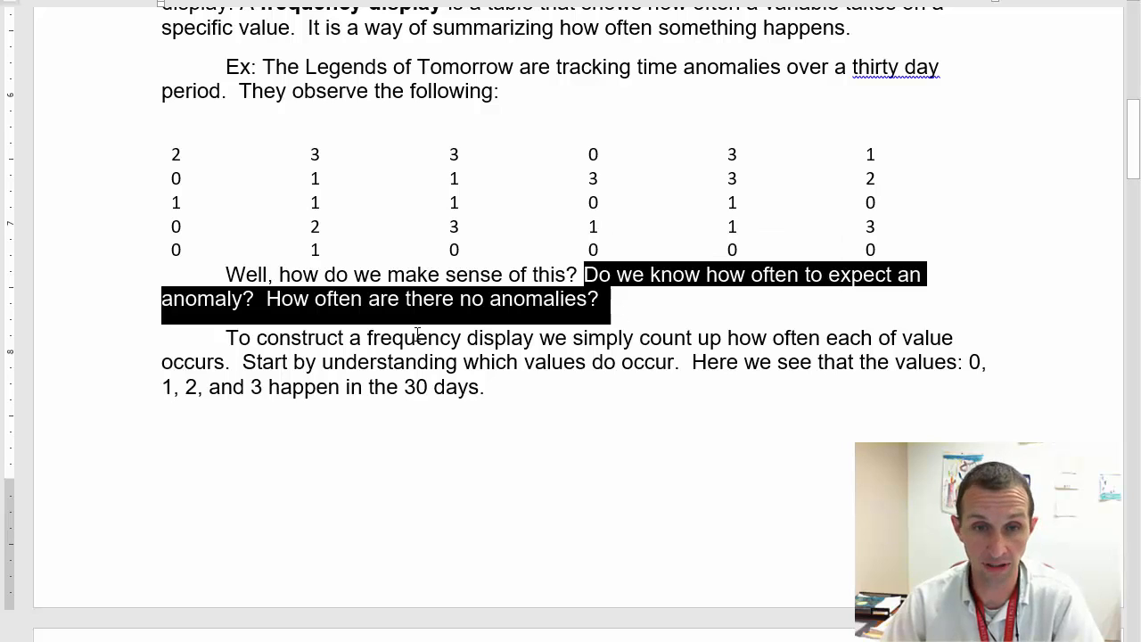
Read the guidance on constructing a frequency display from values 1, 2 and 3.
{"action": "scroll", "scroll_direction": "down", "scroll_amount": 3}
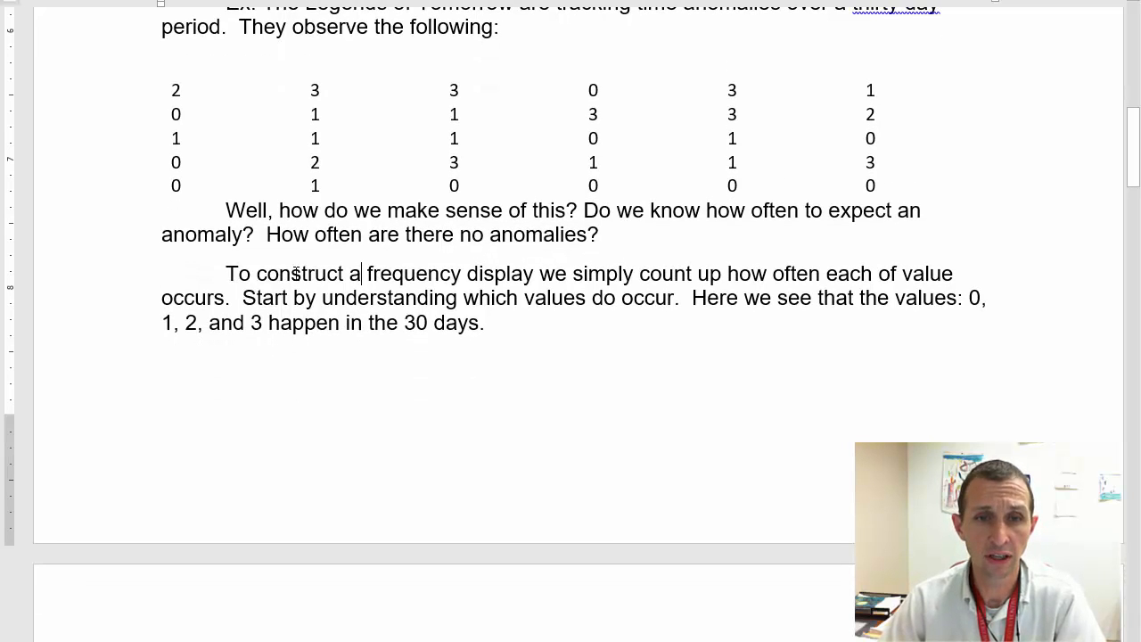
{"action": "left_click_drag", "start_coordinate": [225, 272], "coordinate": [536, 273]}
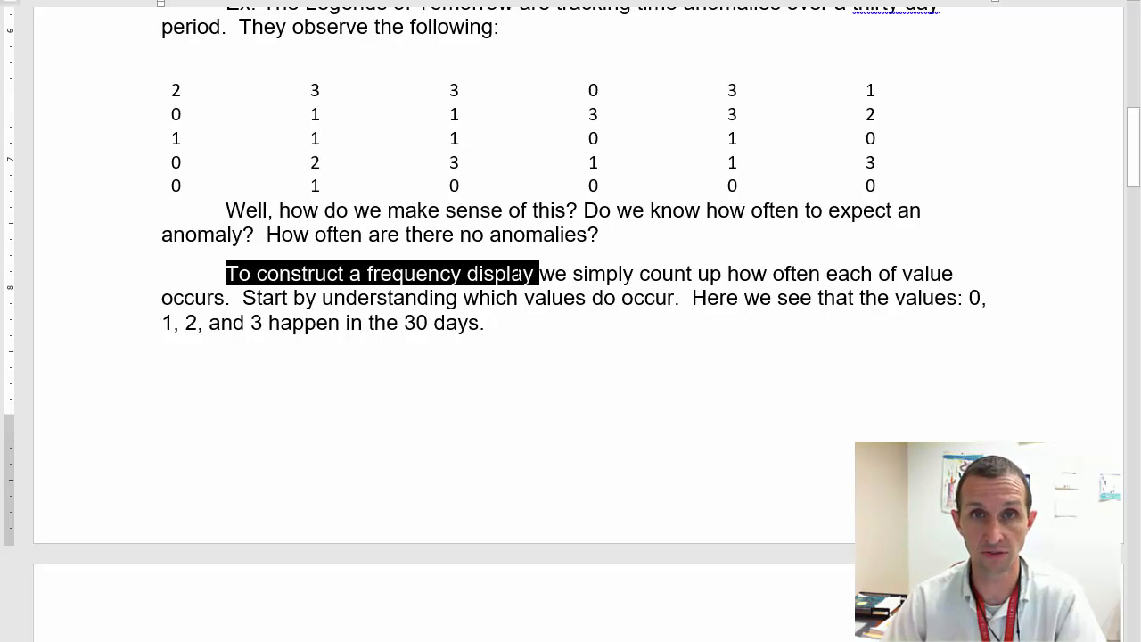
{"action": "left_click_drag", "start_coordinate": [535, 274], "coordinate": [770, 275]}
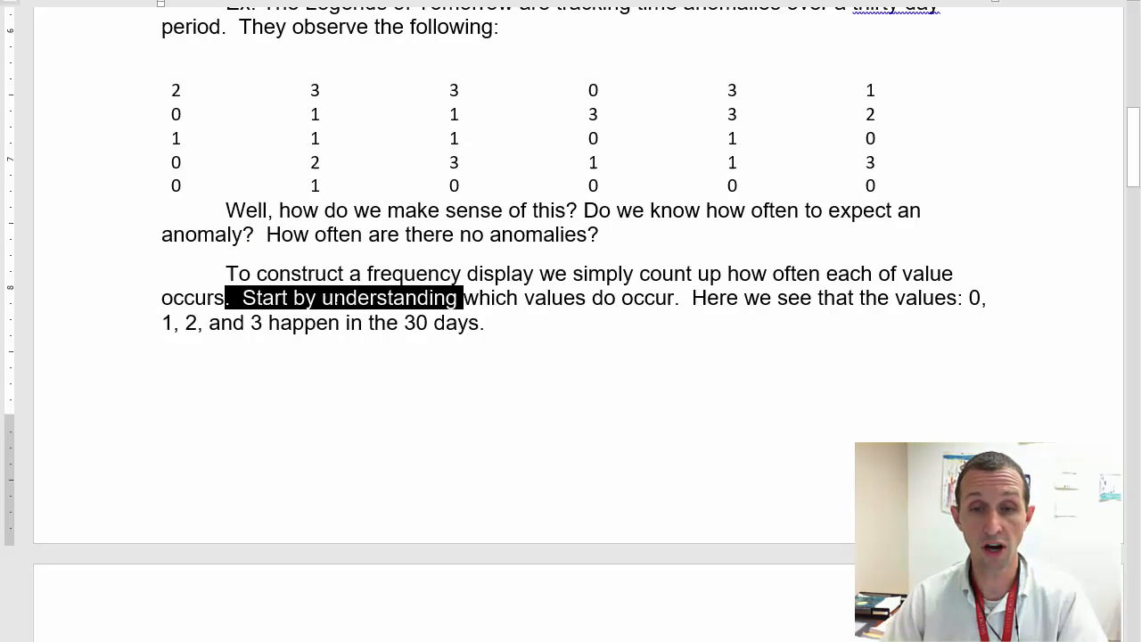
{"action": "left_click_drag", "start_coordinate": [462, 298], "coordinate": [676, 297]}
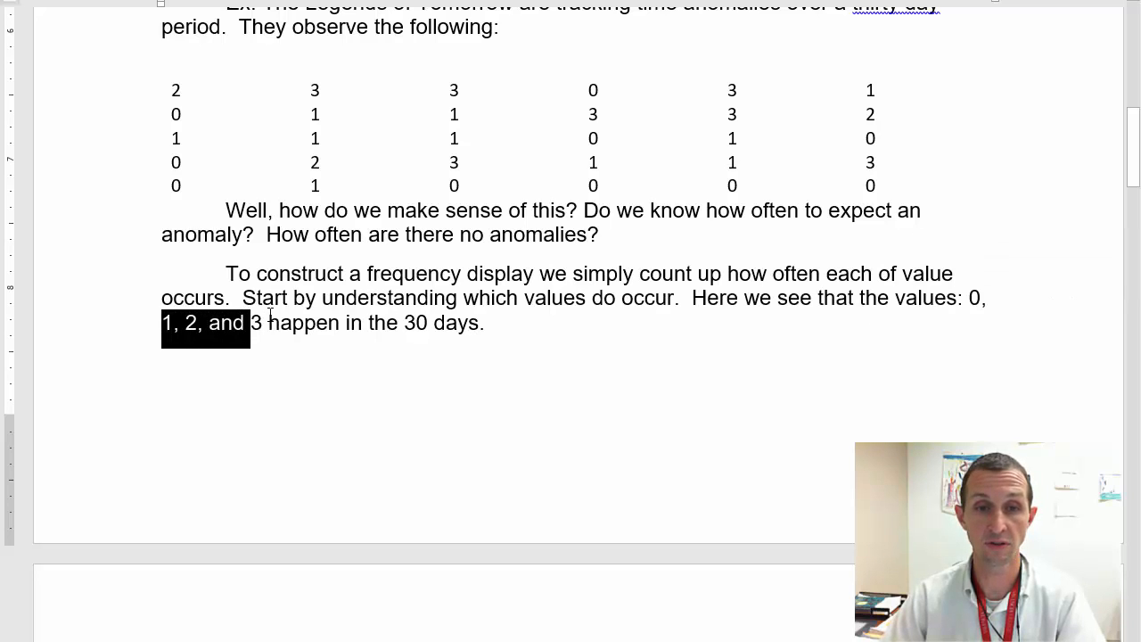
{"action": "left_click_drag", "start_coordinate": [253, 321], "coordinate": [484, 320]}
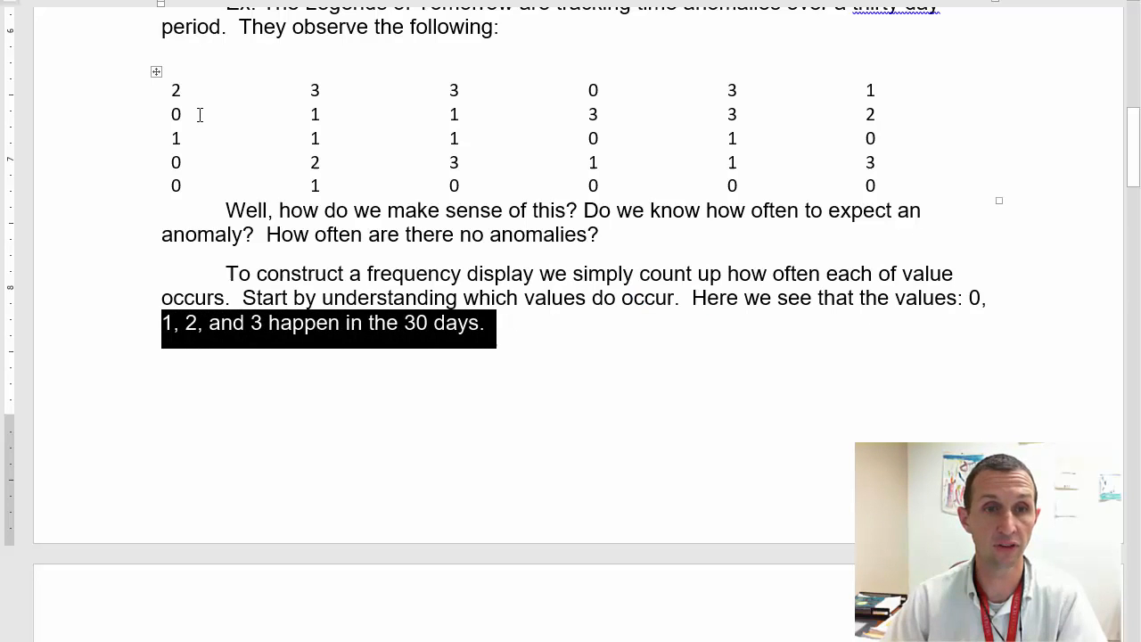
{"action": "mouse_move", "coordinate": [531, 191]}
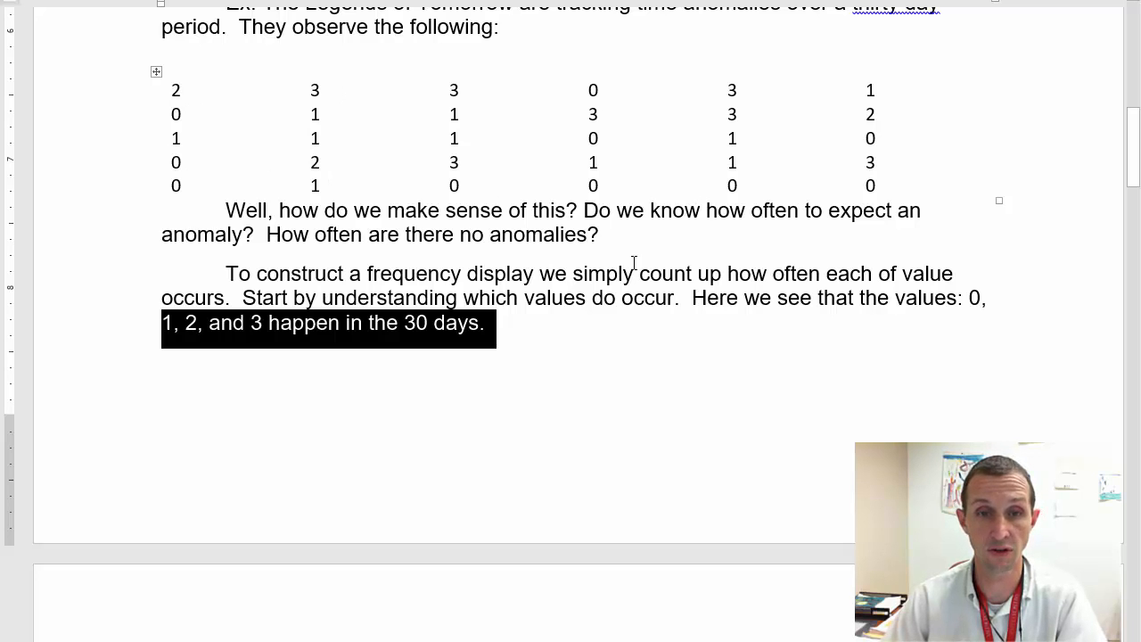
Dismiss the message over the Excel sheet and scroll column A down to row 30.
{"action": "scroll", "scroll_direction": "down", "scroll_amount": 3}
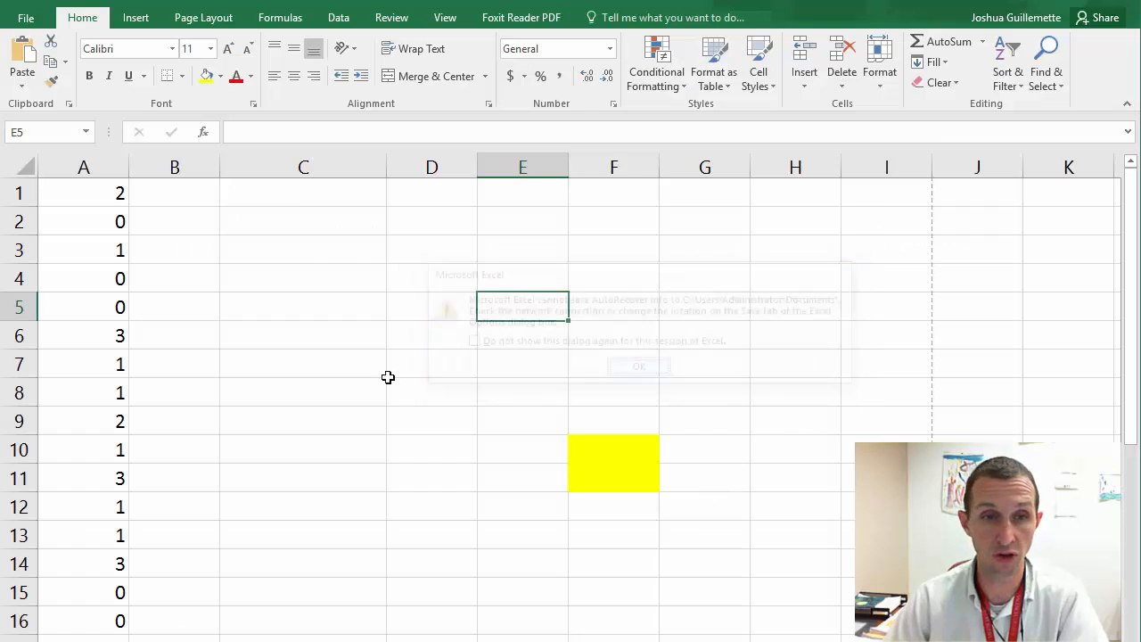
{"action": "left_click", "coordinate": [638, 367]}
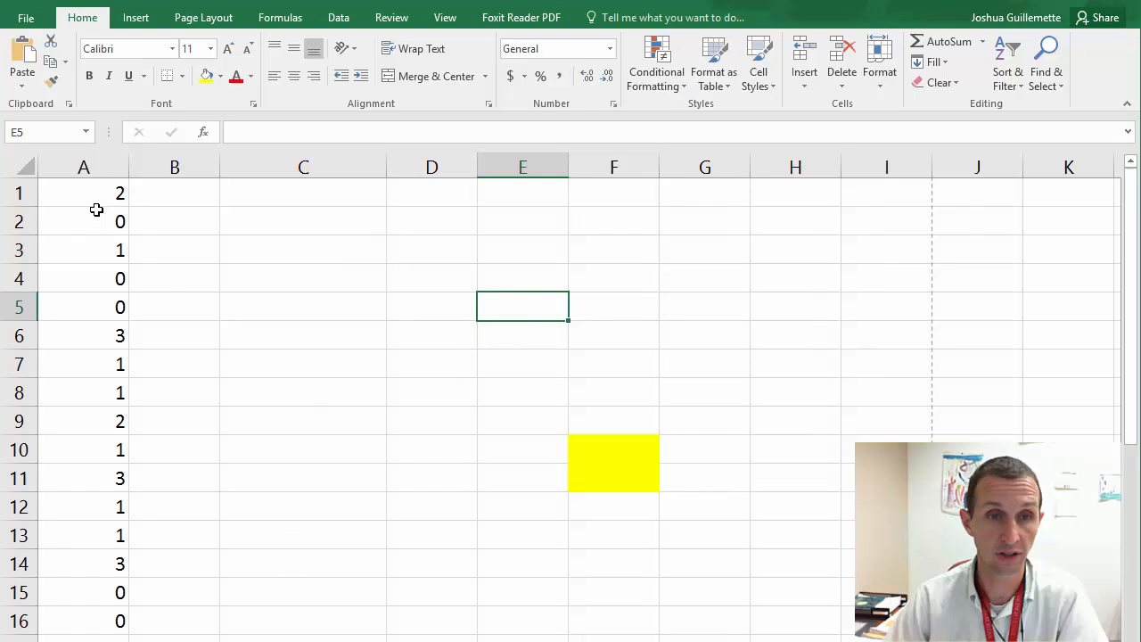
{"action": "scroll", "scroll_direction": "down", "scroll_amount": 3}
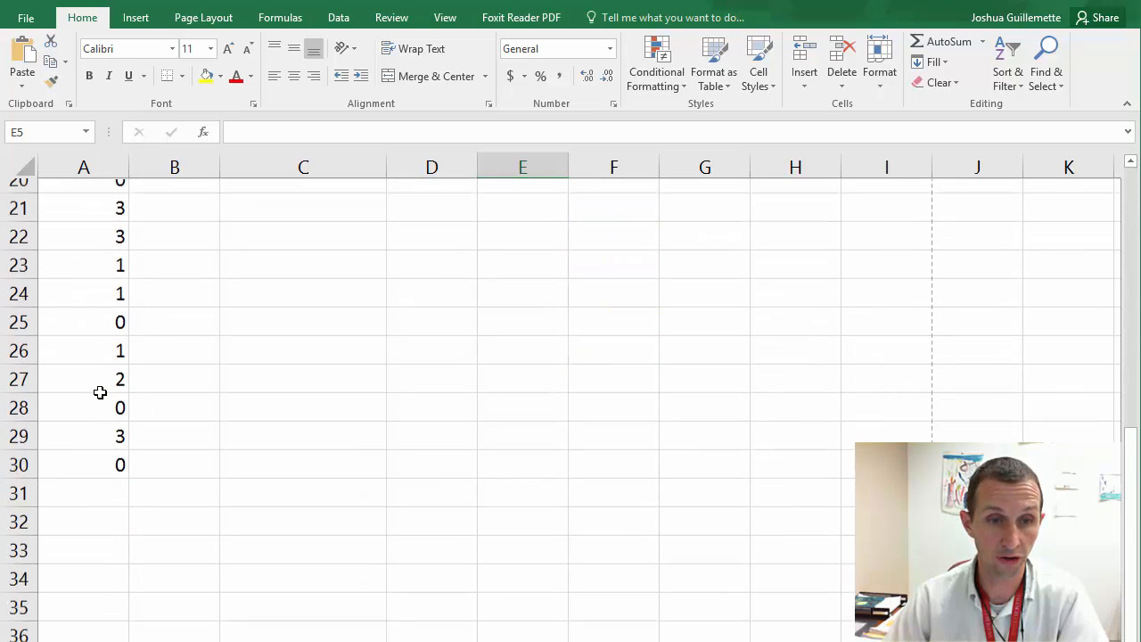
{"action": "scroll", "scroll_direction": "down", "scroll_amount": 3}
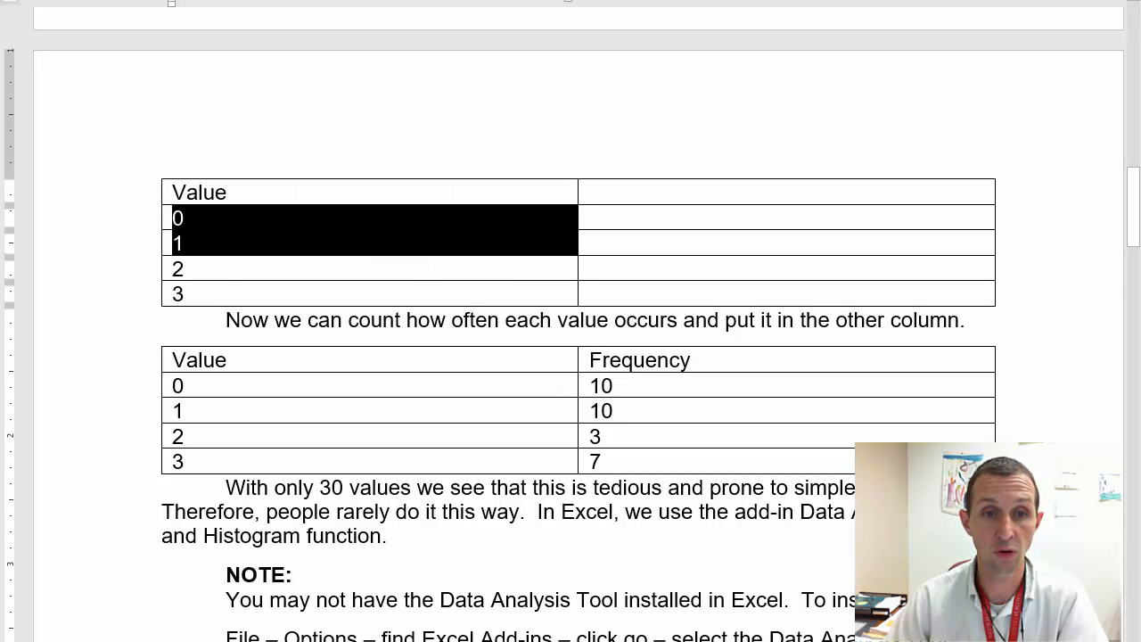
{"action": "left_click_drag", "start_coordinate": [178, 217], "coordinate": [182, 294]}
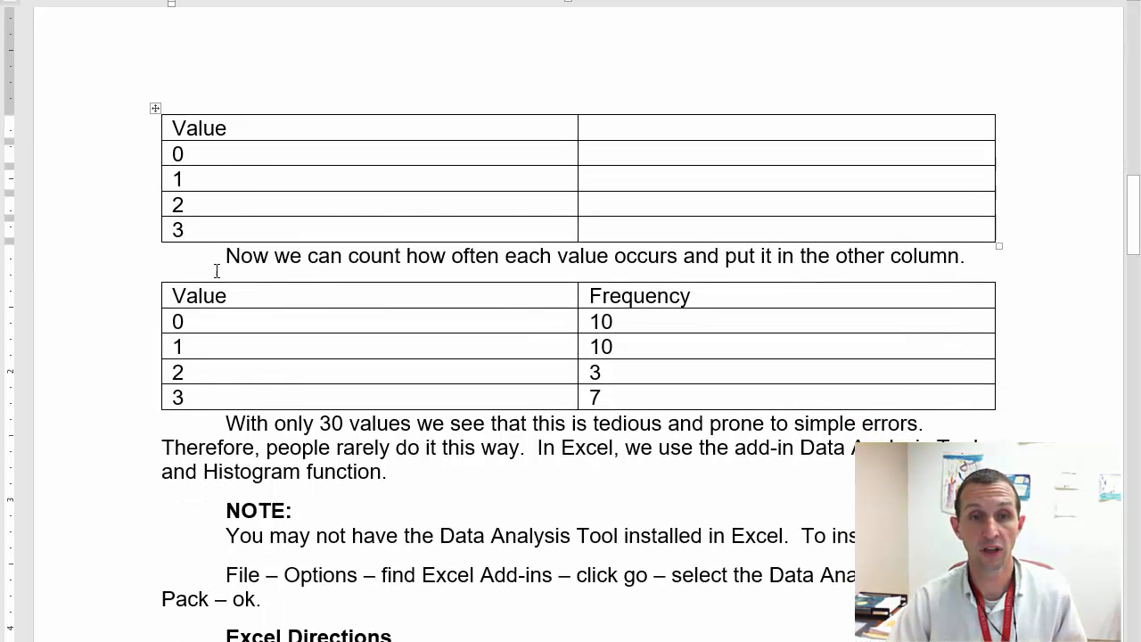
{"action": "left_click_drag", "start_coordinate": [225, 256], "coordinate": [610, 256]}
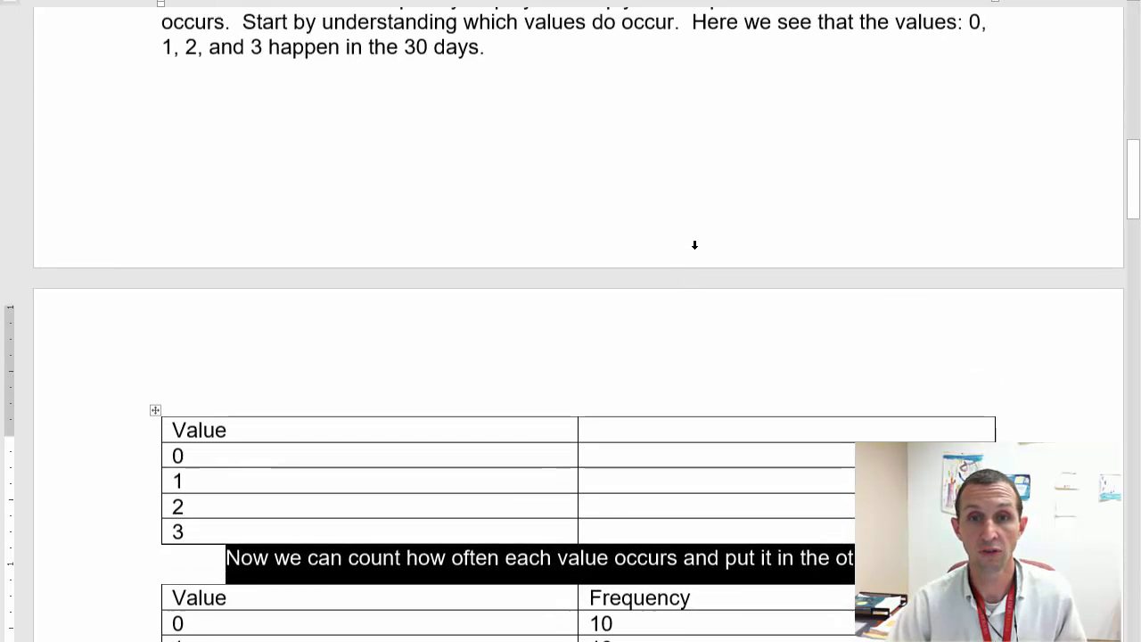
{"action": "scroll", "scroll_direction": "up", "scroll_amount": 3}
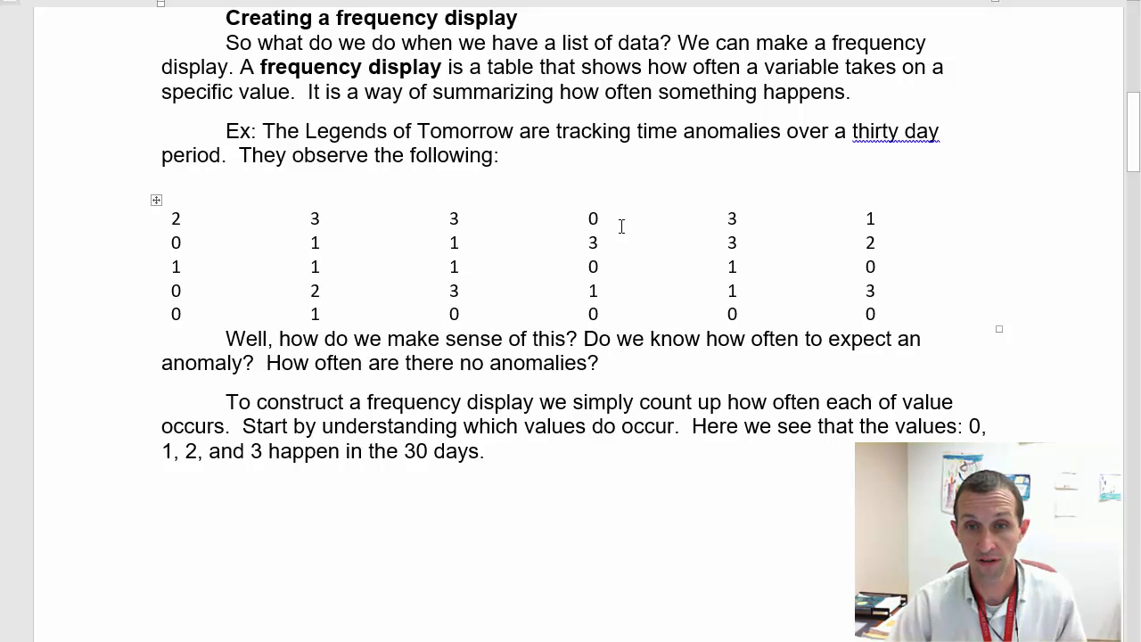
{"action": "mouse_move", "coordinate": [574, 324]}
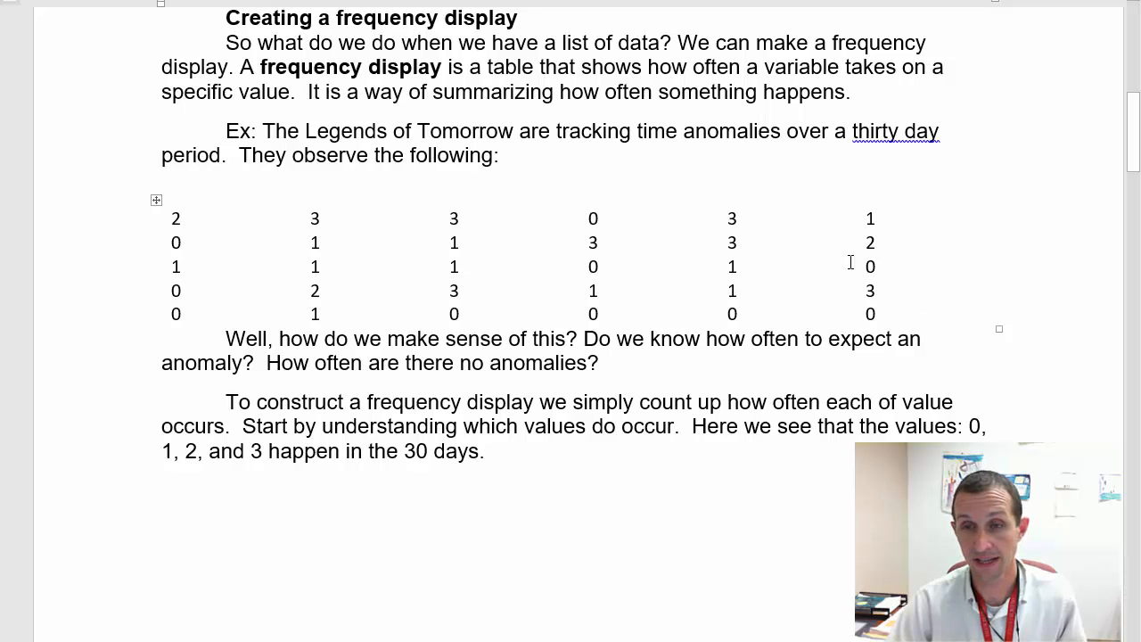
{"action": "scroll", "scroll_direction": "down", "scroll_amount": 3}
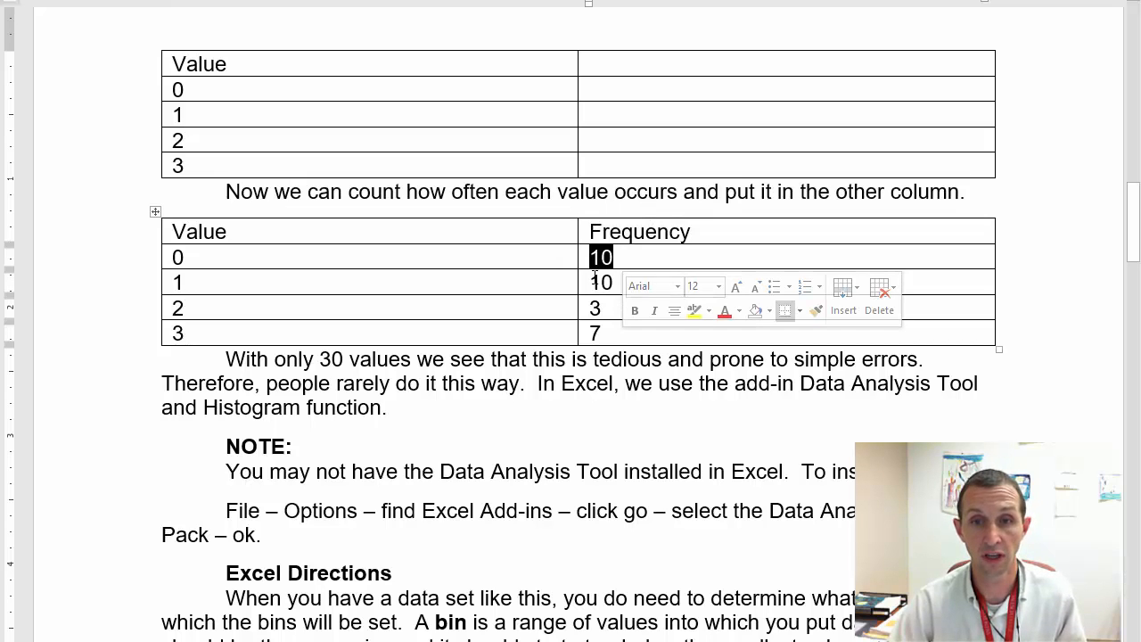
{"action": "left_click", "coordinate": [600, 281]}
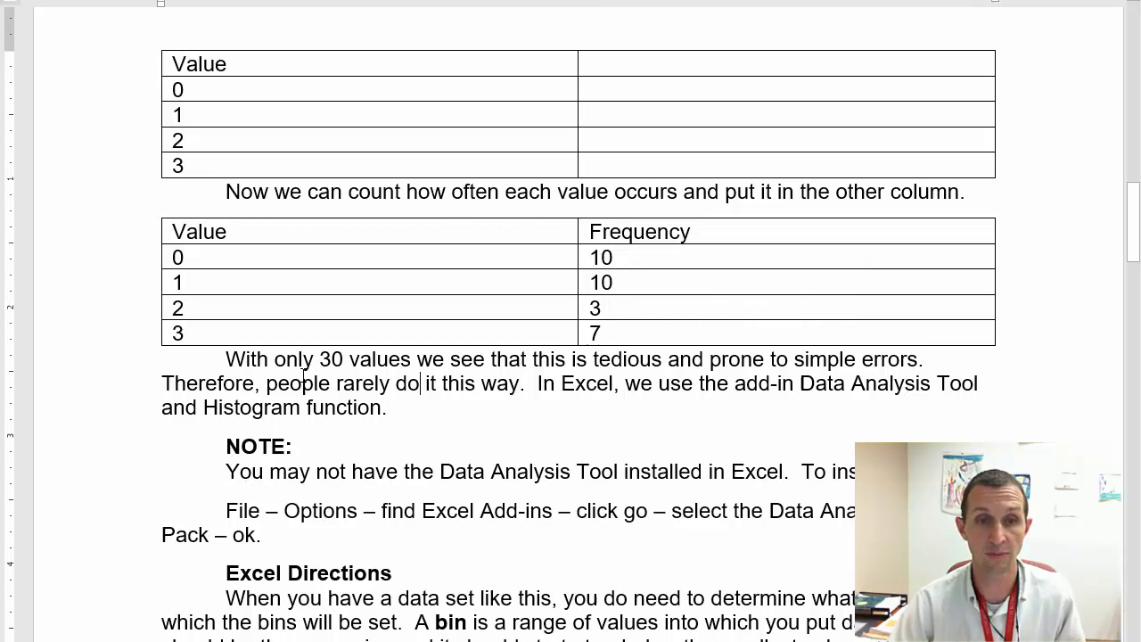
{"action": "left_click_drag", "start_coordinate": [224, 360], "coordinate": [449, 360]}
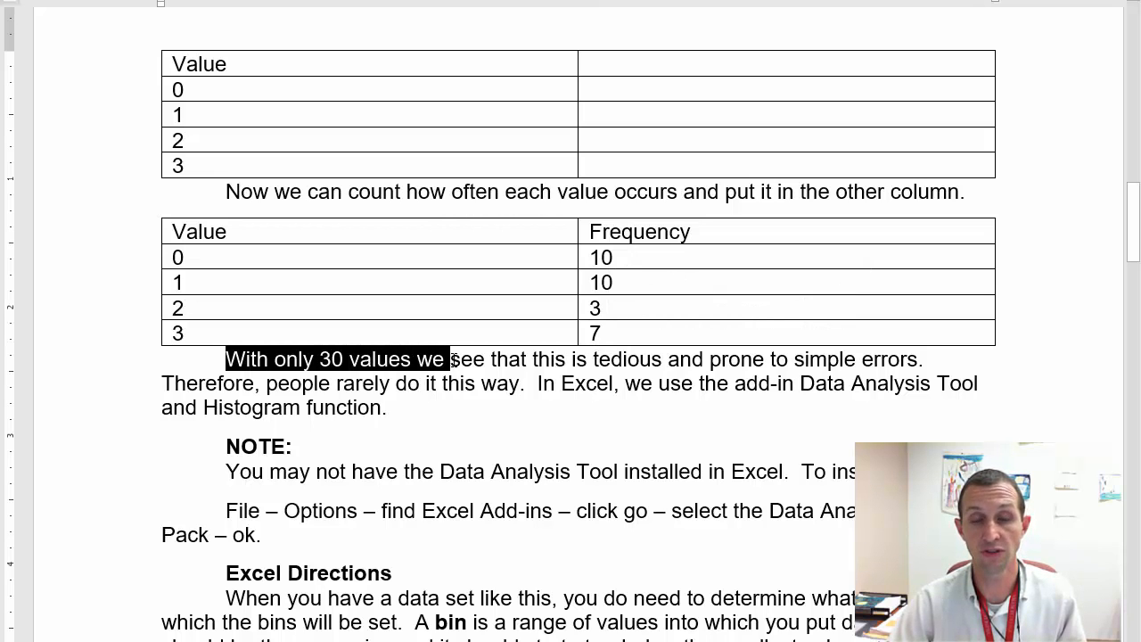
{"action": "left_click_drag", "start_coordinate": [449, 360], "coordinate": [709, 360]}
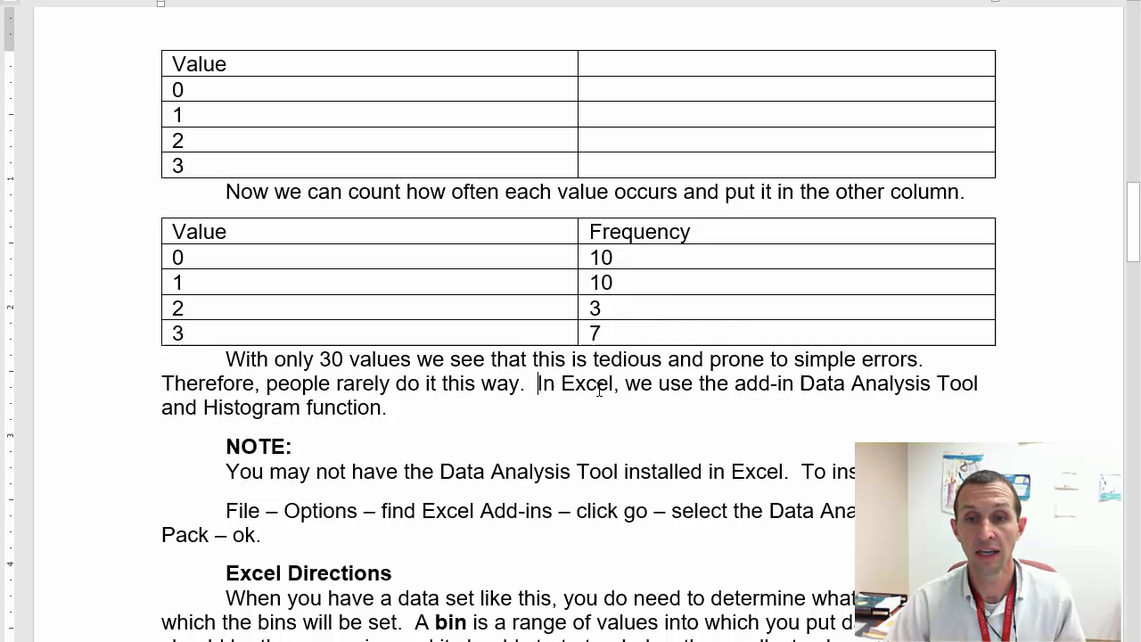
{"action": "left_click_drag", "start_coordinate": [539, 383], "coordinate": [798, 383]}
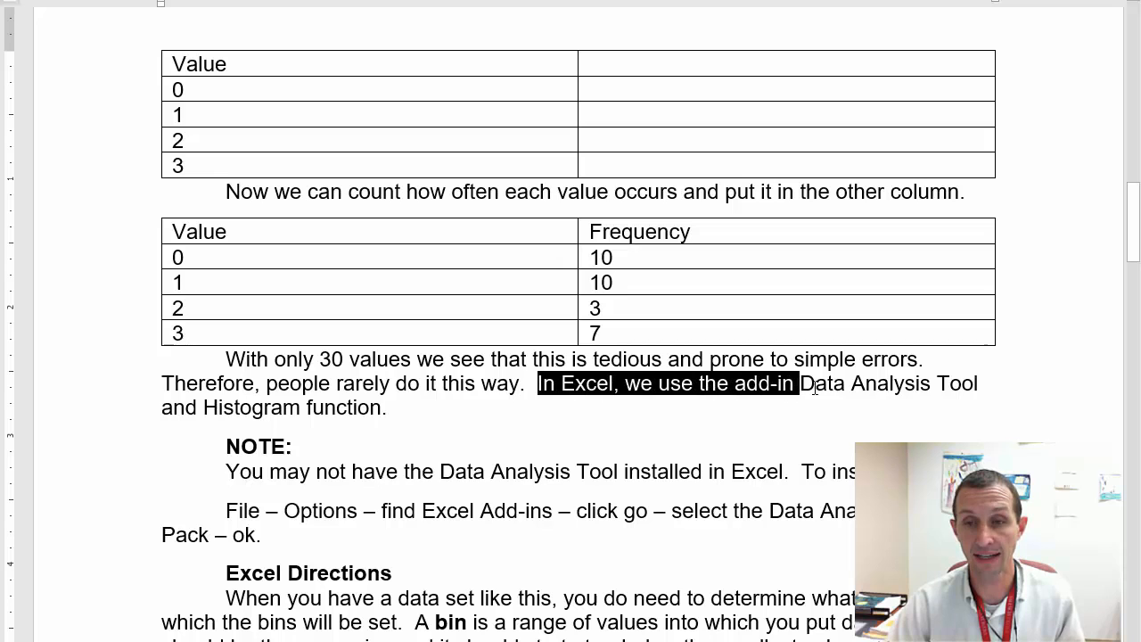
{"action": "left_click_drag", "start_coordinate": [799, 383], "coordinate": [360, 407]}
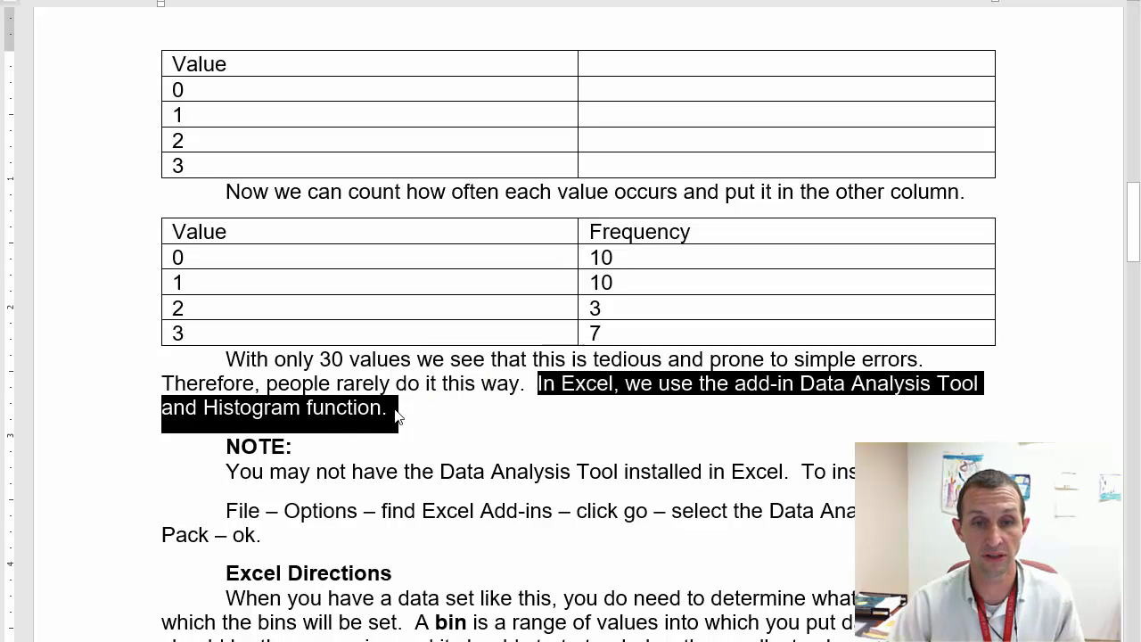
{"action": "scroll", "scroll_direction": "down", "scroll_amount": 3}
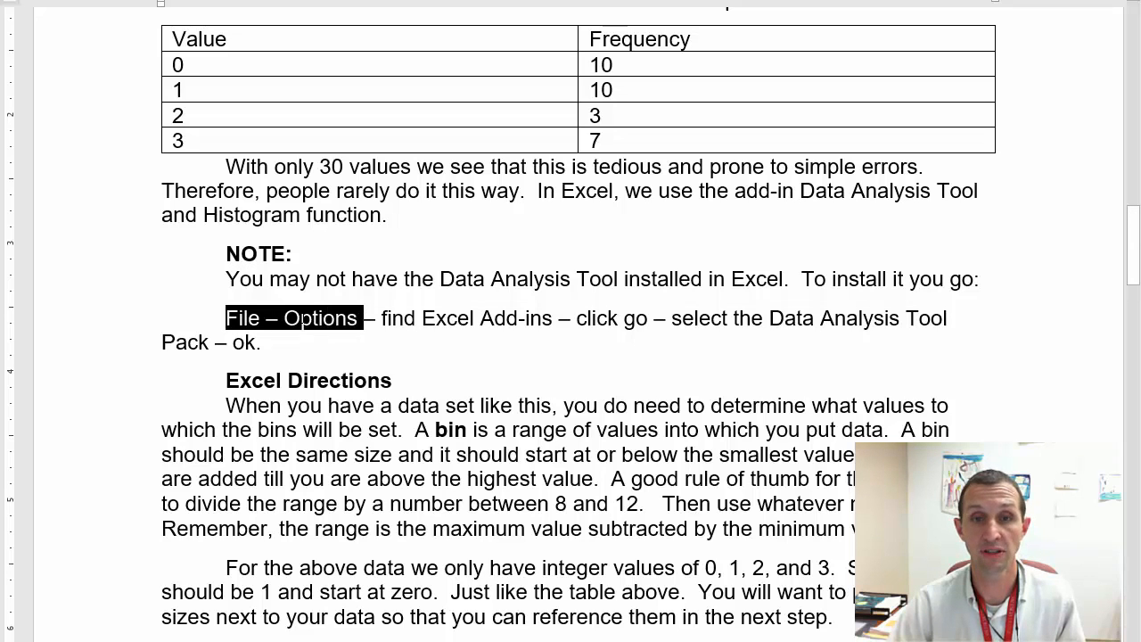
{"action": "left_click_drag", "start_coordinate": [363, 317], "coordinate": [552, 317]}
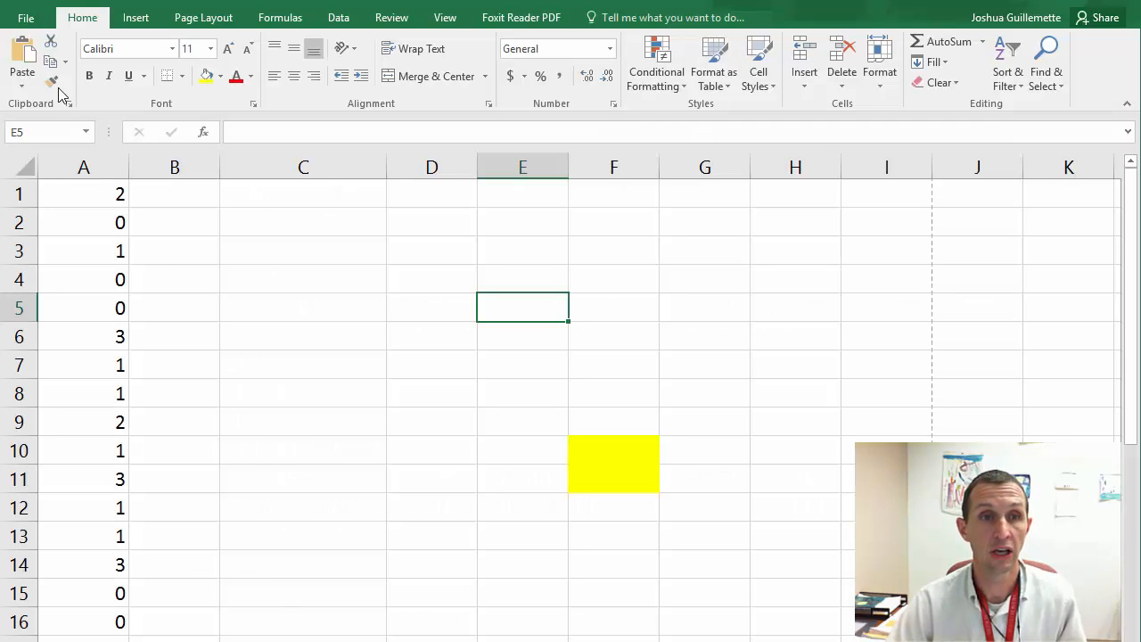
Enable the Solver Add-in in Excel Options > Add-ins, keeping Analysis ToolPak ticked.
{"action": "left_click", "coordinate": [25, 18]}
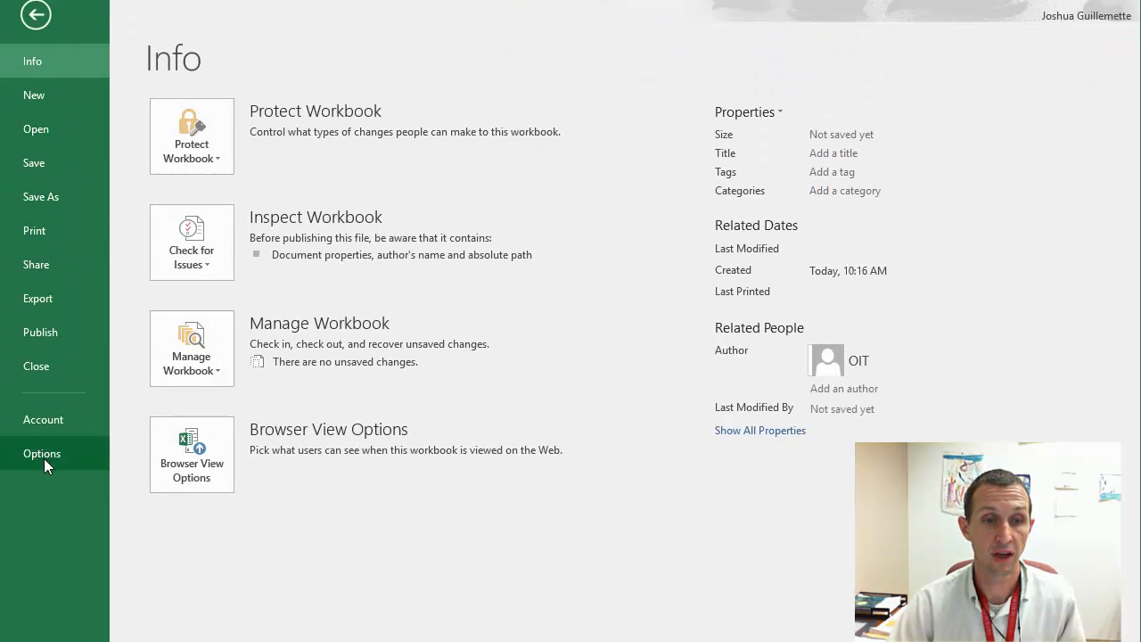
{"action": "left_click", "coordinate": [42, 453]}
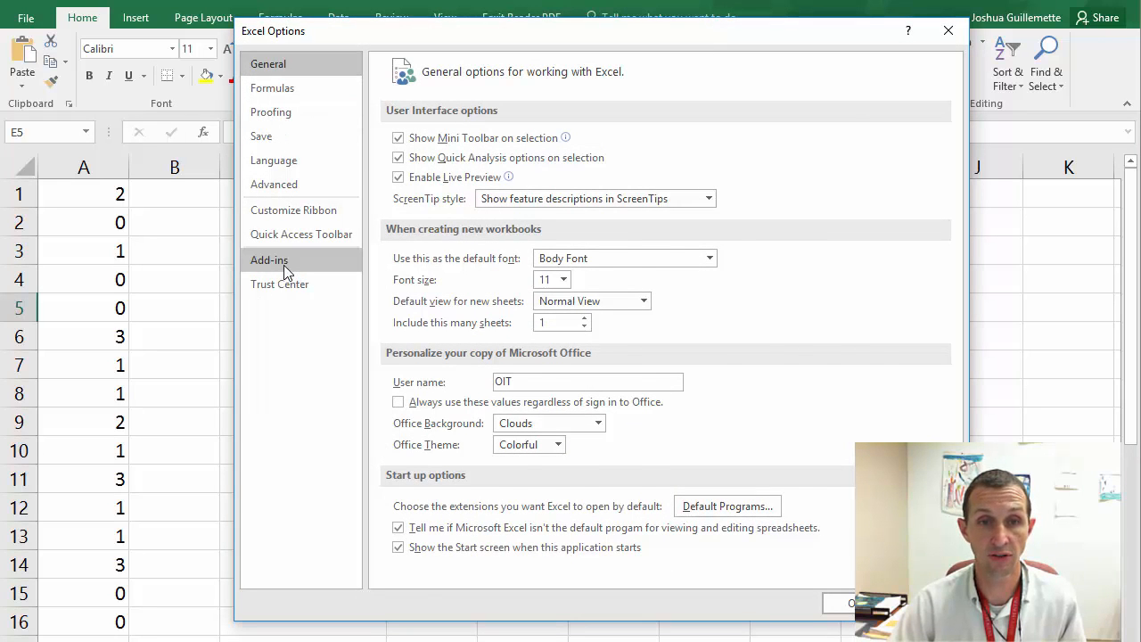
{"action": "left_click", "coordinate": [269, 260]}
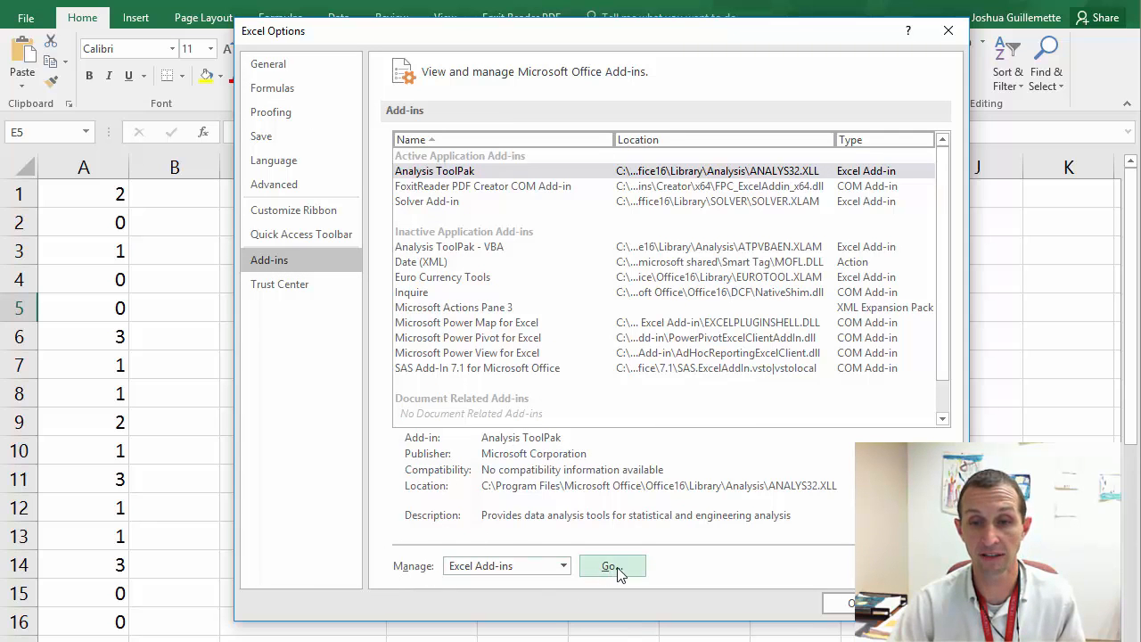
{"action": "left_click", "coordinate": [613, 567]}
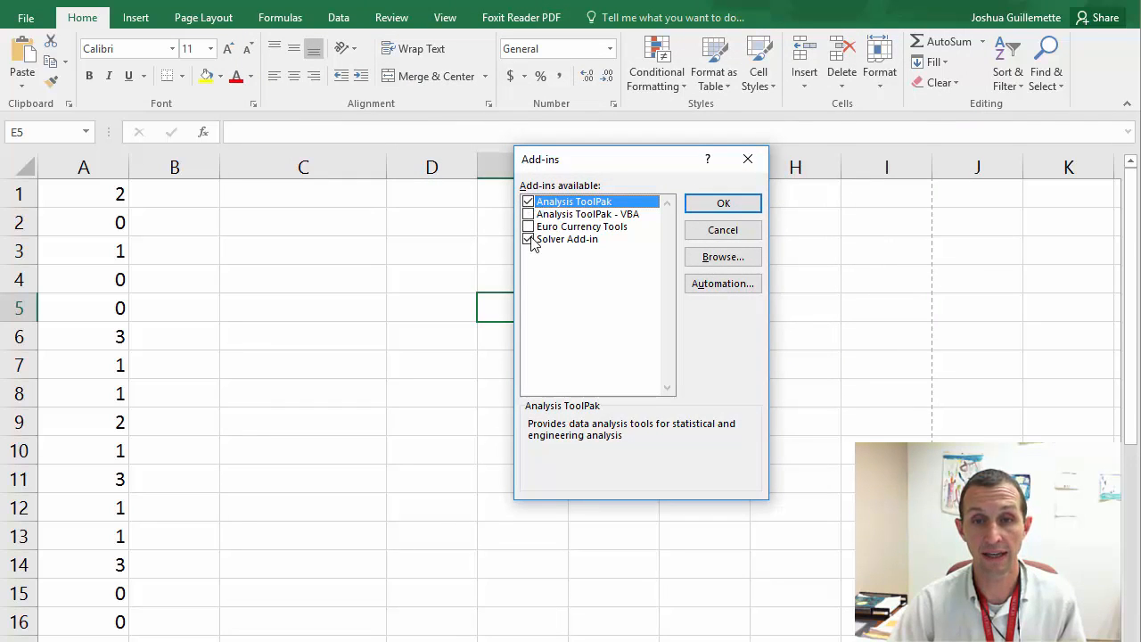
{"action": "left_click", "coordinate": [567, 239]}
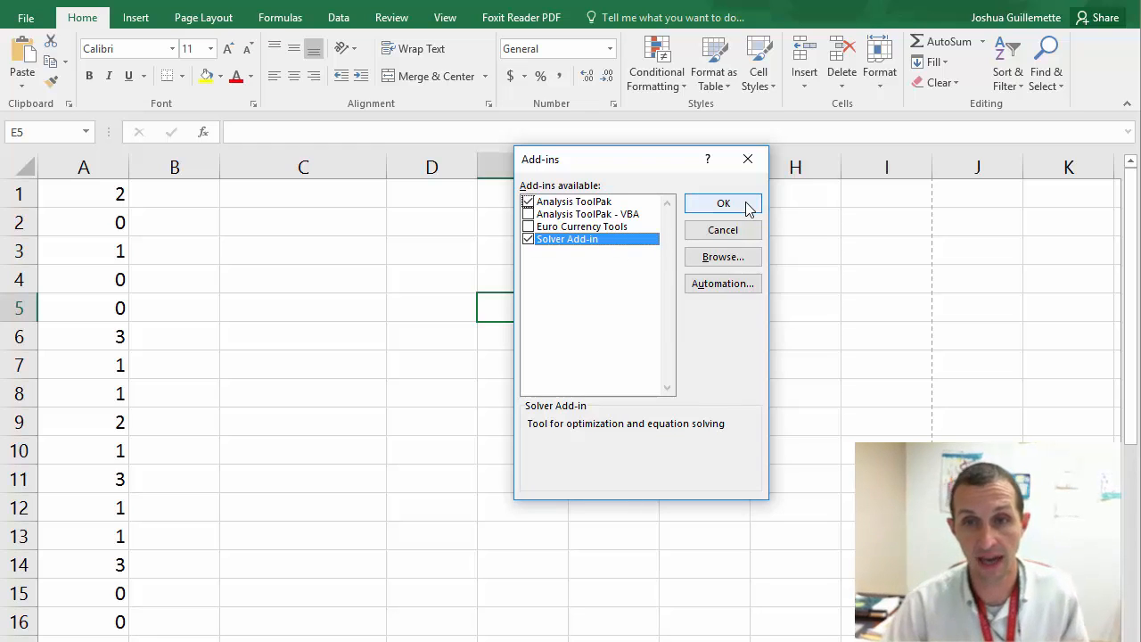
{"action": "left_click", "coordinate": [724, 203]}
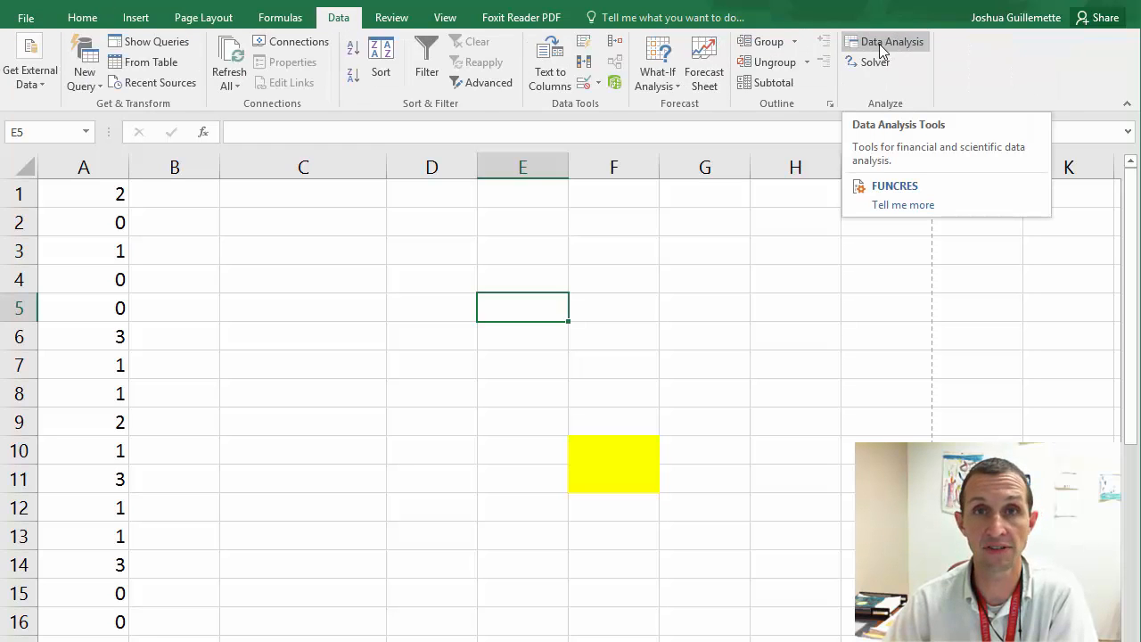
{"action": "mouse_move", "coordinate": [692, 276]}
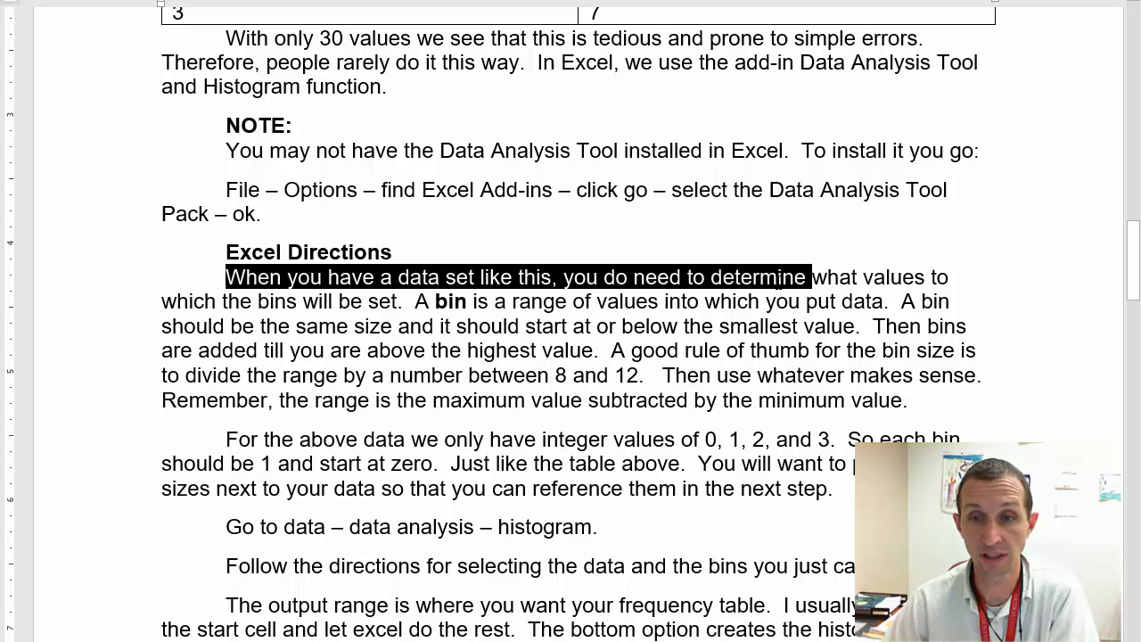
{"action": "left_click_drag", "start_coordinate": [804, 276], "coordinate": [278, 301]}
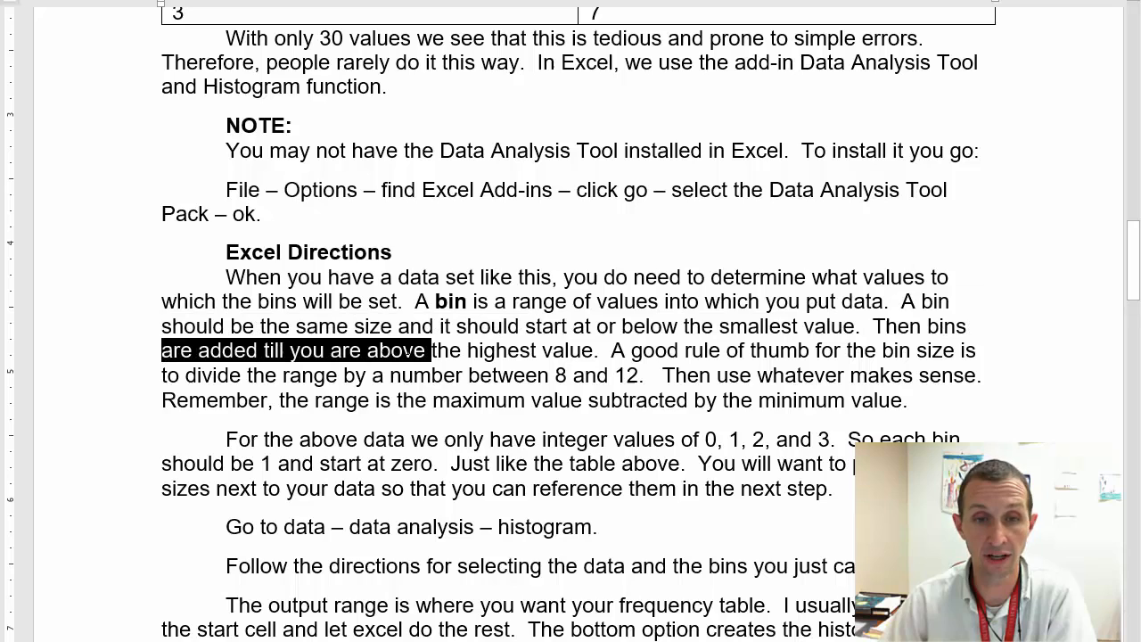
{"action": "left_click_drag", "start_coordinate": [426, 349], "coordinate": [593, 349]}
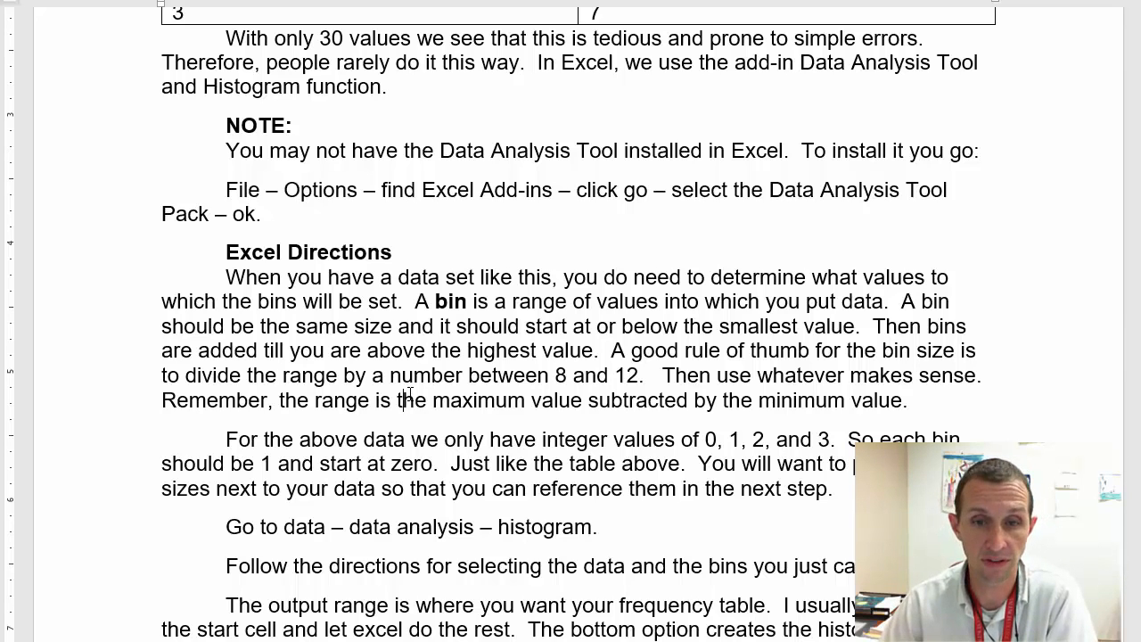
{"action": "scroll", "scroll_direction": "down", "scroll_amount": 3}
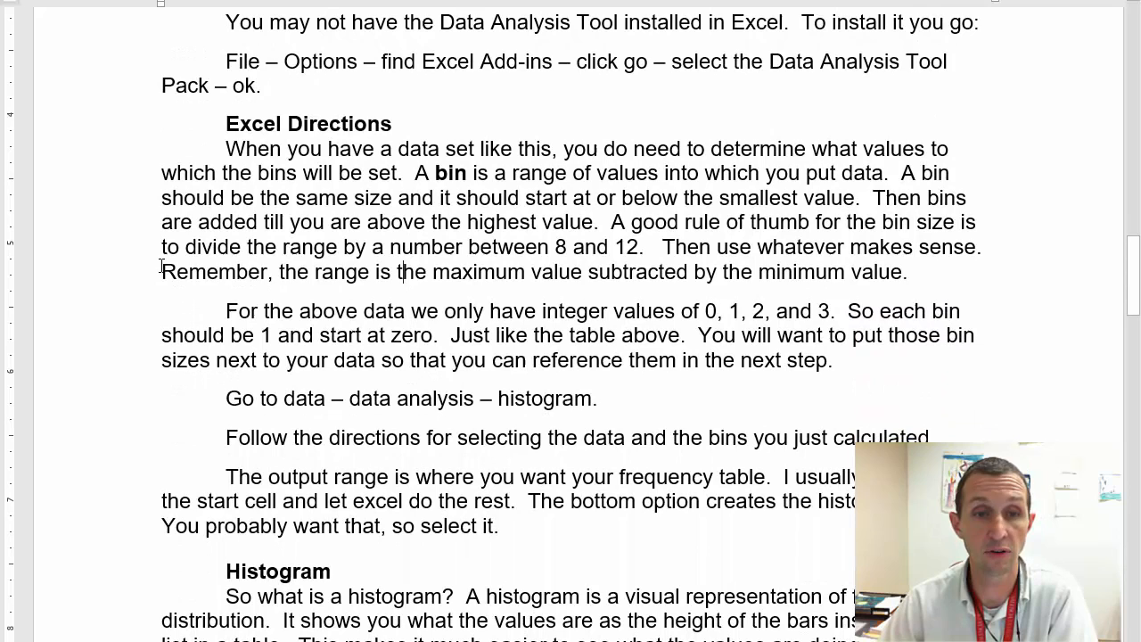
{"action": "left_click_drag", "start_coordinate": [161, 271], "coordinate": [584, 271]}
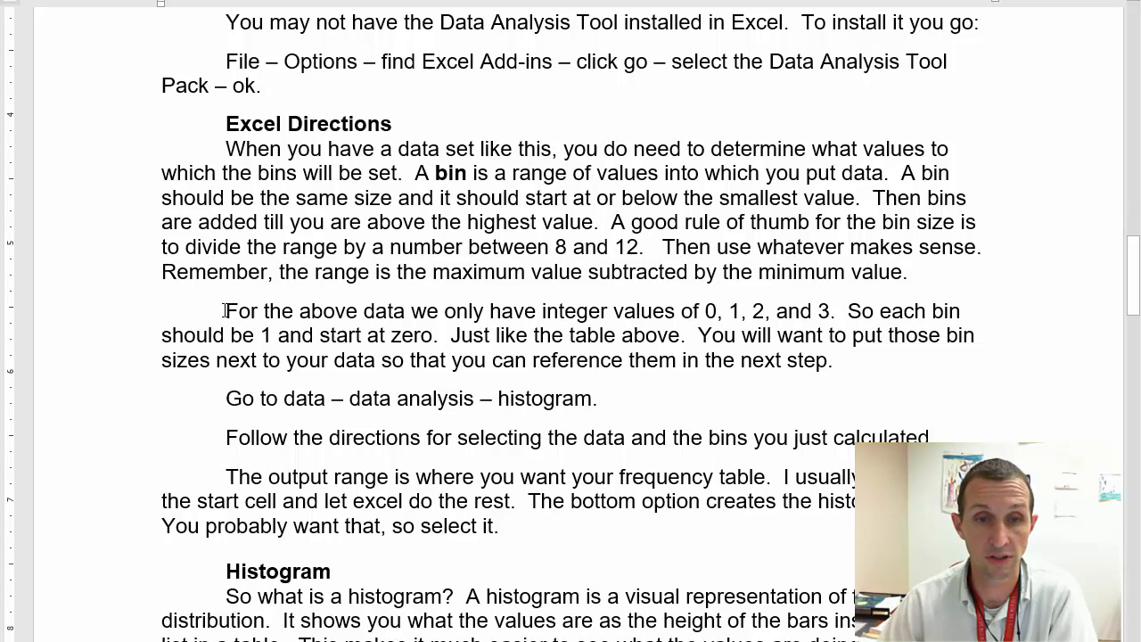
{"action": "left_click_drag", "start_coordinate": [224, 310], "coordinate": [406, 310]}
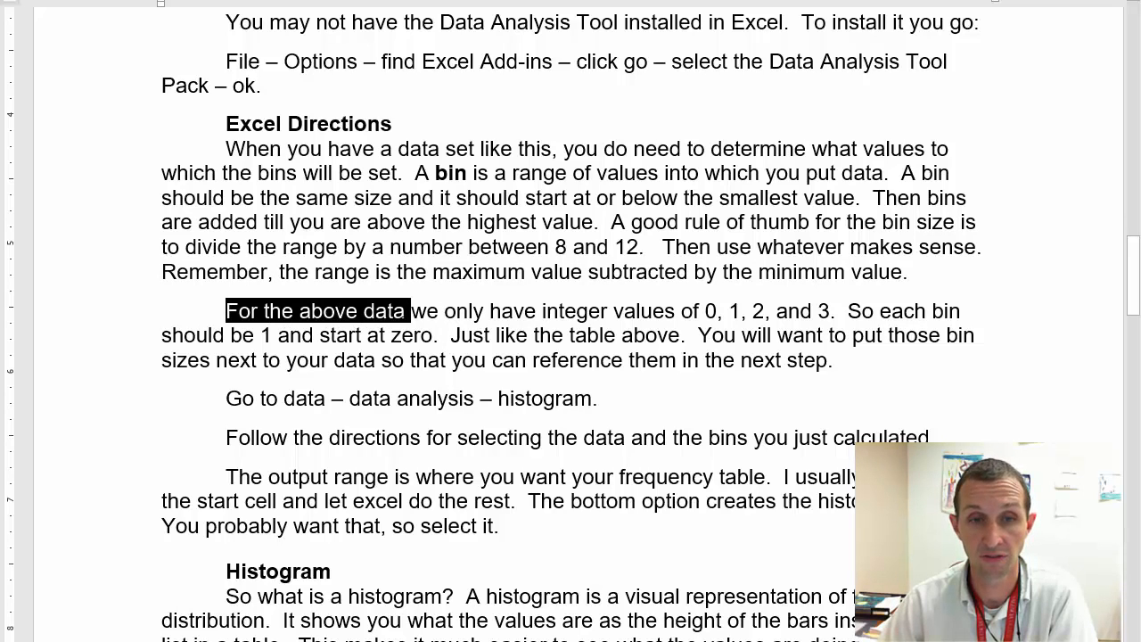
{"action": "left_click_drag", "start_coordinate": [410, 310], "coordinate": [677, 310]}
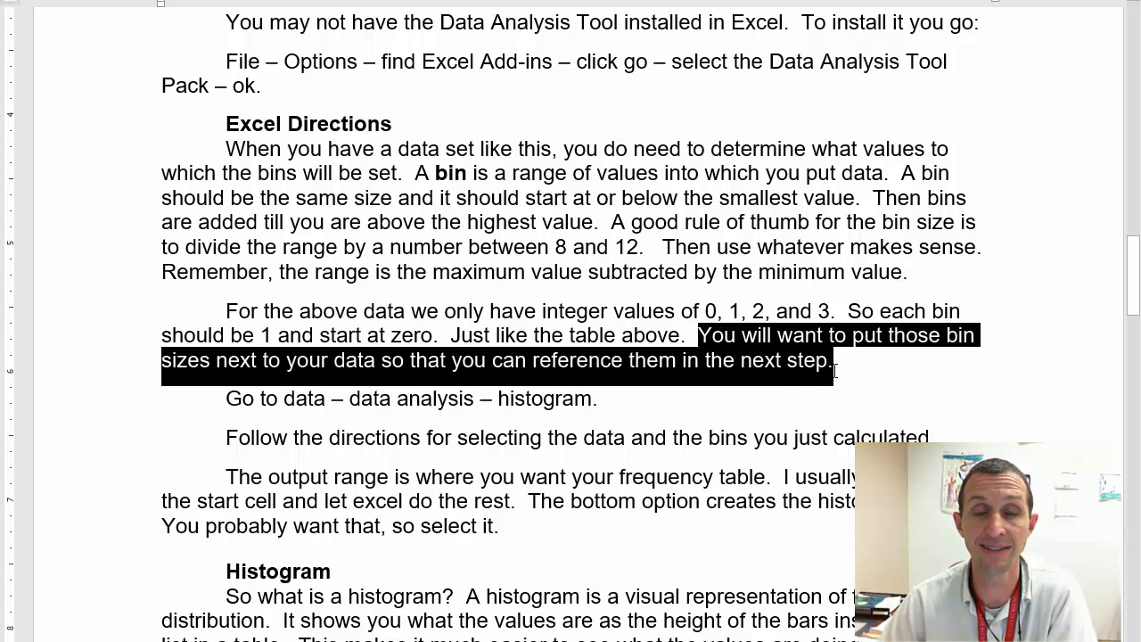
{"action": "scroll", "scroll_direction": "down", "scroll_amount": 3}
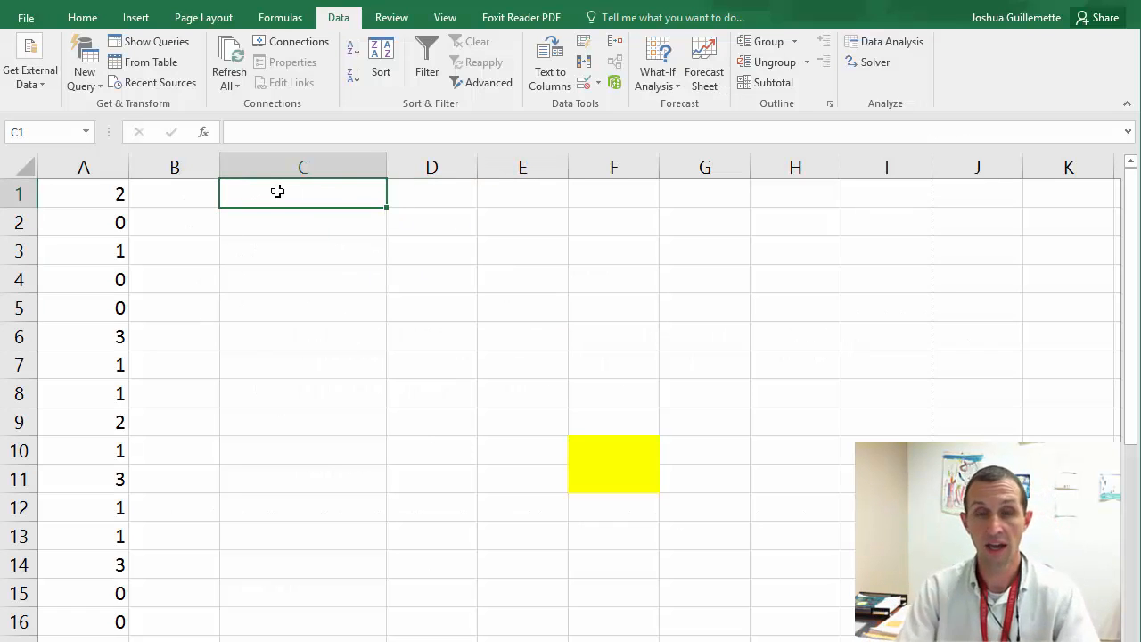
Finish the bin values in column C and choose Histogram from Data Analysis.
{"action": "type", "text": "2"}
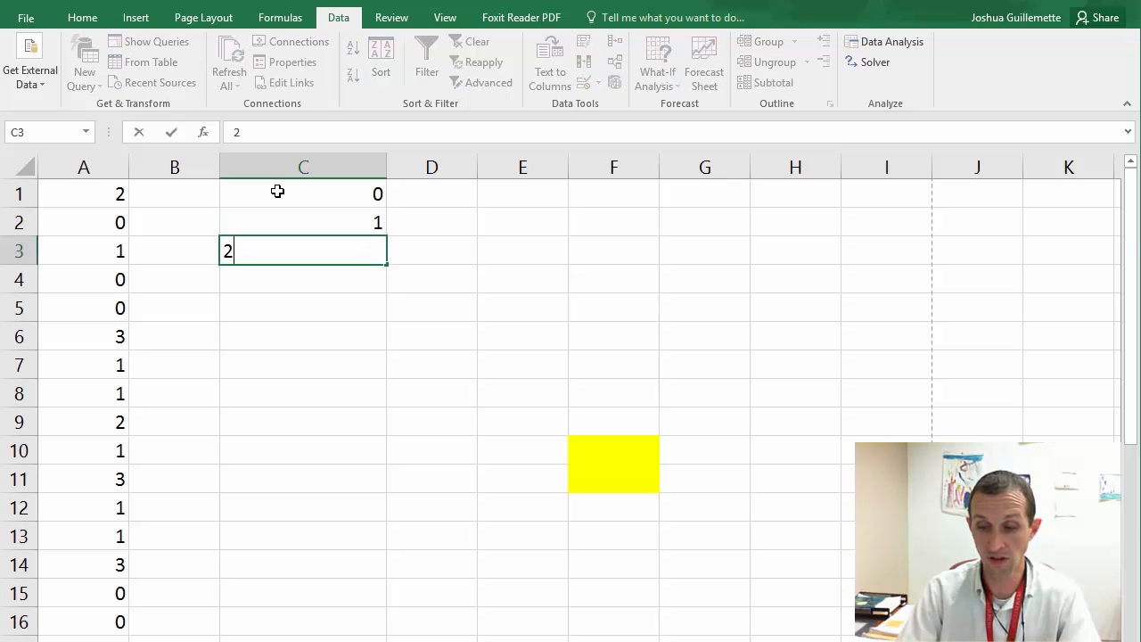
{"action": "key", "text": "enter"}
{"action": "type", "text": "3"}
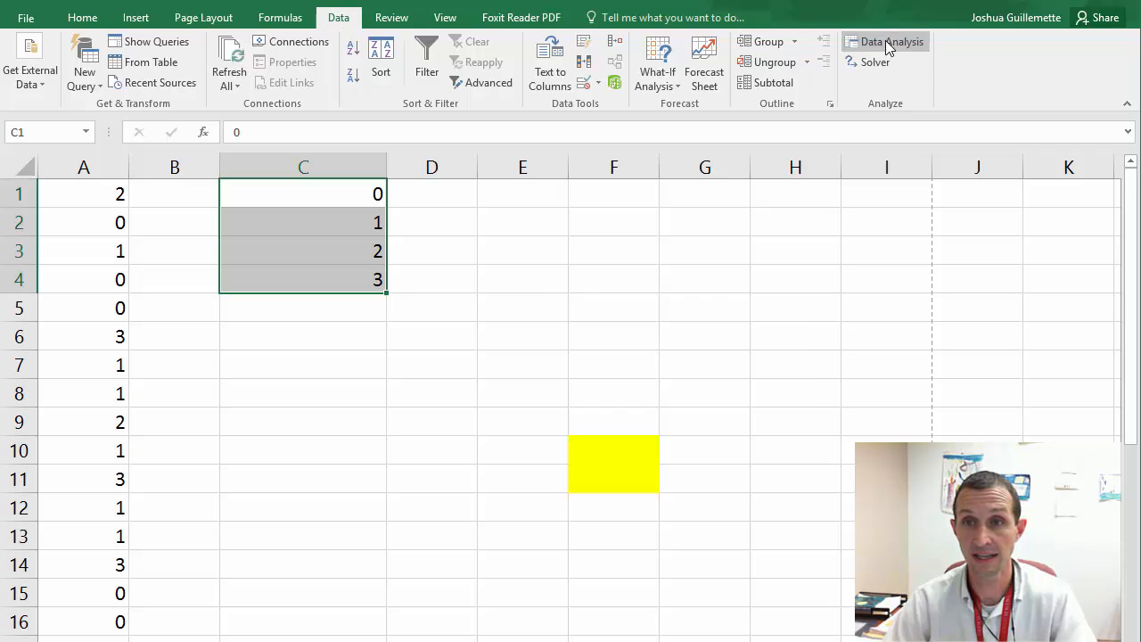
{"action": "left_click", "coordinate": [891, 43]}
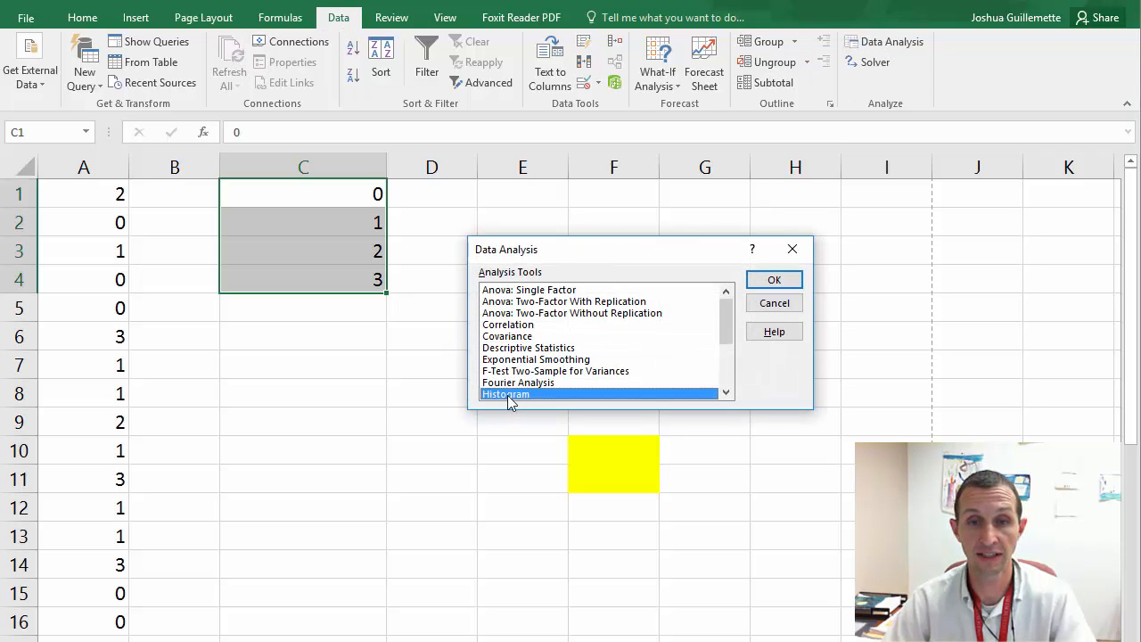
{"action": "left_click", "coordinate": [773, 278]}
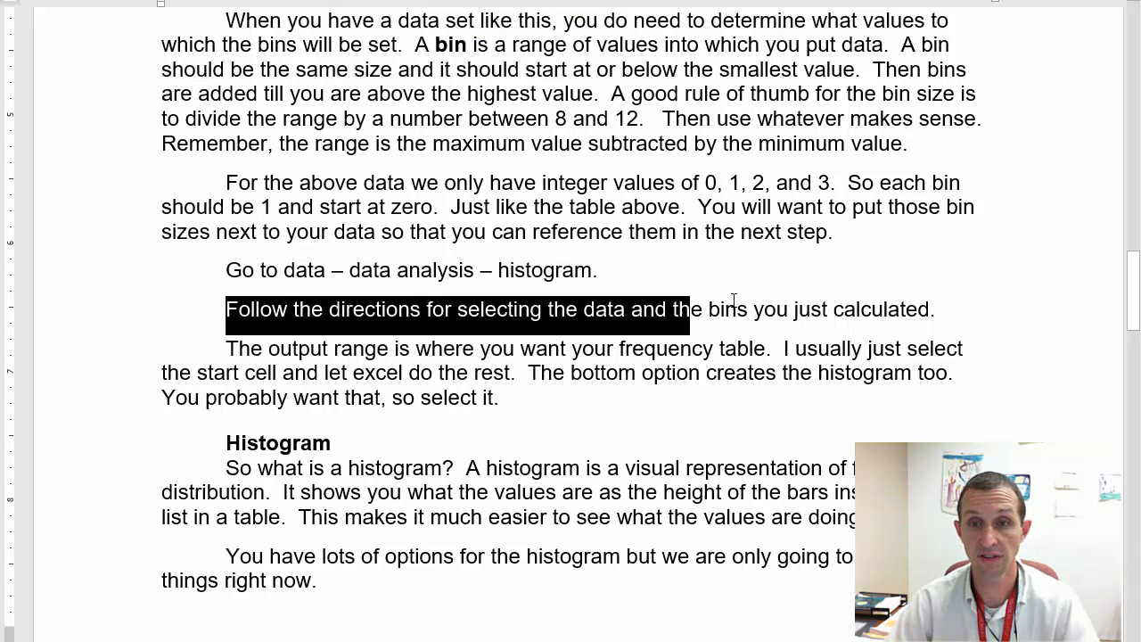
{"action": "left_click_drag", "start_coordinate": [686, 310], "coordinate": [934, 310]}
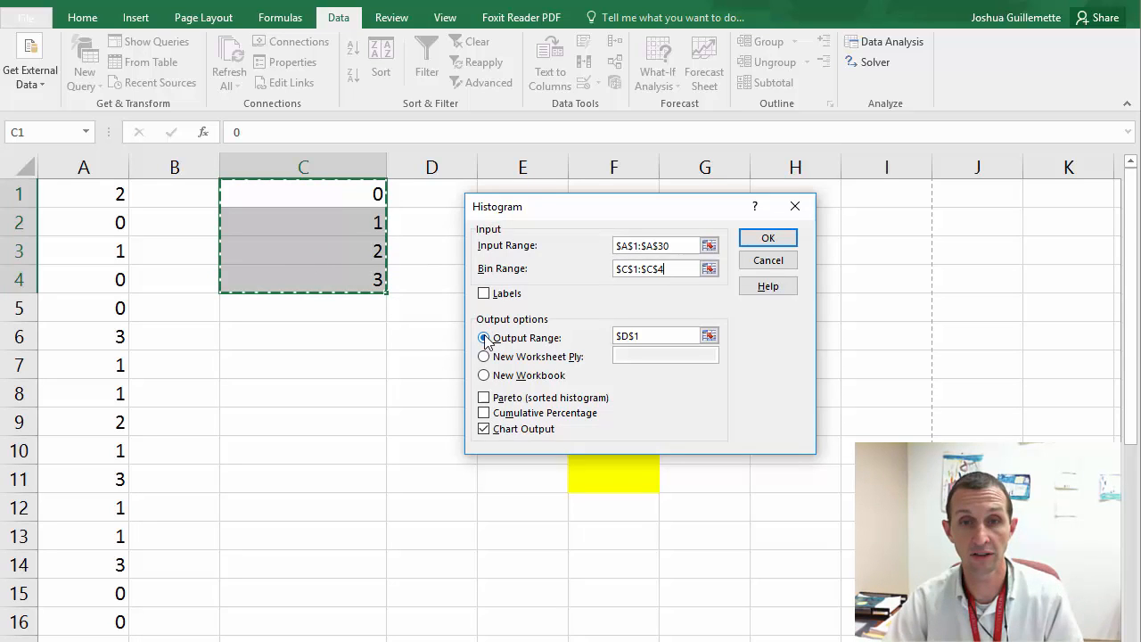
Send the histogram output to $D$1 on this sheet with Chart Output and run it.
{"action": "left_click", "coordinate": [485, 337]}
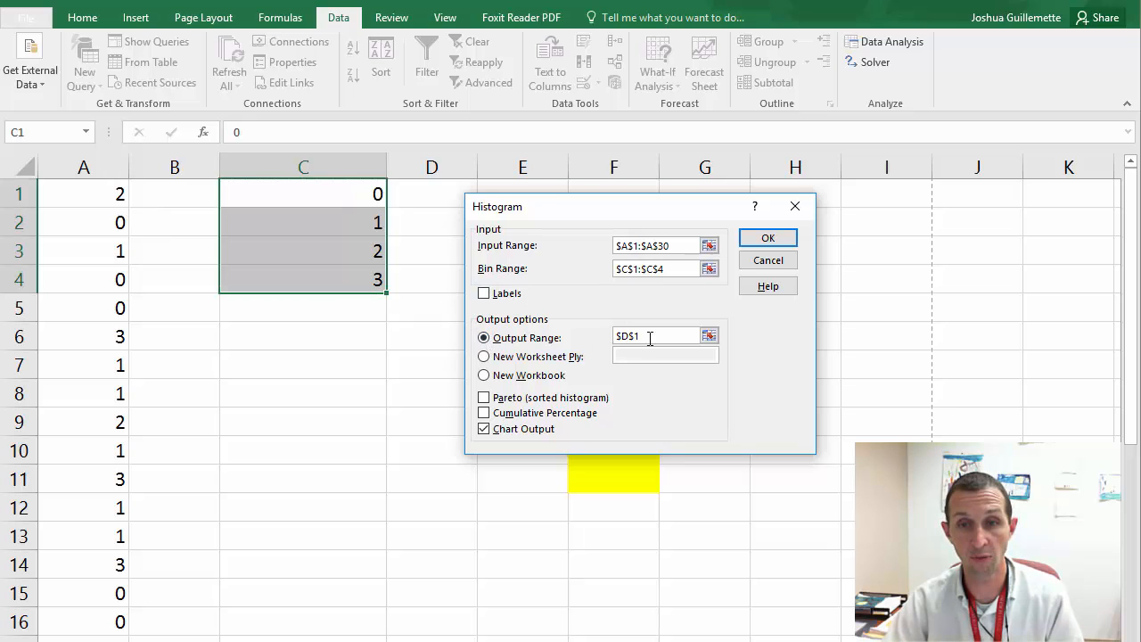
{"action": "left_click", "coordinate": [663, 335]}
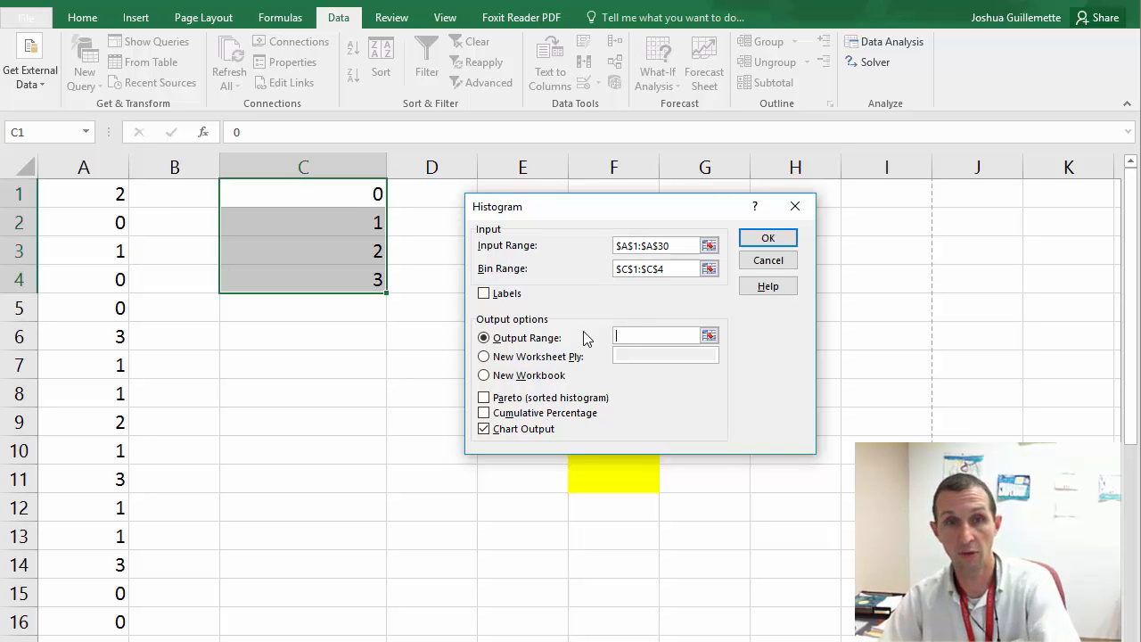
{"action": "left_click", "coordinate": [431, 193]}
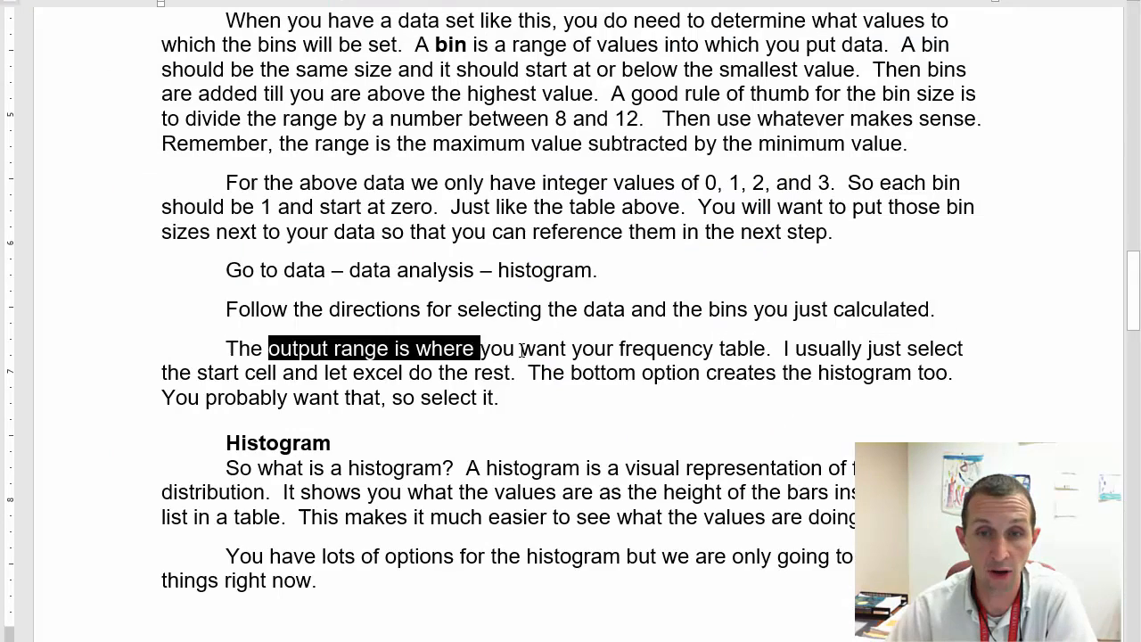
{"action": "left_click_drag", "start_coordinate": [478, 347], "coordinate": [765, 348]}
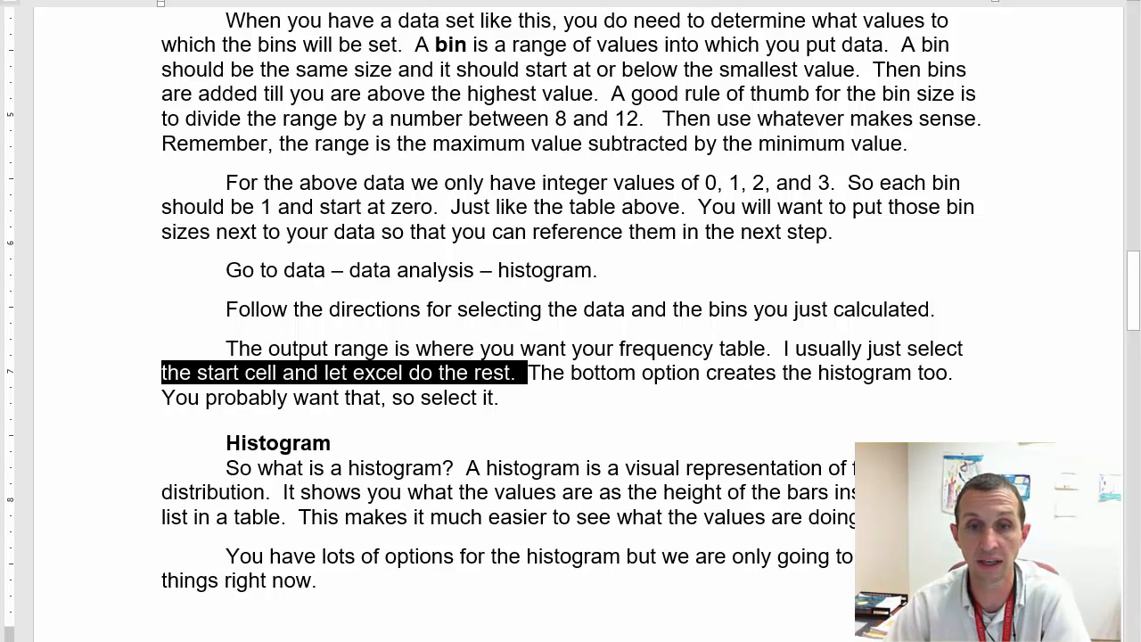
{"action": "left_click_drag", "start_coordinate": [520, 372], "coordinate": [775, 372]}
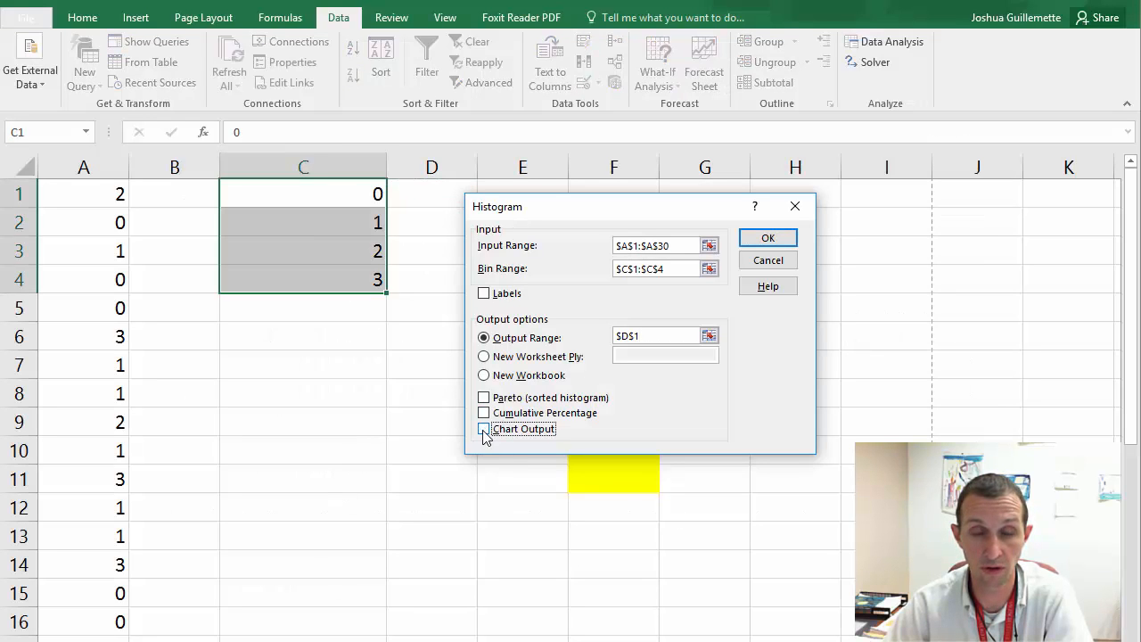
{"action": "left_click", "coordinate": [485, 427]}
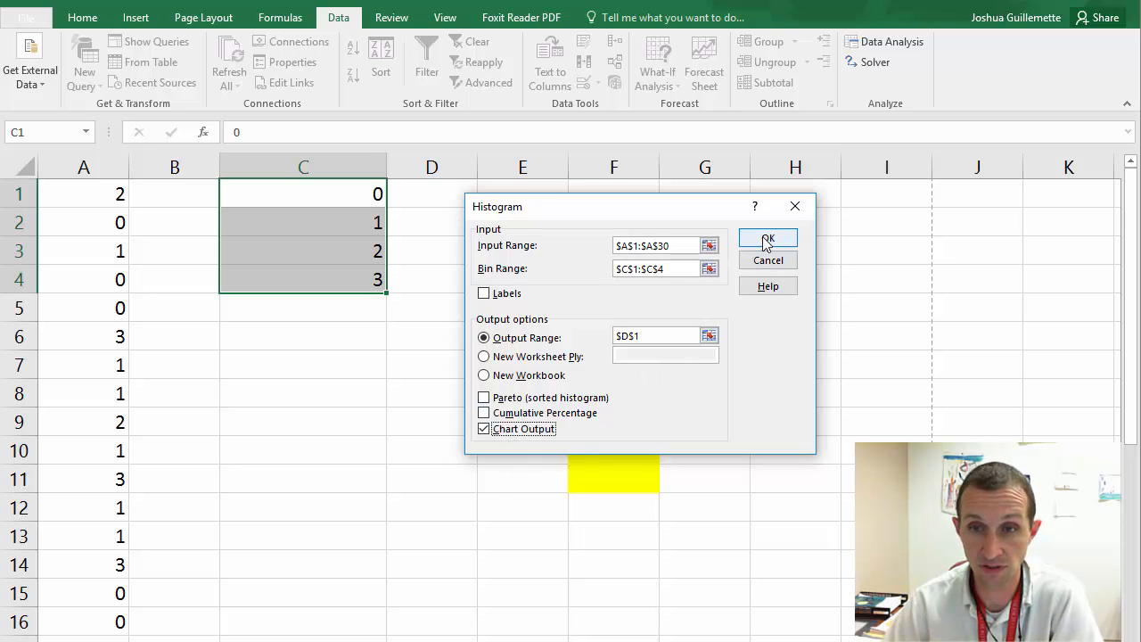
{"action": "left_click", "coordinate": [767, 239]}
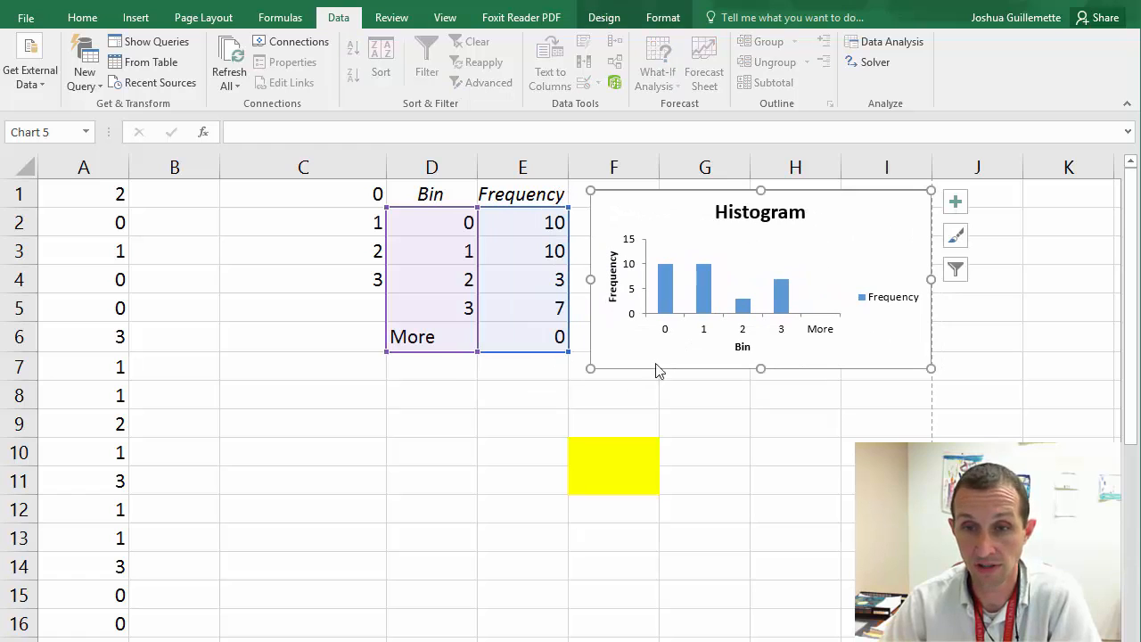
{"action": "mouse_move", "coordinate": [431, 232]}
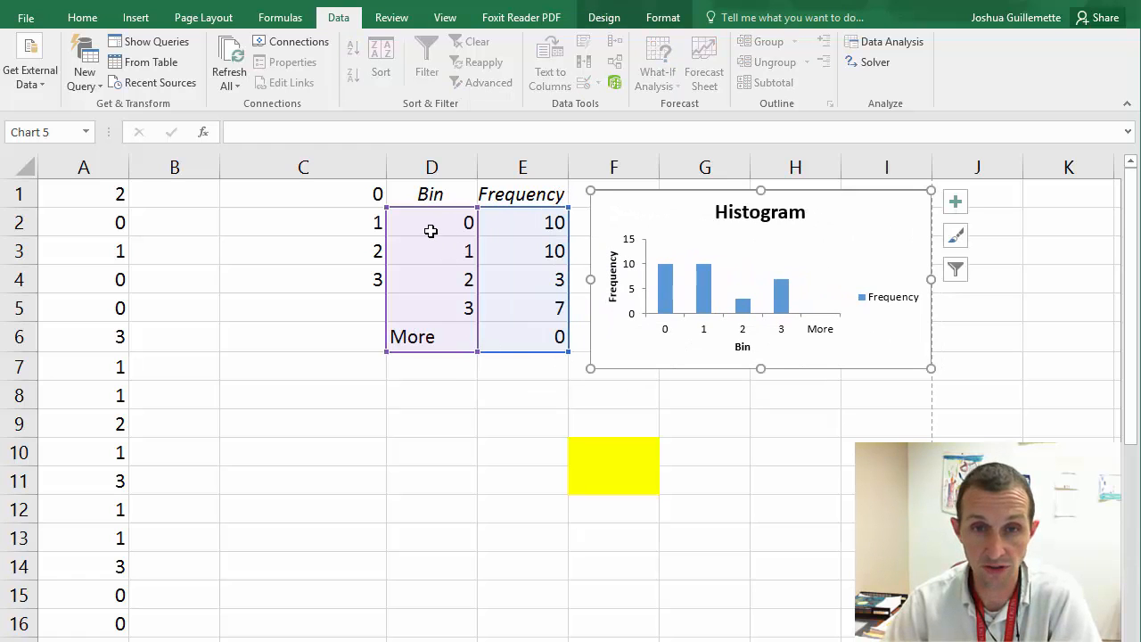
Delete the More row D6:E6 from the frequency table, shifting cells up.
{"action": "left_click", "coordinate": [431, 306]}
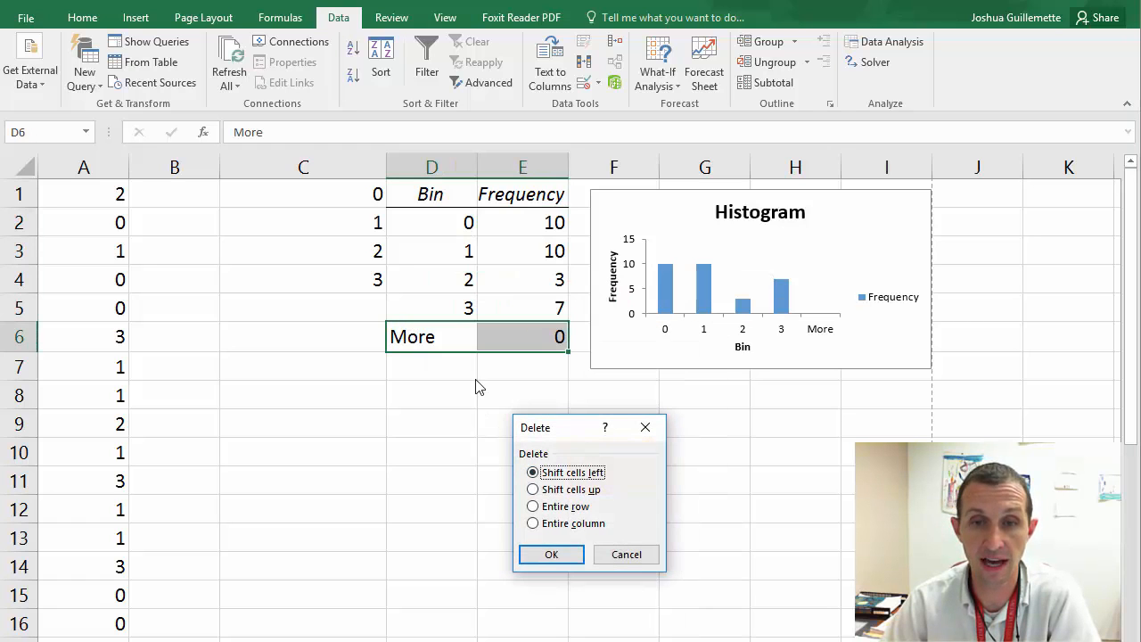
{"action": "left_click", "coordinate": [531, 488]}
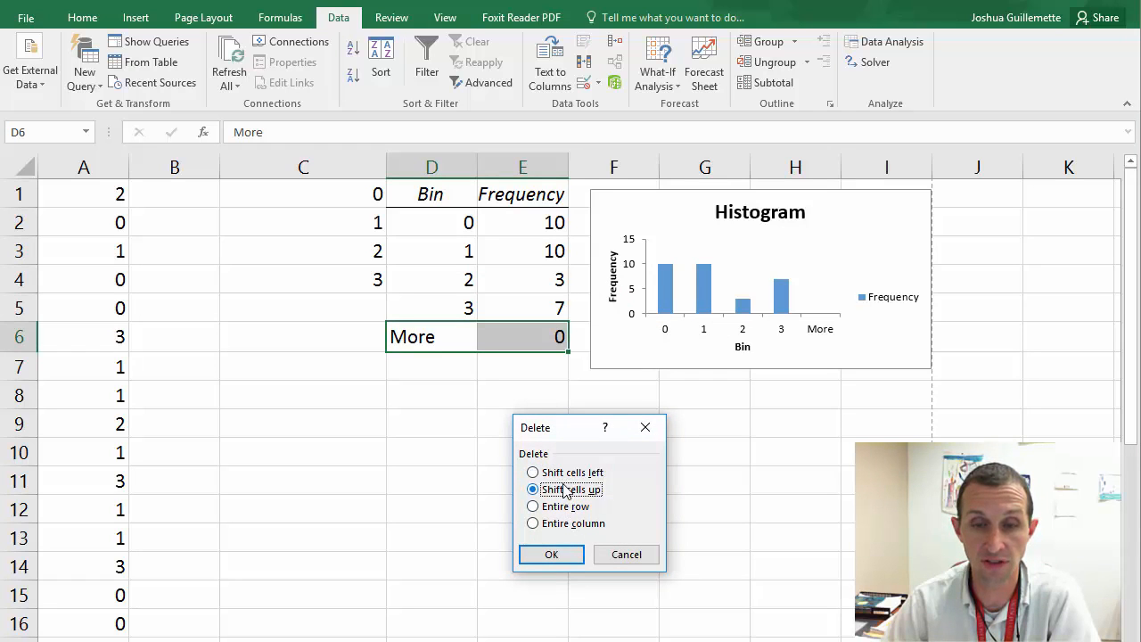
{"action": "left_click", "coordinate": [551, 553]}
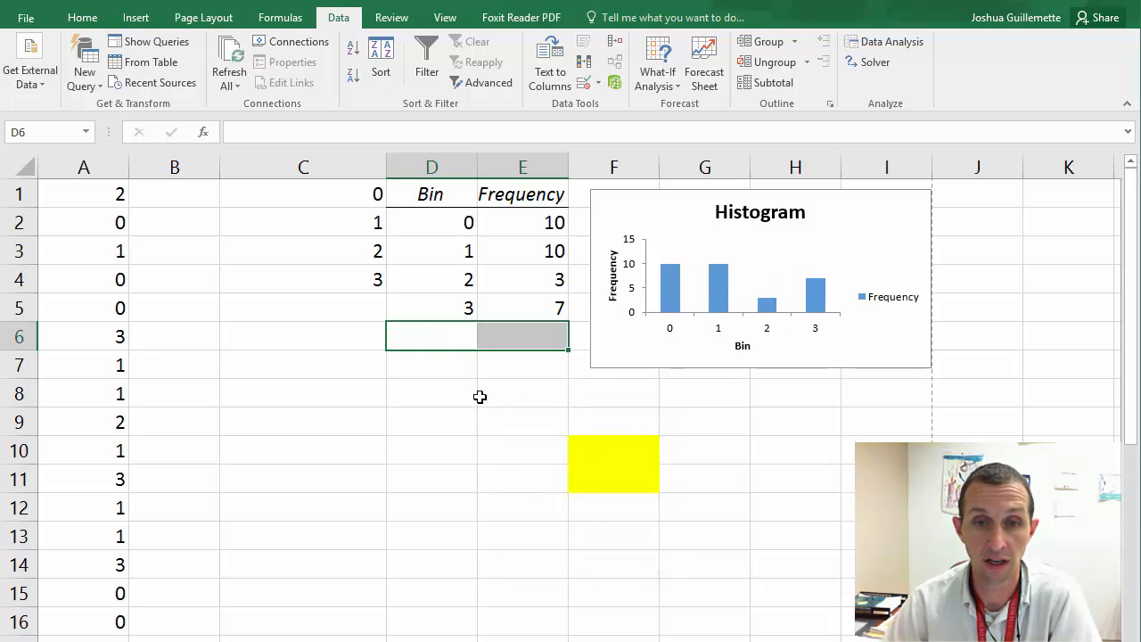
{"action": "mouse_move", "coordinate": [828, 307]}
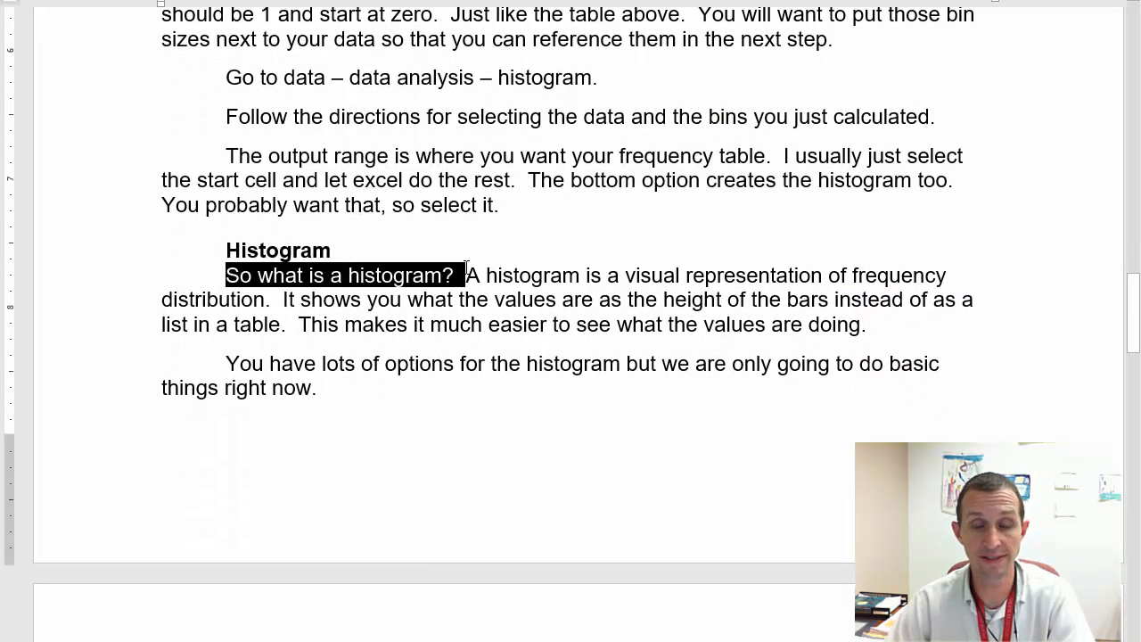
{"action": "left_click_drag", "start_coordinate": [460, 275], "coordinate": [841, 274]}
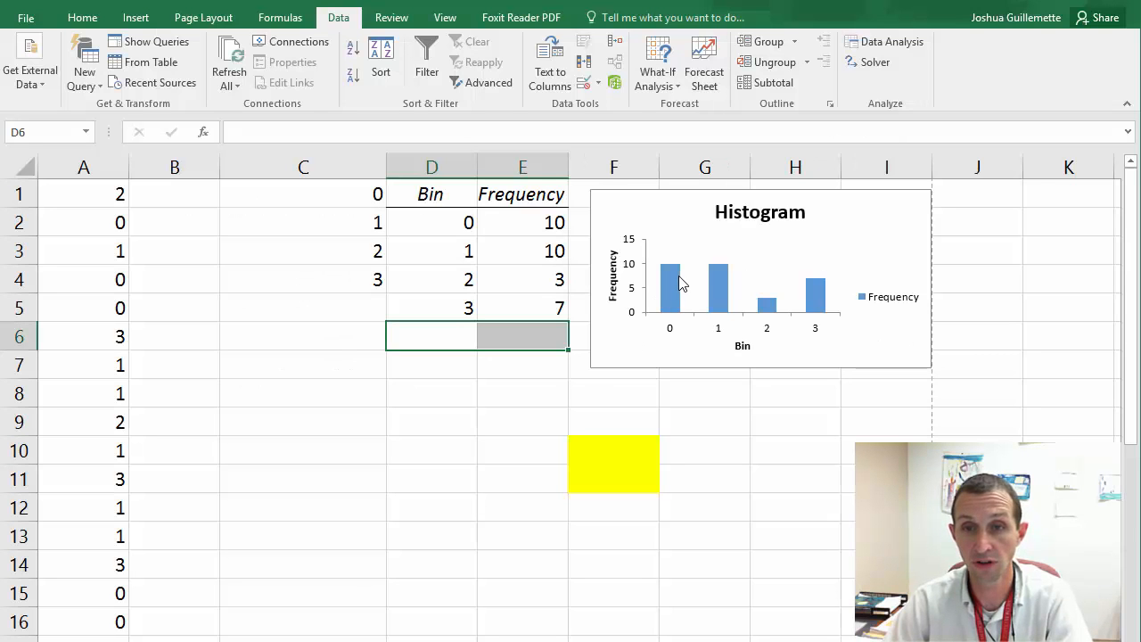
{"action": "left_click", "coordinate": [522, 221]}
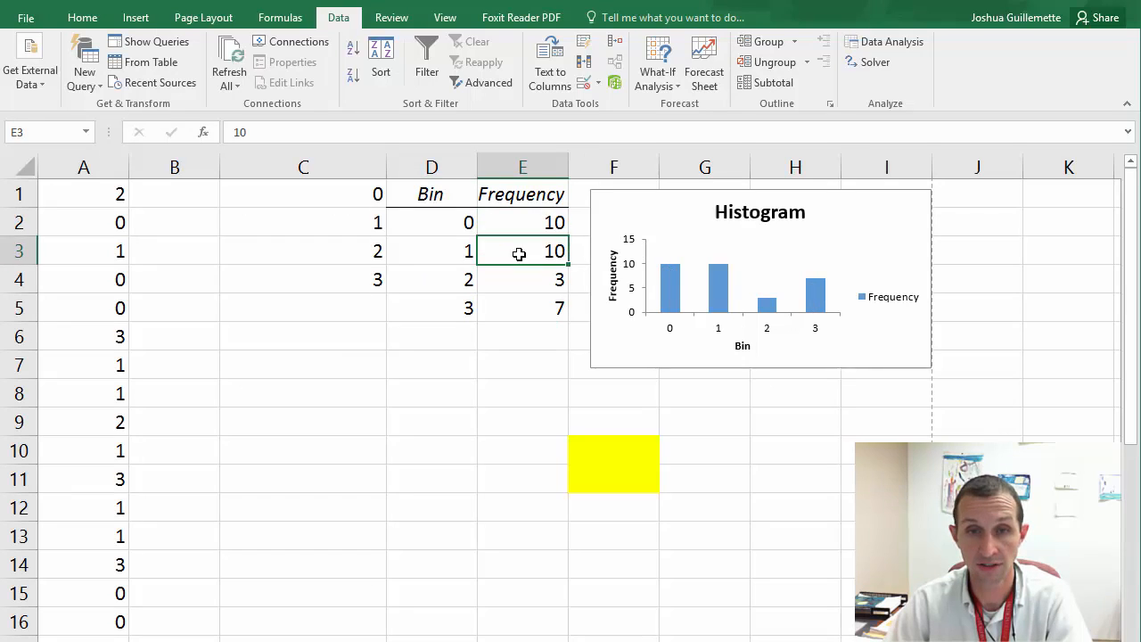
{"action": "left_click", "coordinate": [522, 278]}
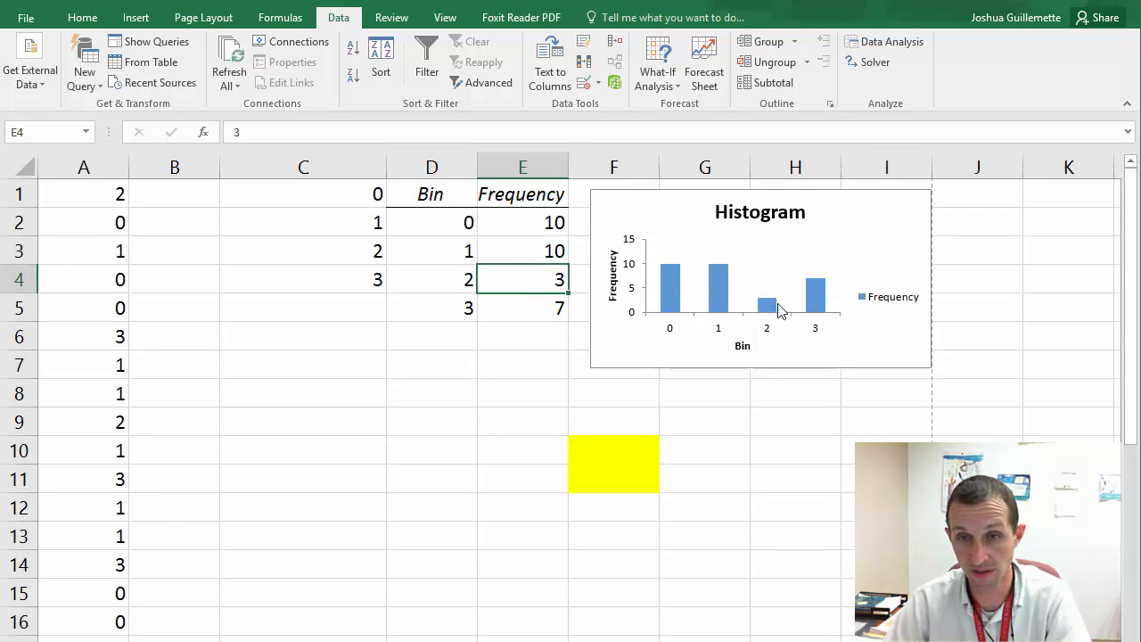
{"action": "left_click", "coordinate": [522, 307]}
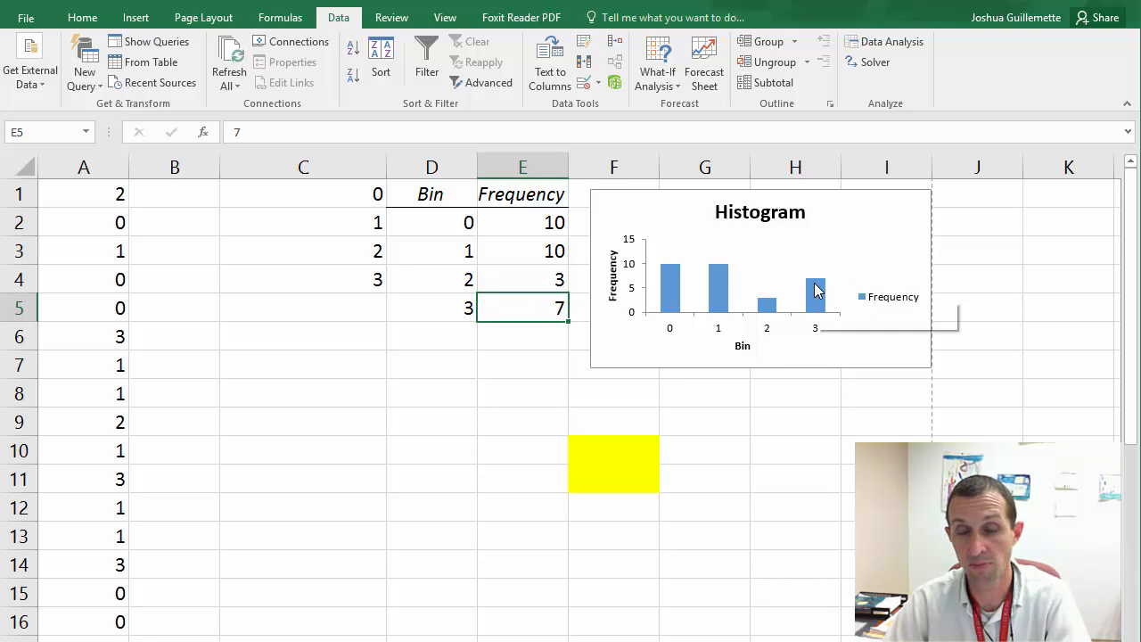
{"action": "left_click", "coordinate": [759, 278]}
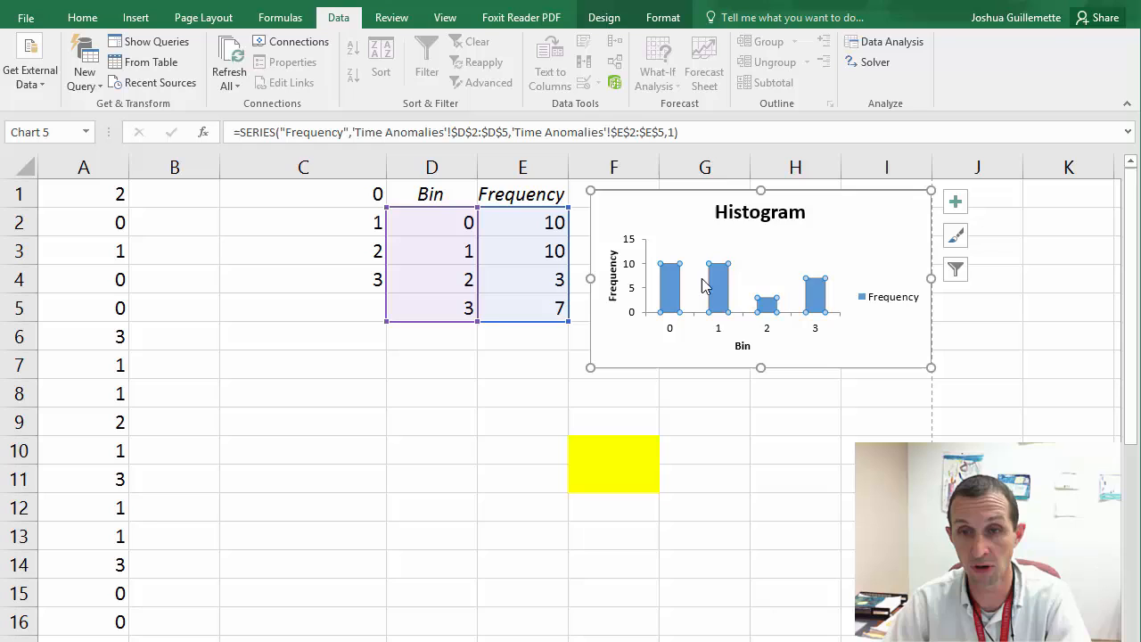
{"action": "mouse_move", "coordinate": [816, 286]}
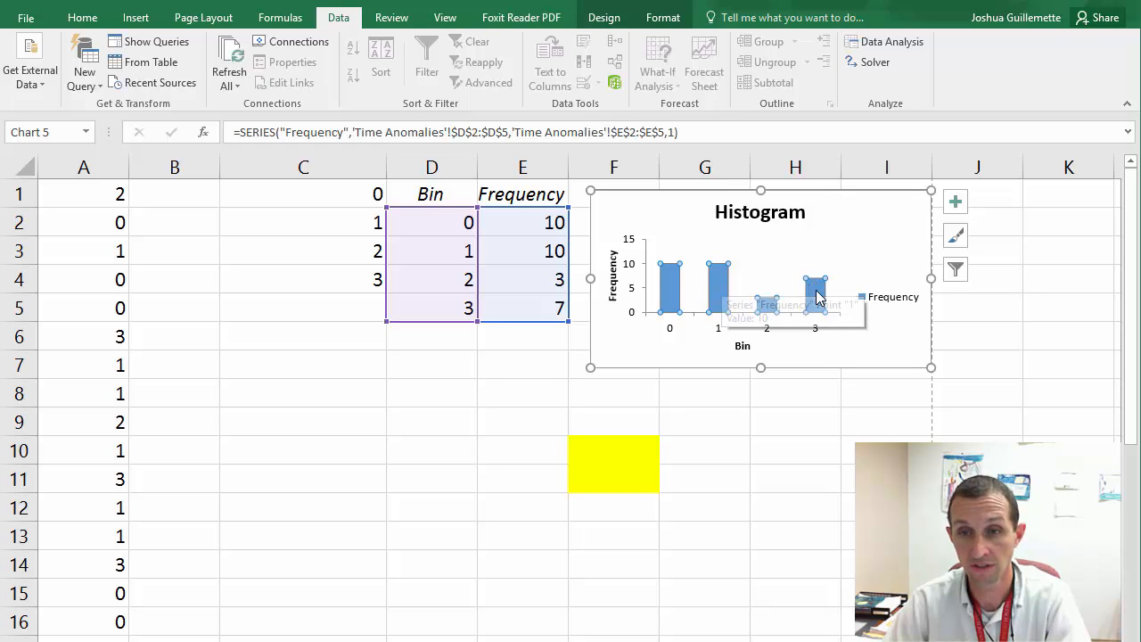
{"action": "mouse_move", "coordinate": [766, 306]}
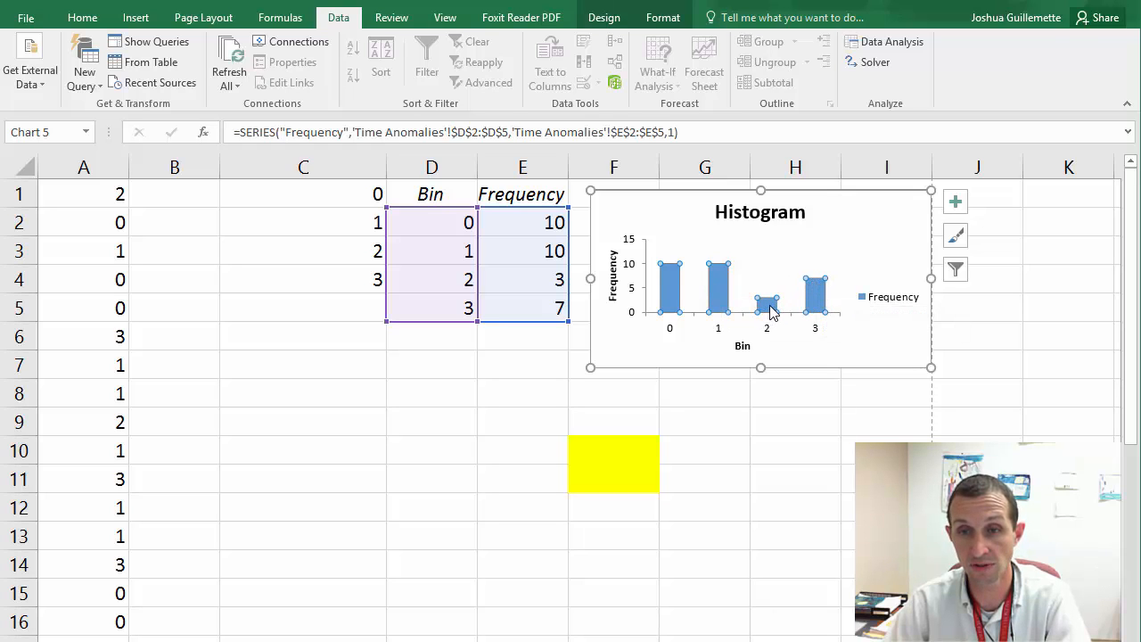
{"action": "mouse_move", "coordinate": [811, 285]}
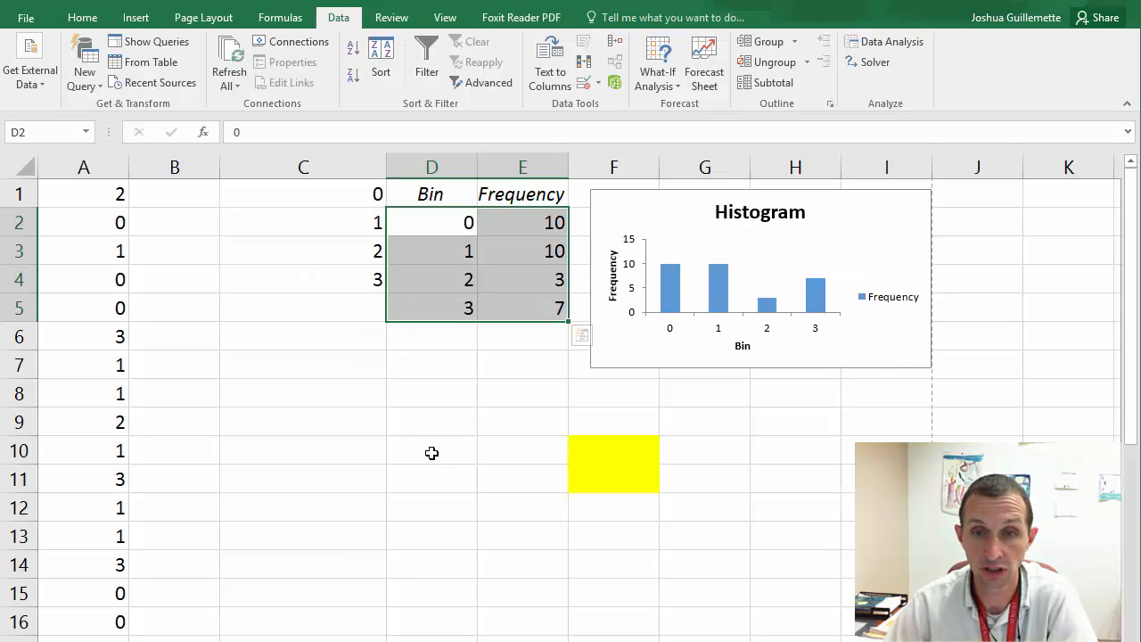
{"action": "right_click", "coordinate": [670, 271]}
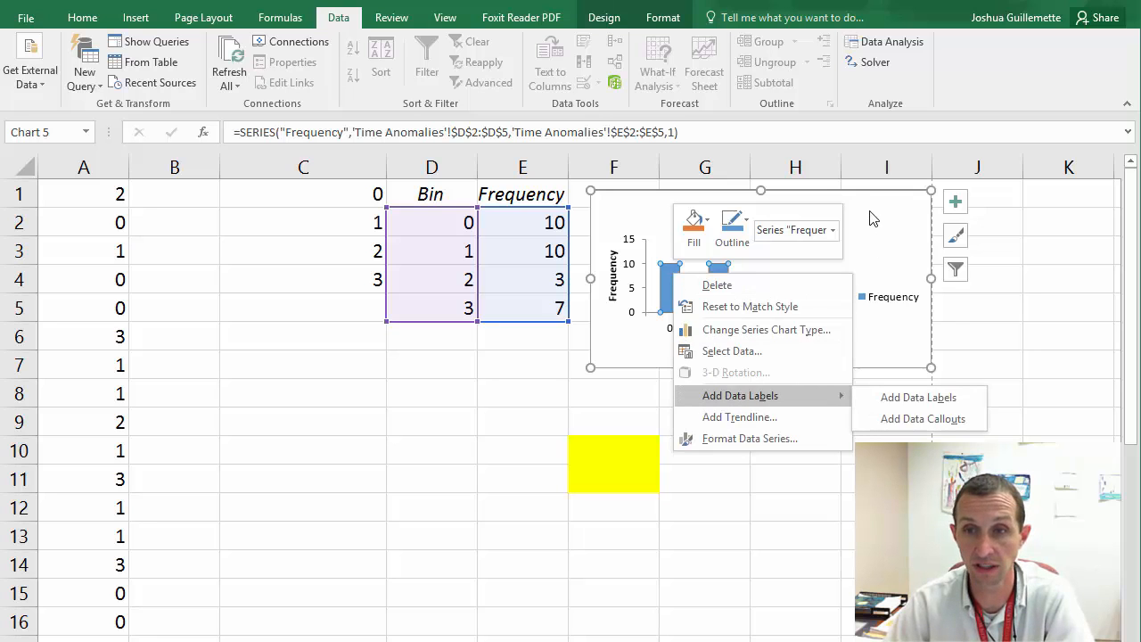
{"action": "left_click", "coordinate": [506, 337]}
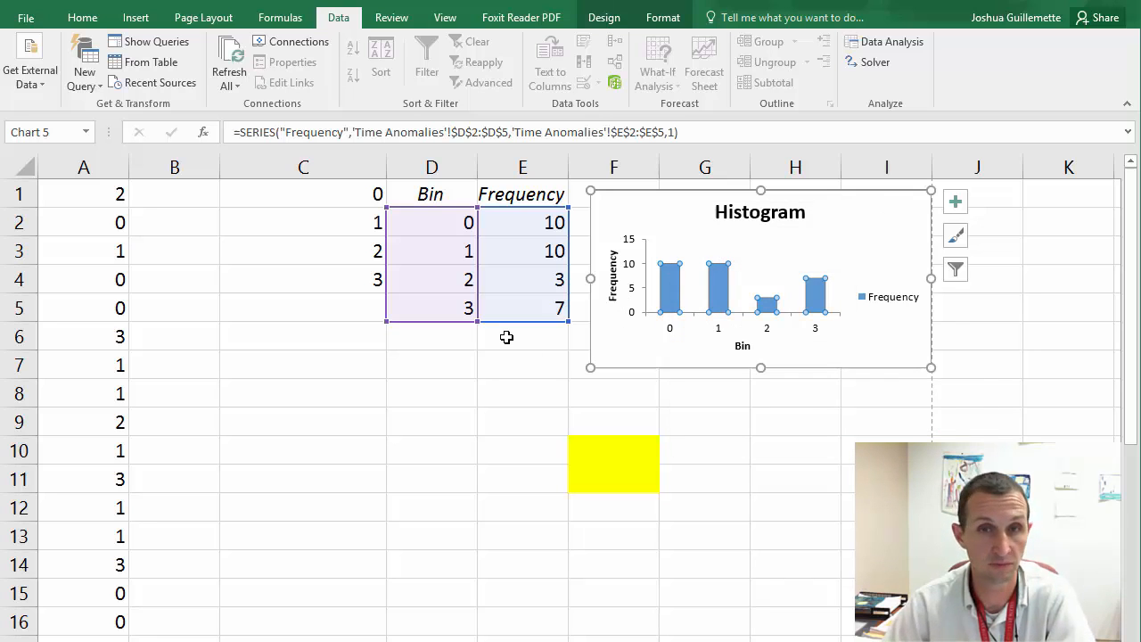
{"action": "mouse_move", "coordinate": [502, 353]}
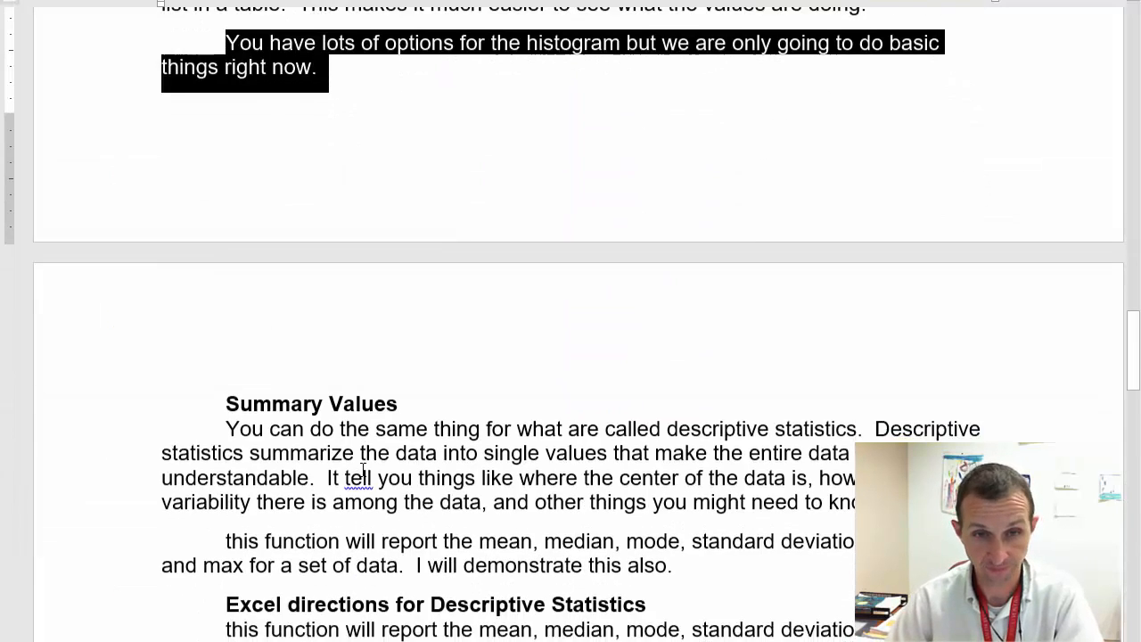
{"action": "scroll", "scroll_direction": "down", "scroll_amount": 3}
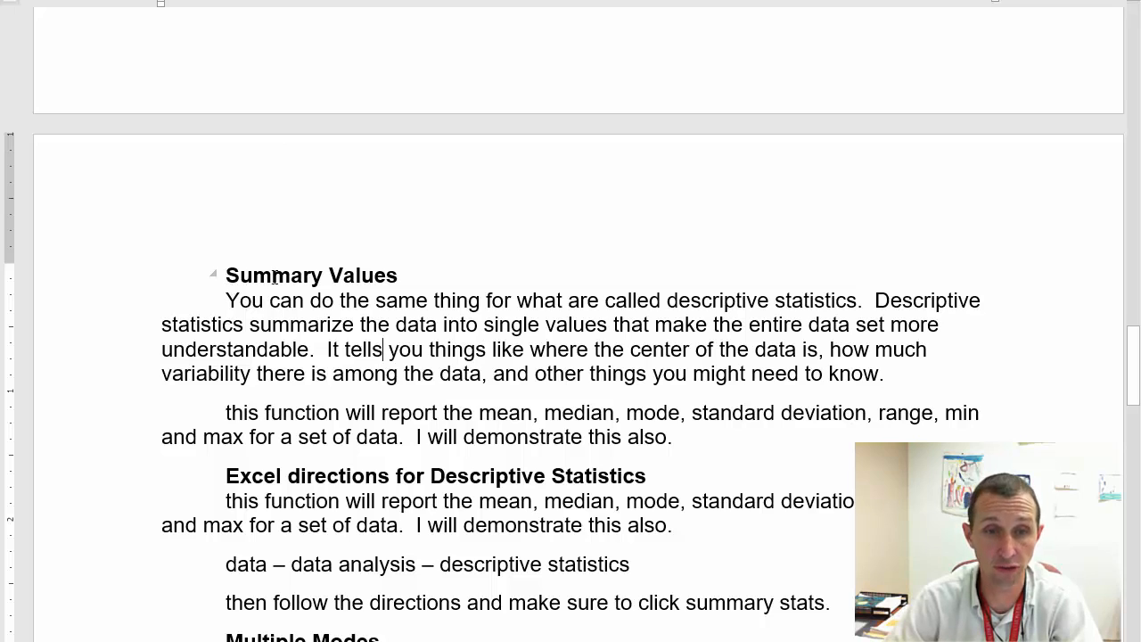
{"action": "left_click_drag", "start_coordinate": [225, 299], "coordinate": [374, 300]}
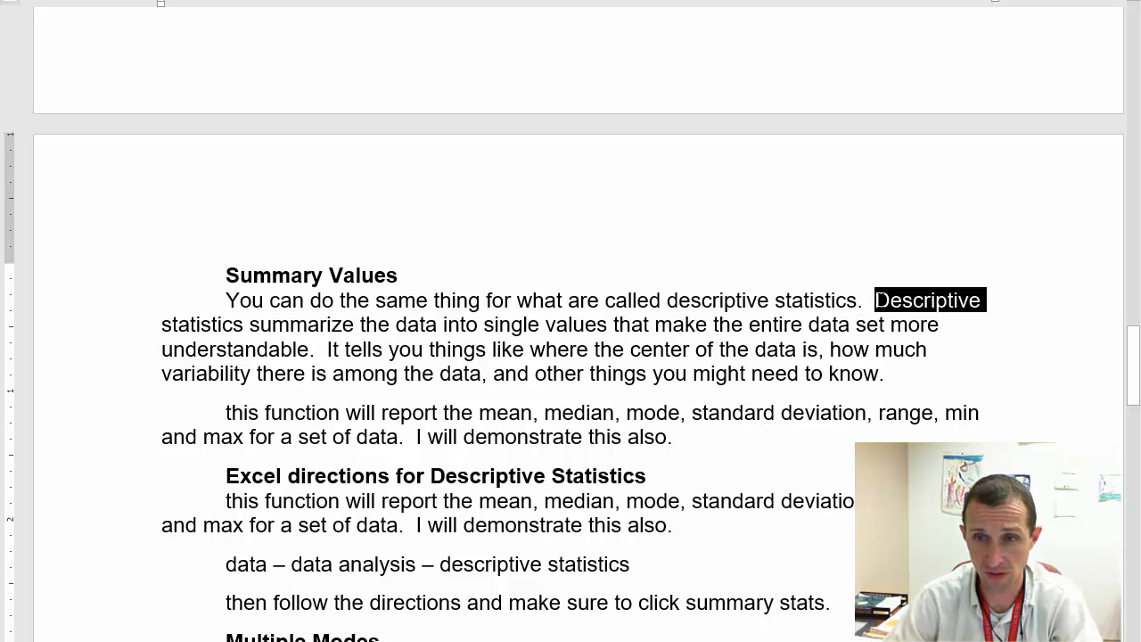
{"action": "left_click_drag", "start_coordinate": [987, 299], "coordinate": [396, 325]}
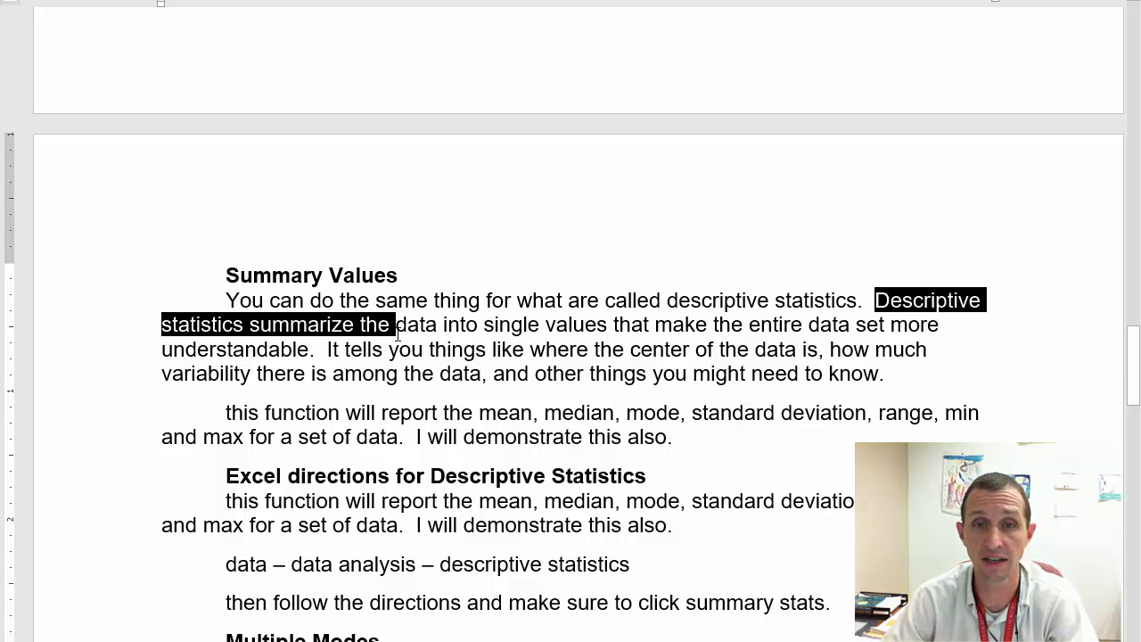
{"action": "left_click_drag", "start_coordinate": [395, 324], "coordinate": [927, 347]}
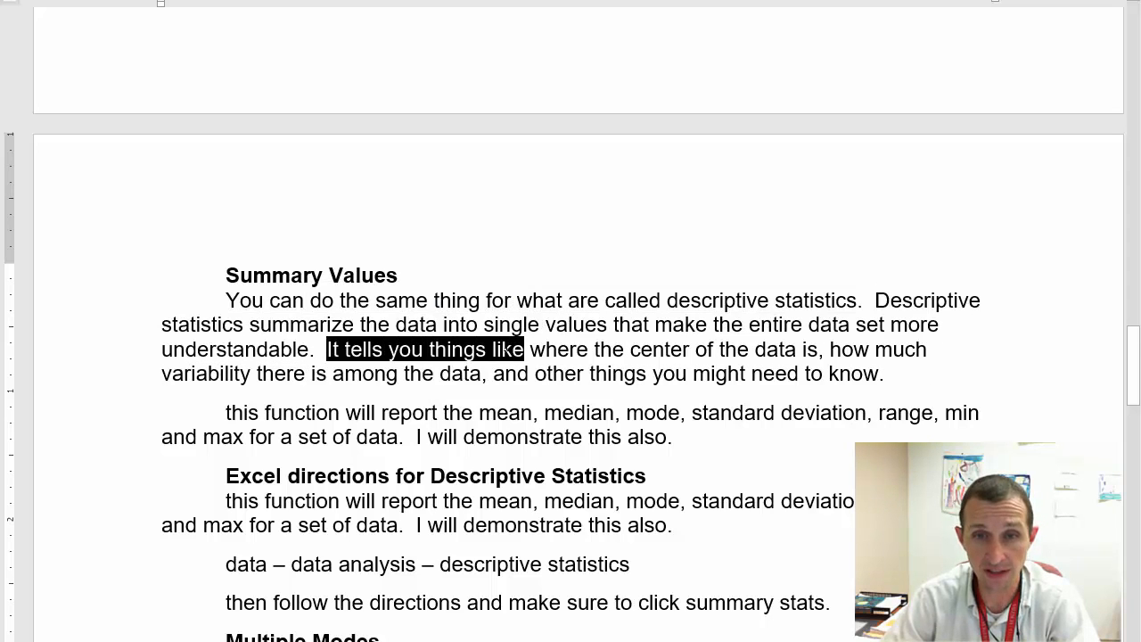
{"action": "left_click_drag", "start_coordinate": [524, 348], "coordinate": [927, 347]}
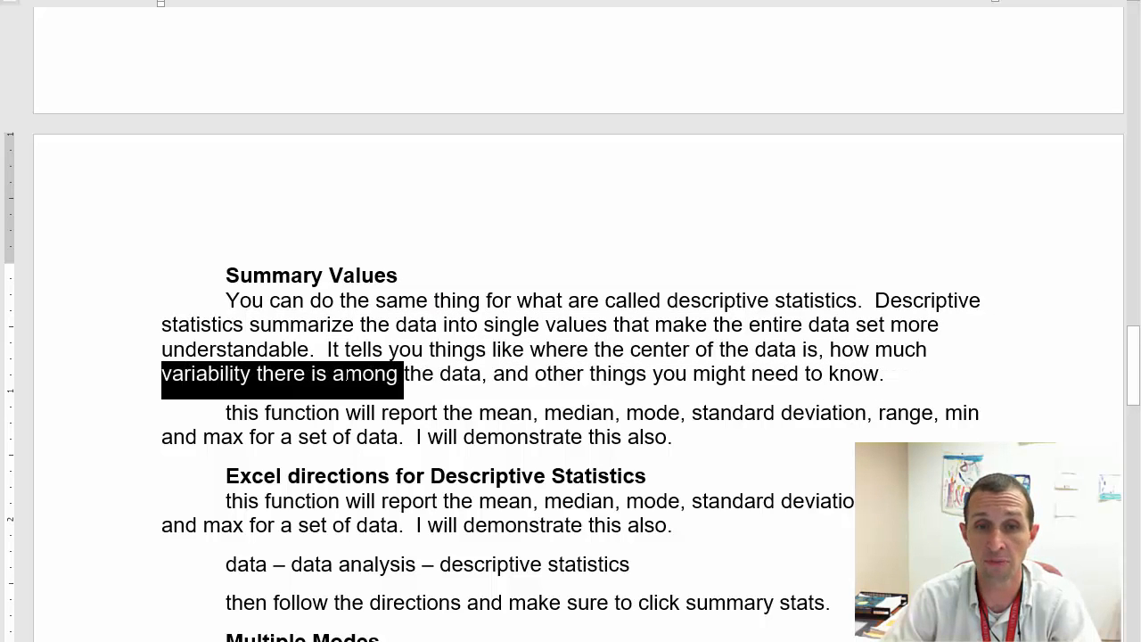
{"action": "left_click_drag", "start_coordinate": [401, 374], "coordinate": [692, 374]}
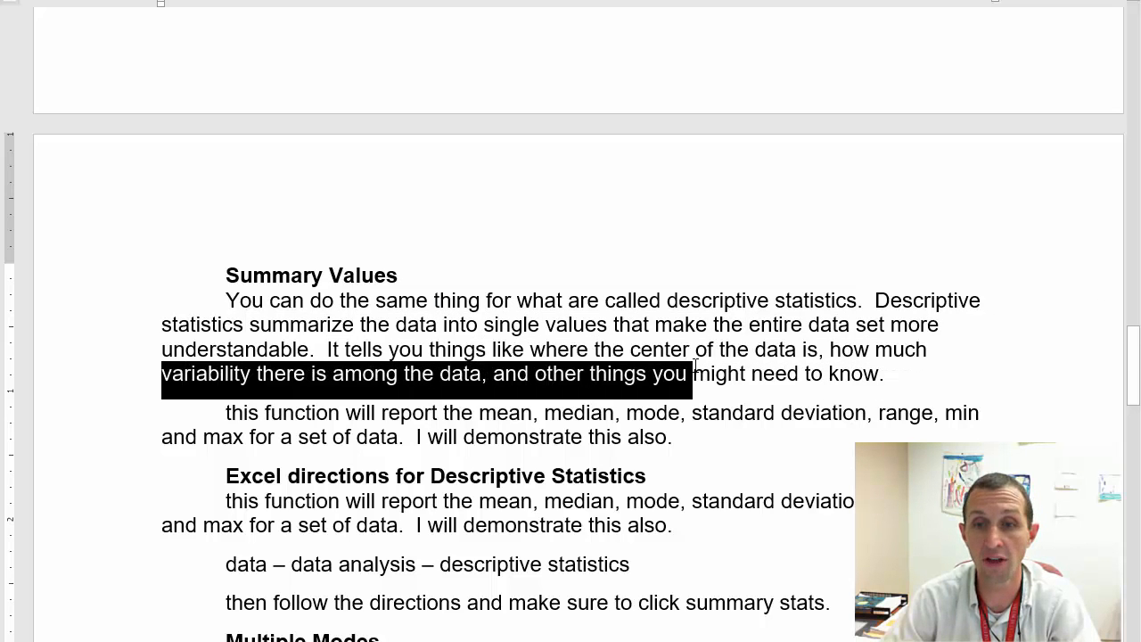
{"action": "left_click_drag", "start_coordinate": [692, 374], "coordinate": [884, 374]}
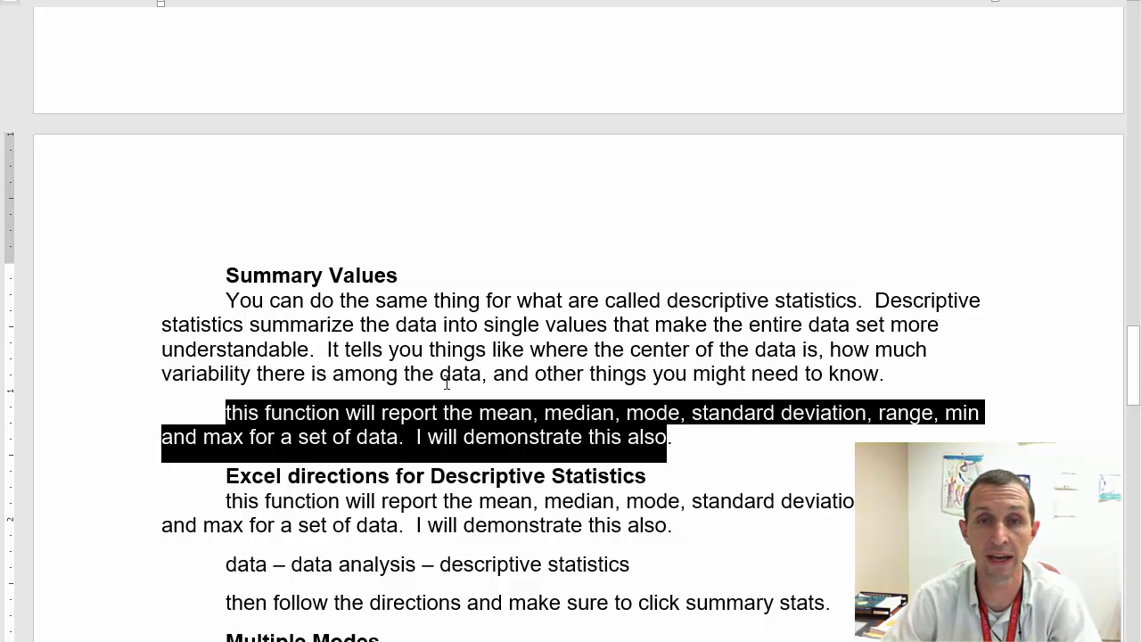
{"action": "scroll", "scroll_direction": "down", "scroll_amount": 3}
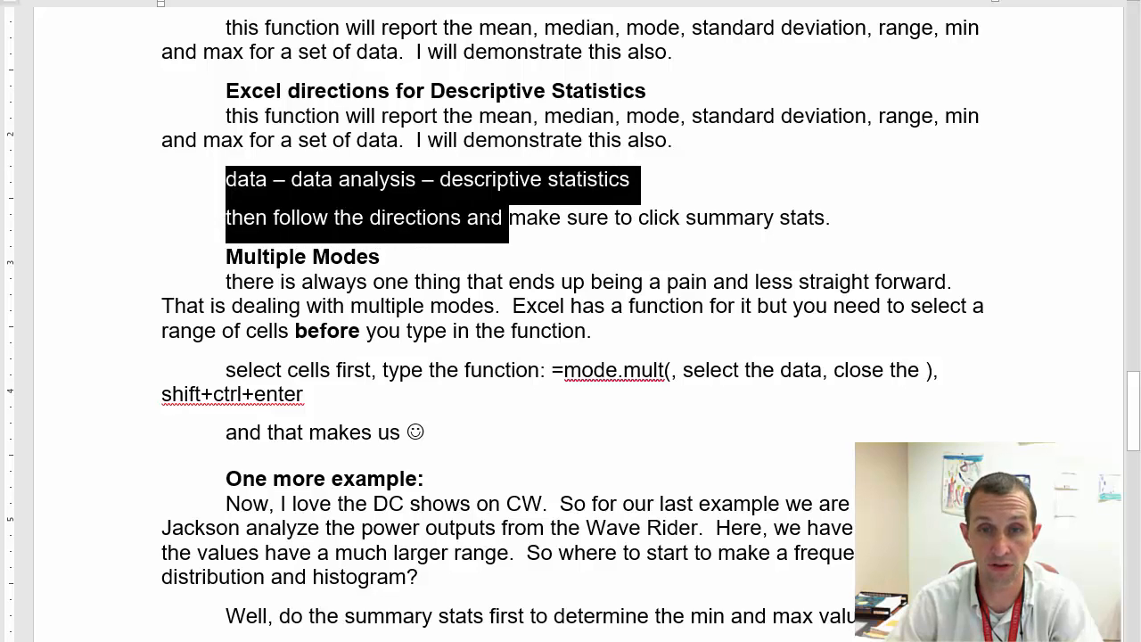
{"action": "left_click_drag", "start_coordinate": [503, 217], "coordinate": [841, 218]}
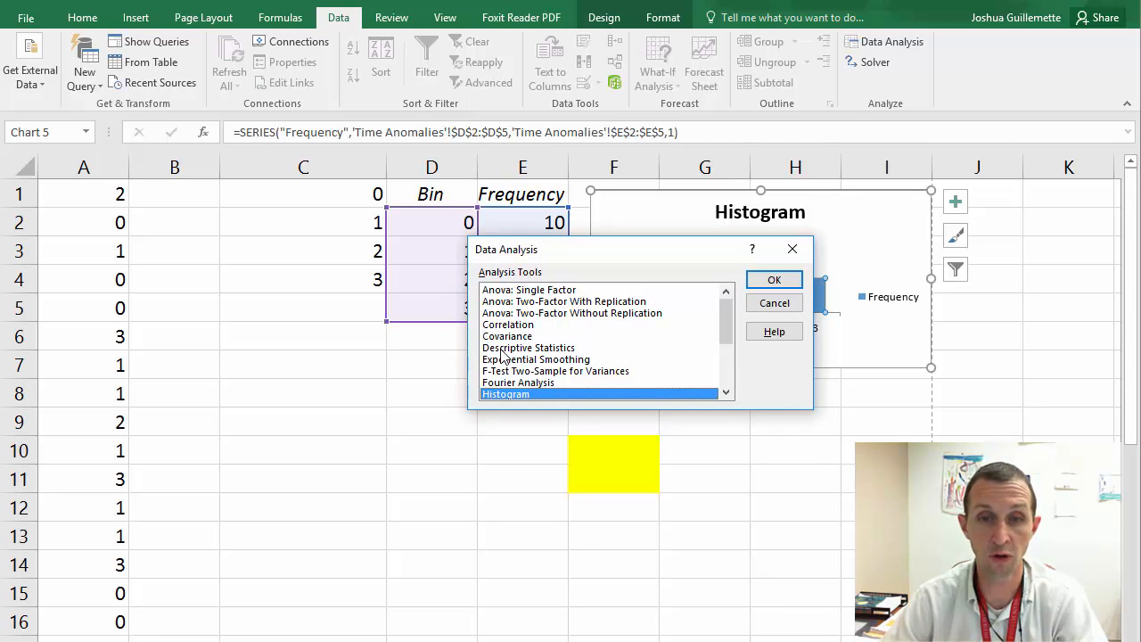
Start Descriptive Statistics from Data Analysis with input range $A$1:$A$30.
{"action": "left_click", "coordinate": [528, 348]}
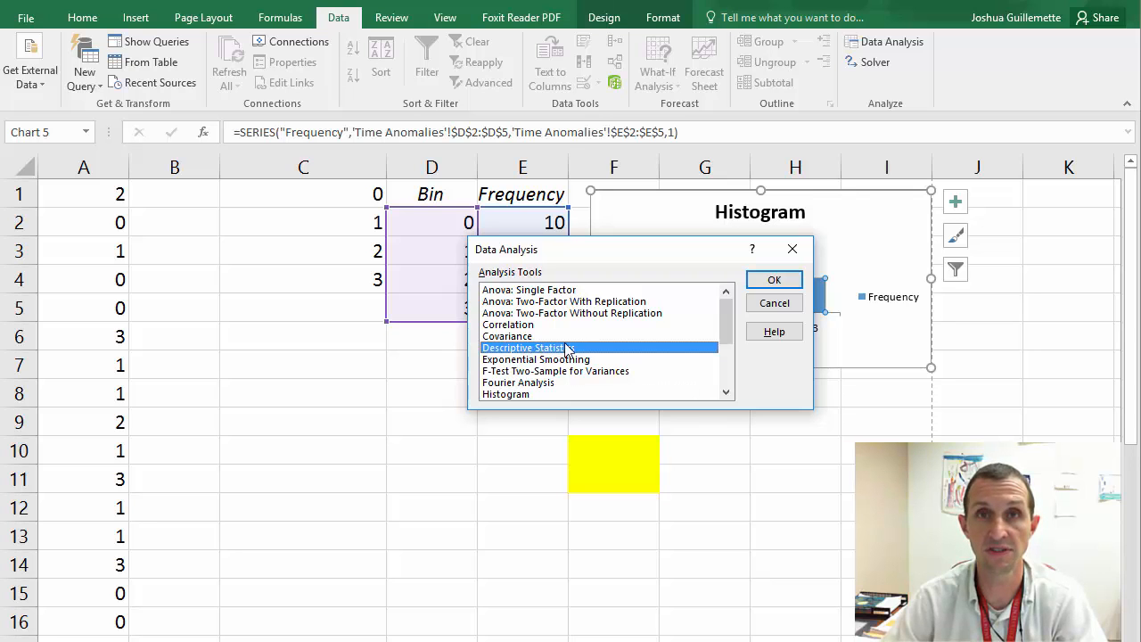
{"action": "left_click", "coordinate": [773, 278]}
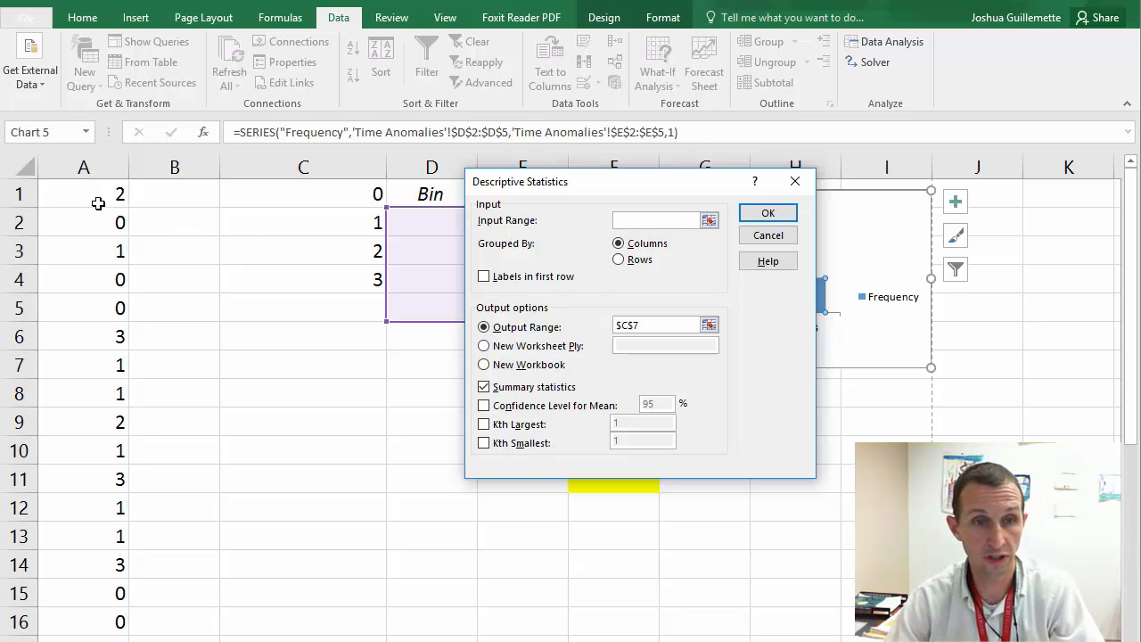
{"action": "left_click", "coordinate": [660, 221]}
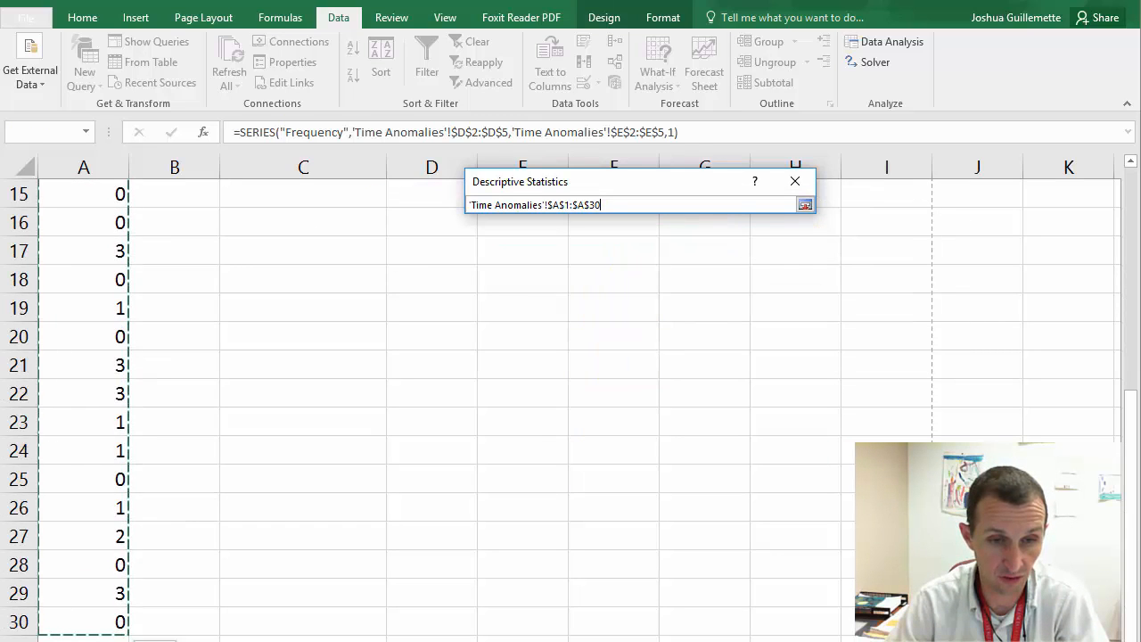
{"action": "left_click", "coordinate": [804, 203]}
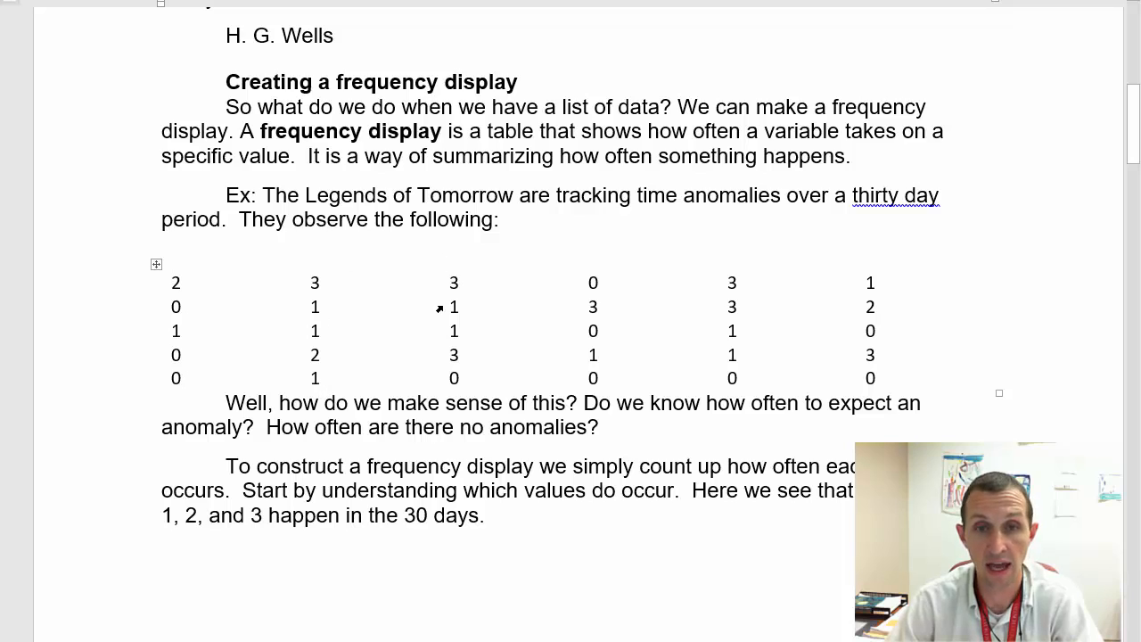
{"action": "mouse_move", "coordinate": [252, 328]}
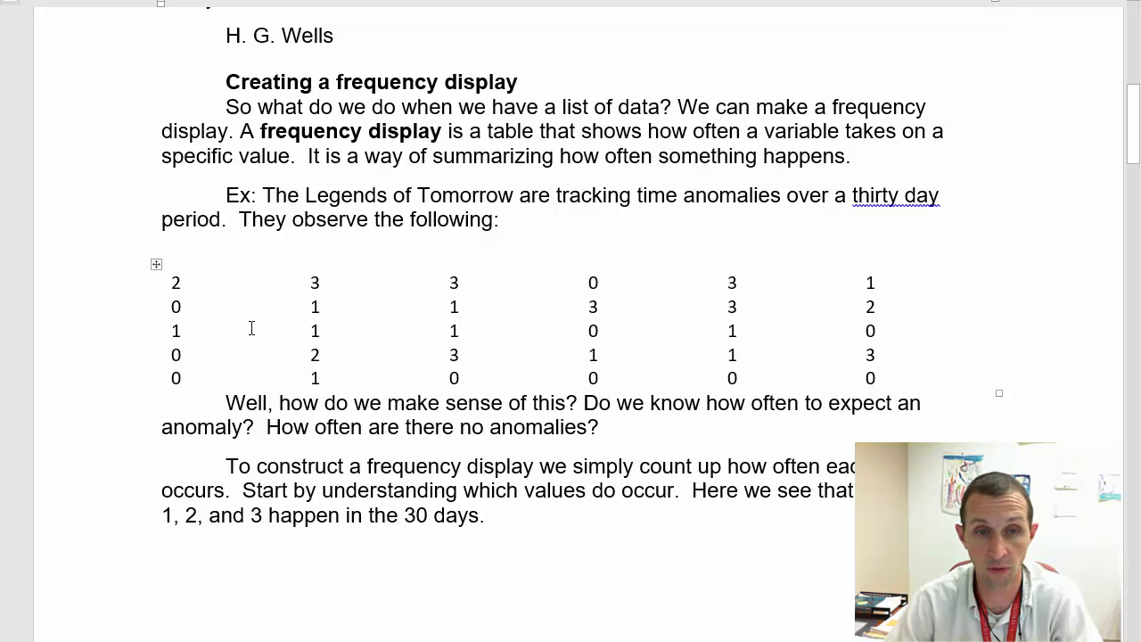
{"action": "mouse_move", "coordinate": [894, 318]}
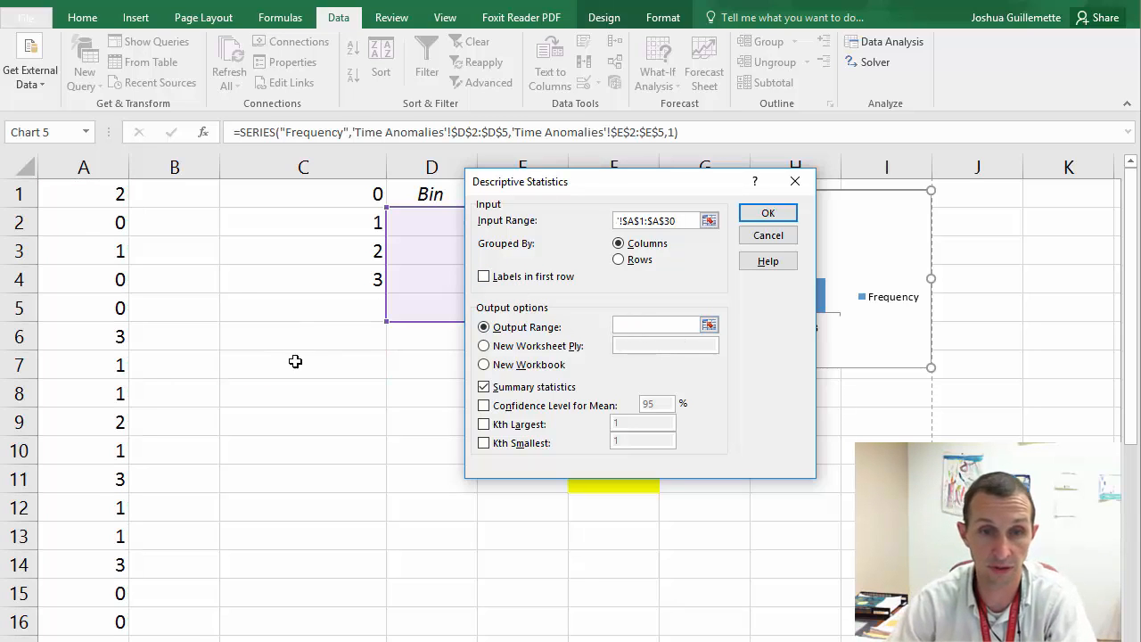
Set the output range to $C$7 with Summary statistics and generate the results.
{"action": "left_click", "coordinate": [303, 363]}
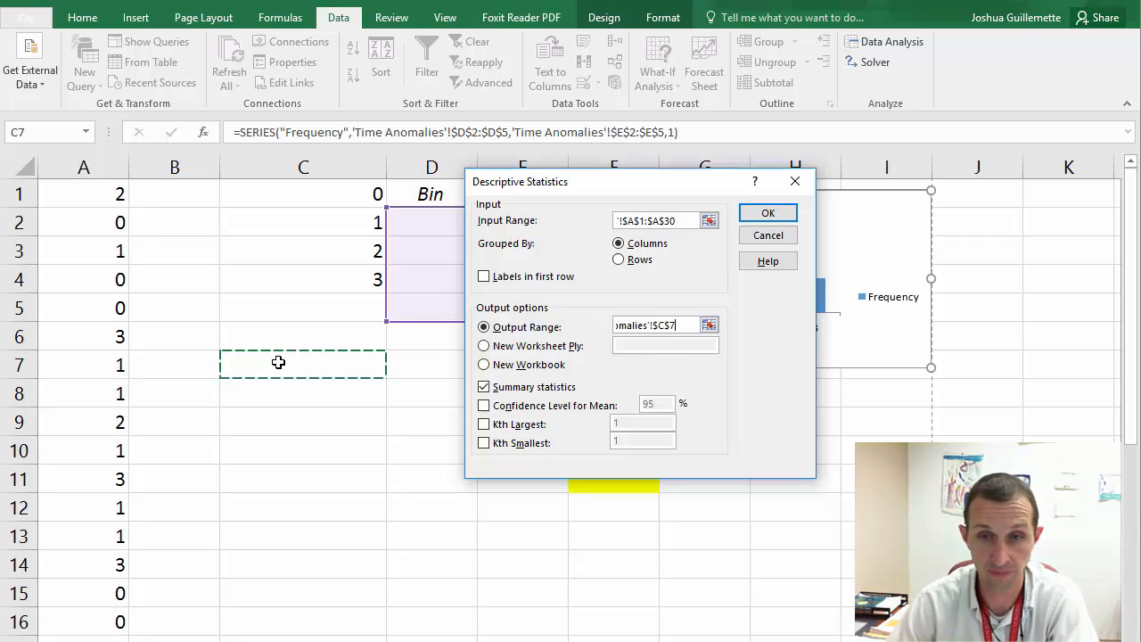
{"action": "left_click", "coordinate": [659, 325]}
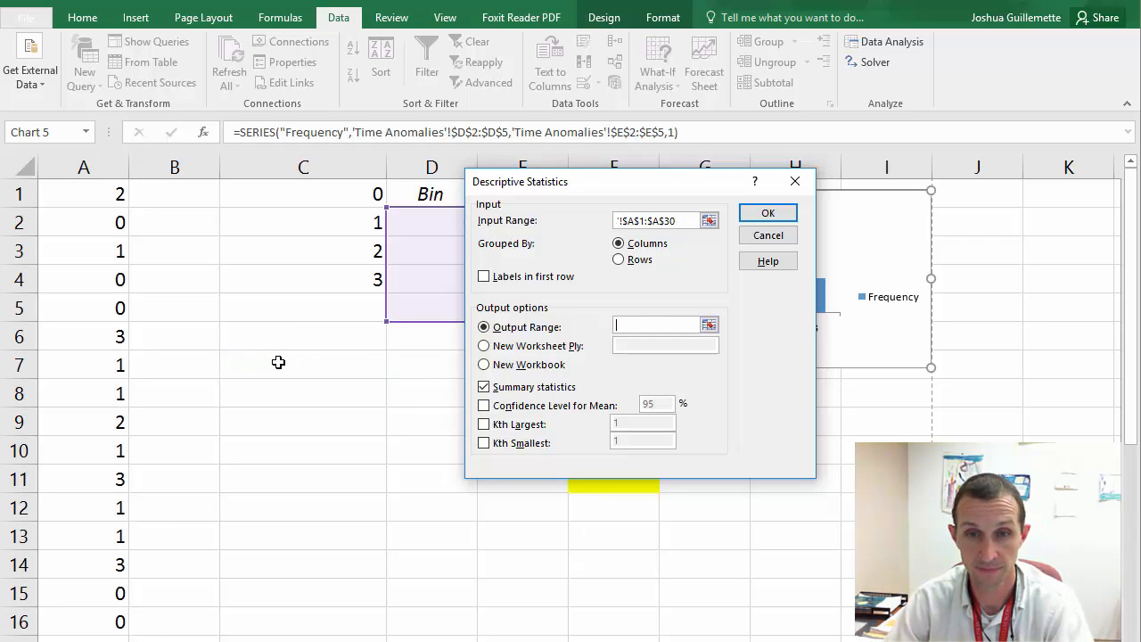
{"action": "left_click", "coordinate": [303, 363]}
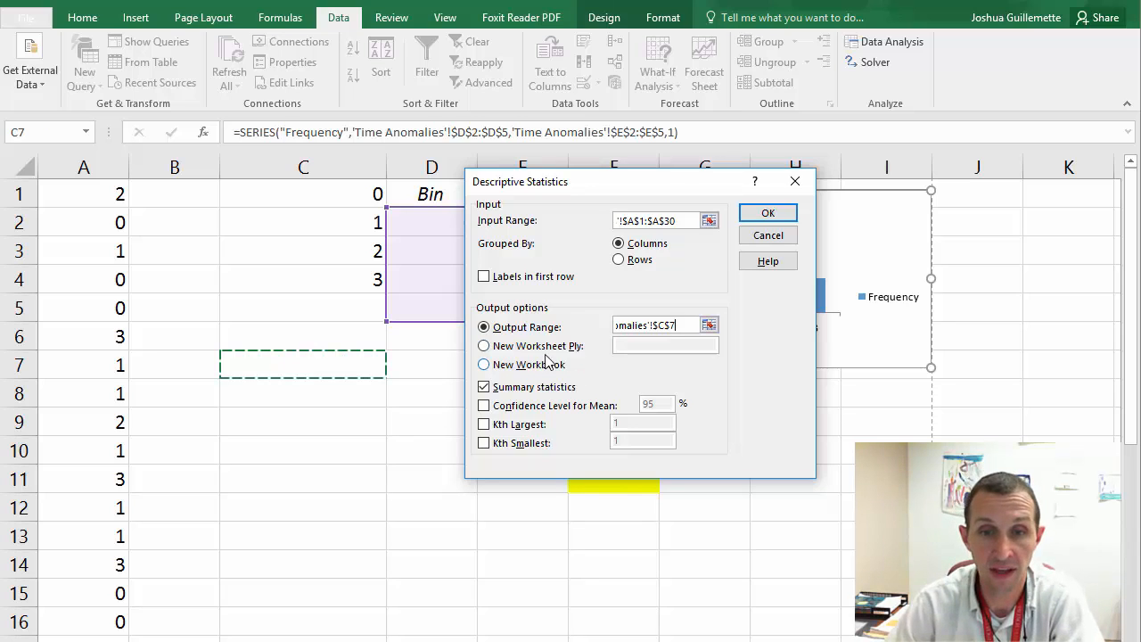
{"action": "left_click", "coordinate": [485, 385]}
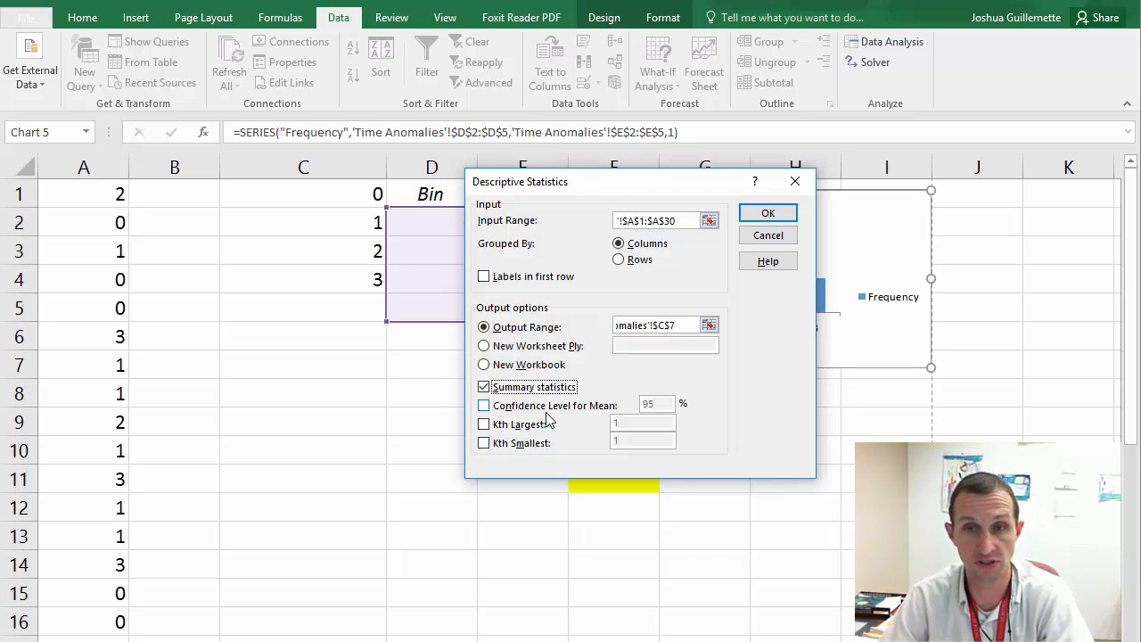
{"action": "left_click", "coordinate": [766, 212]}
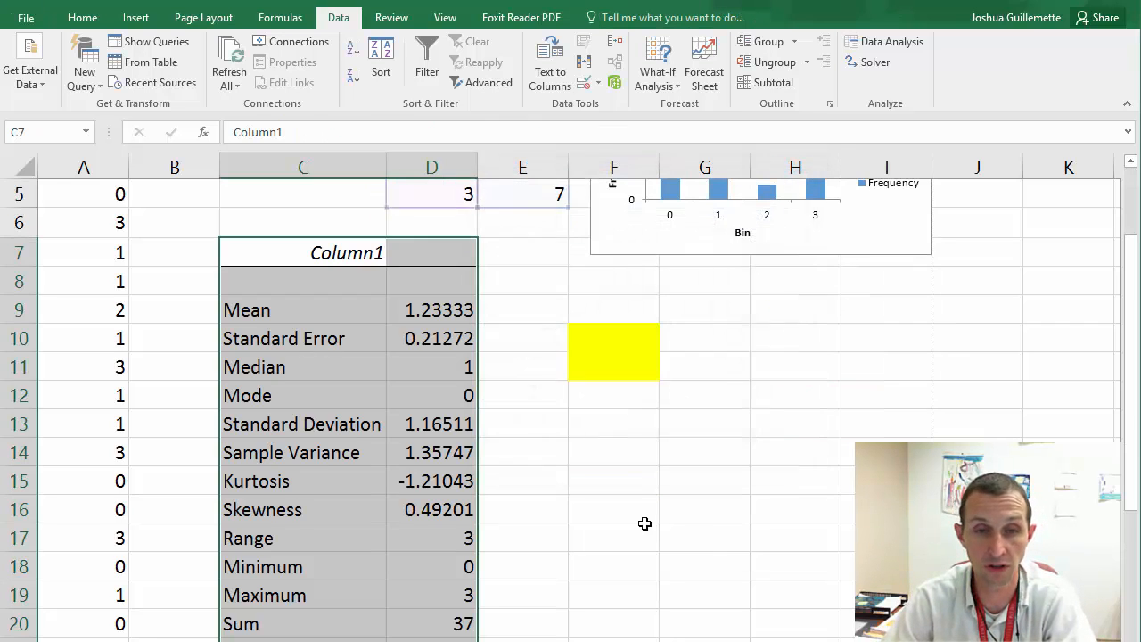
Clear the Standard Error, Sample Variance, Kurtosis and Skewness rows from the summary.
{"action": "left_click", "coordinate": [303, 253]}
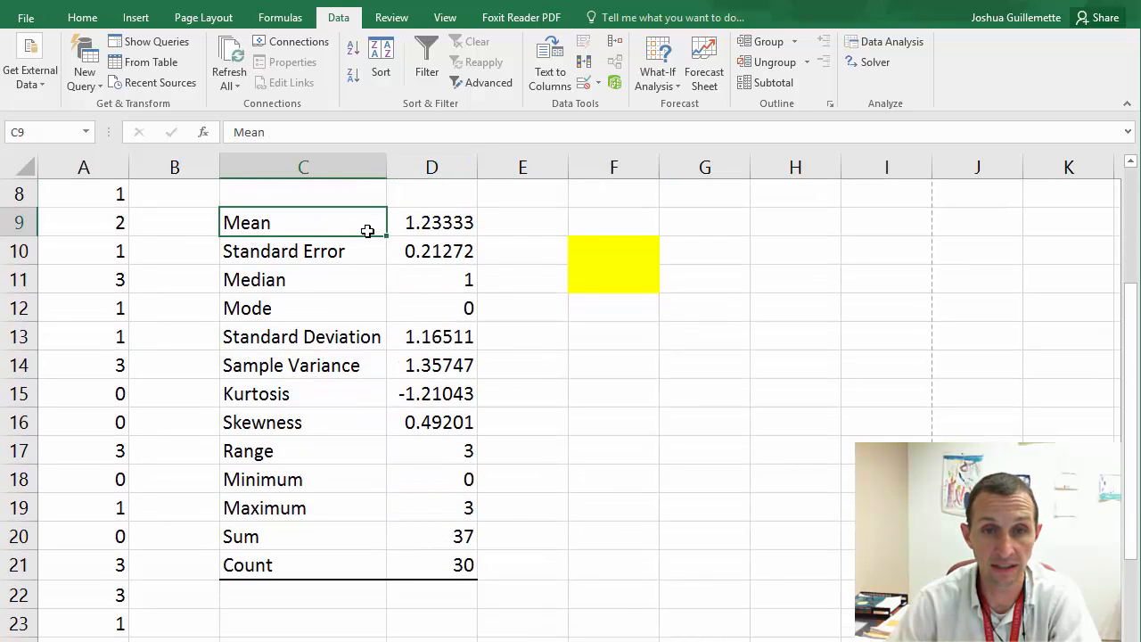
{"action": "left_click", "coordinate": [432, 249]}
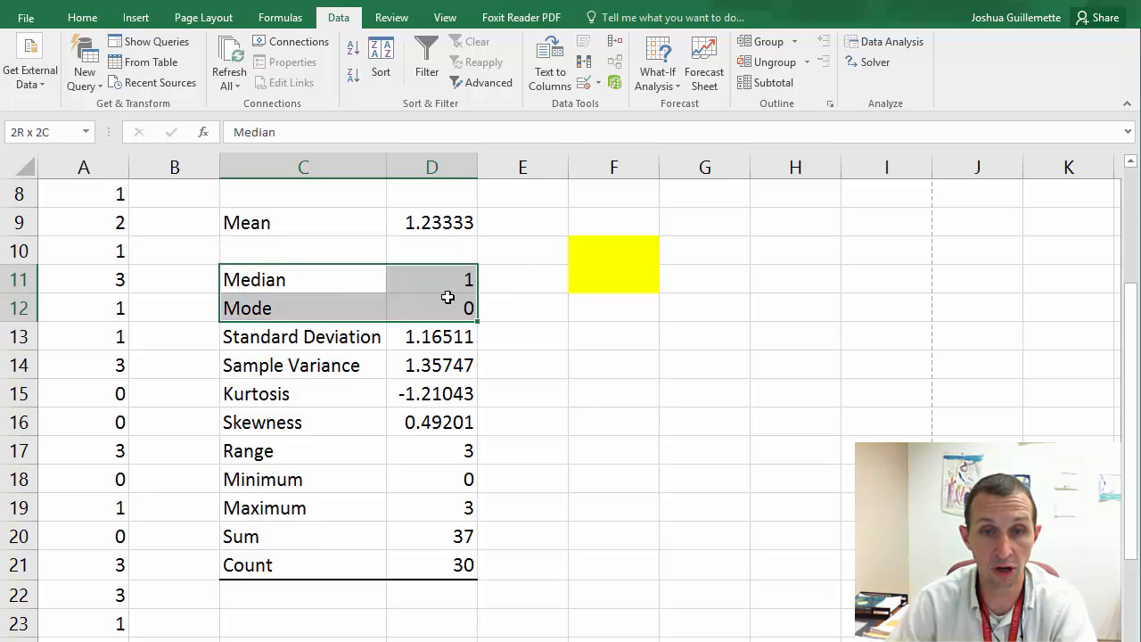
{"action": "left_click", "coordinate": [303, 335]}
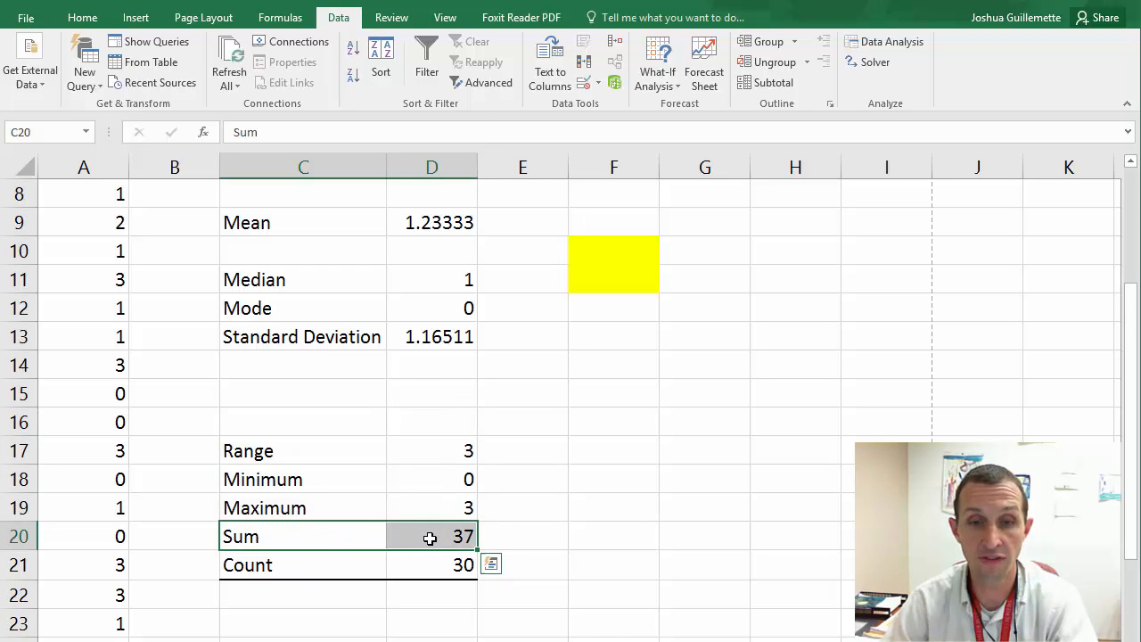
{"action": "mouse_move", "coordinate": [420, 538]}
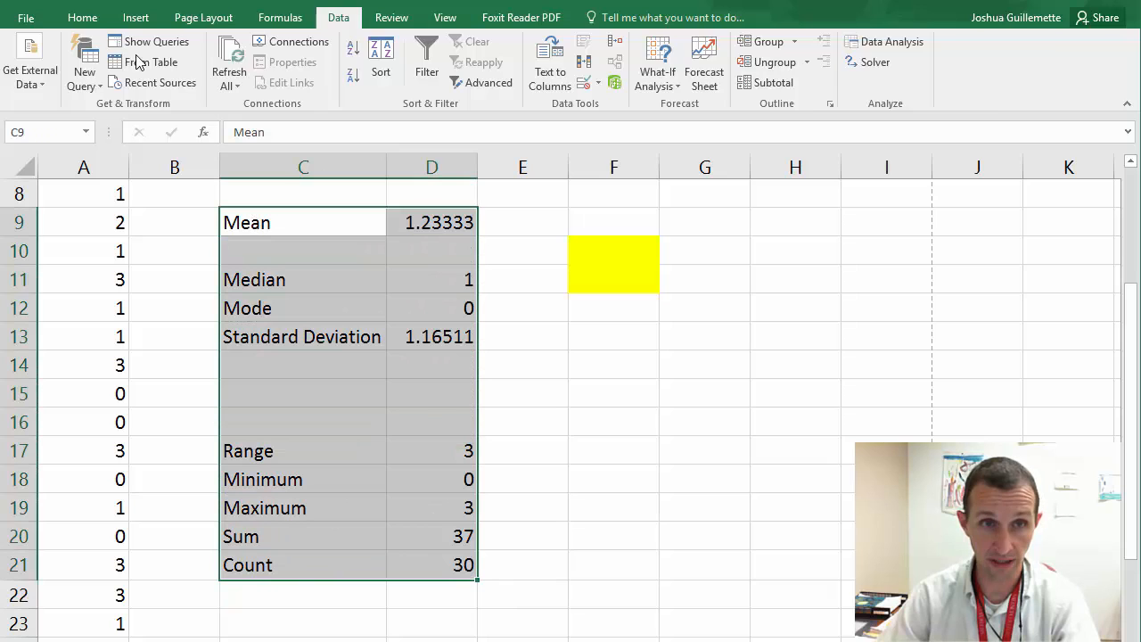
Shade the remaining statistics block C9:D21 yellow and return to the Word notes.
{"action": "left_click", "coordinate": [82, 18]}
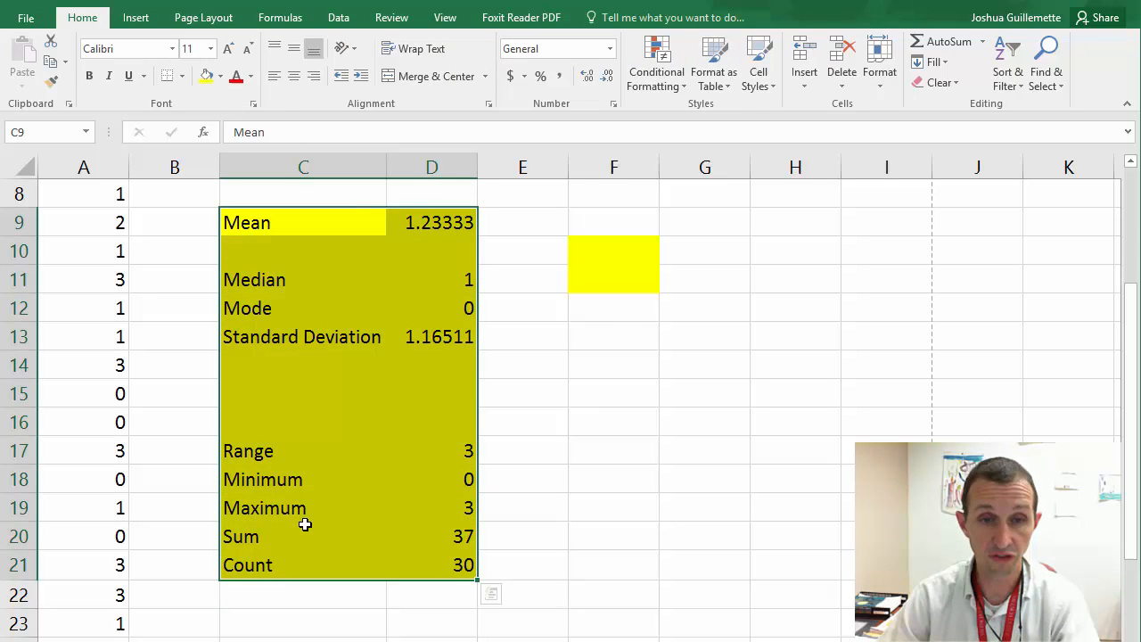
{"action": "mouse_move", "coordinate": [282, 417]}
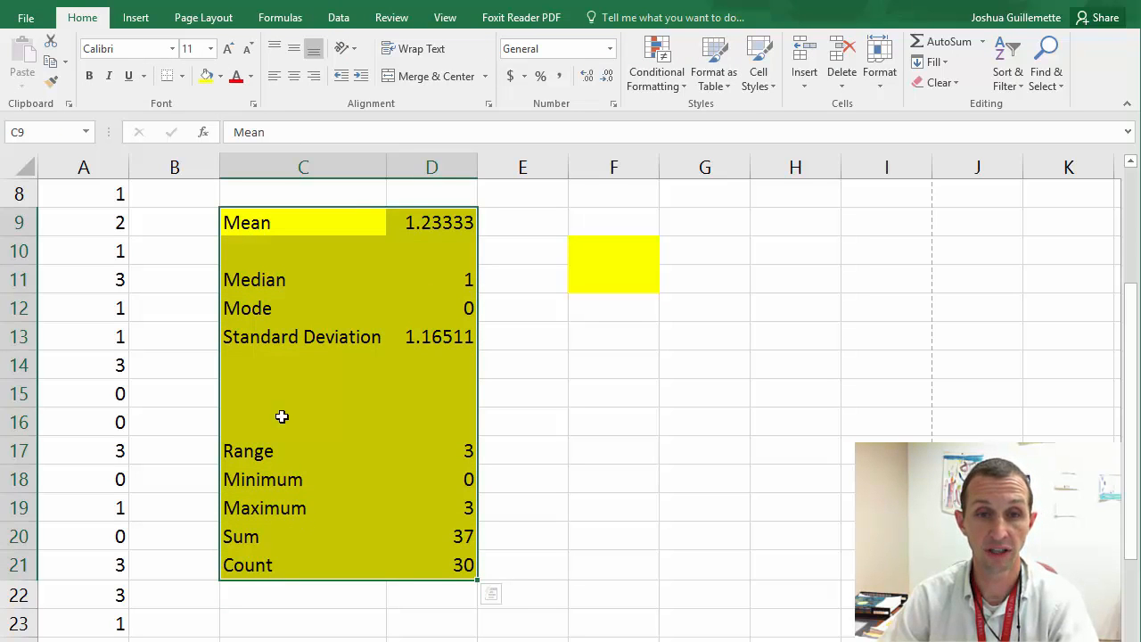
{"action": "left_click", "coordinate": [303, 307]}
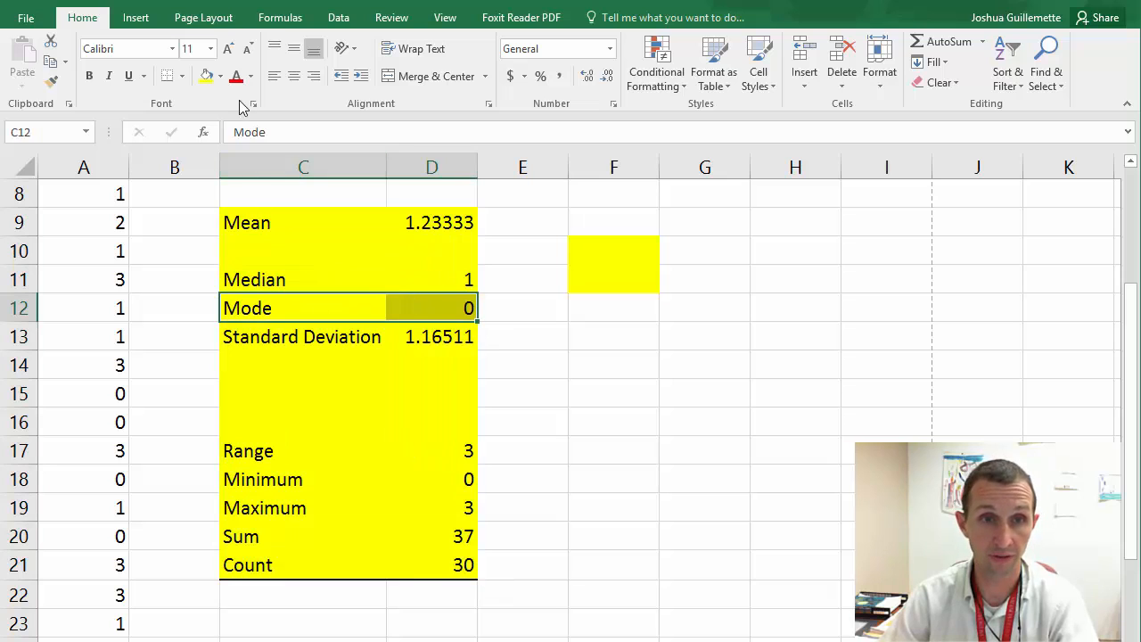
{"action": "left_click", "coordinate": [221, 75]}
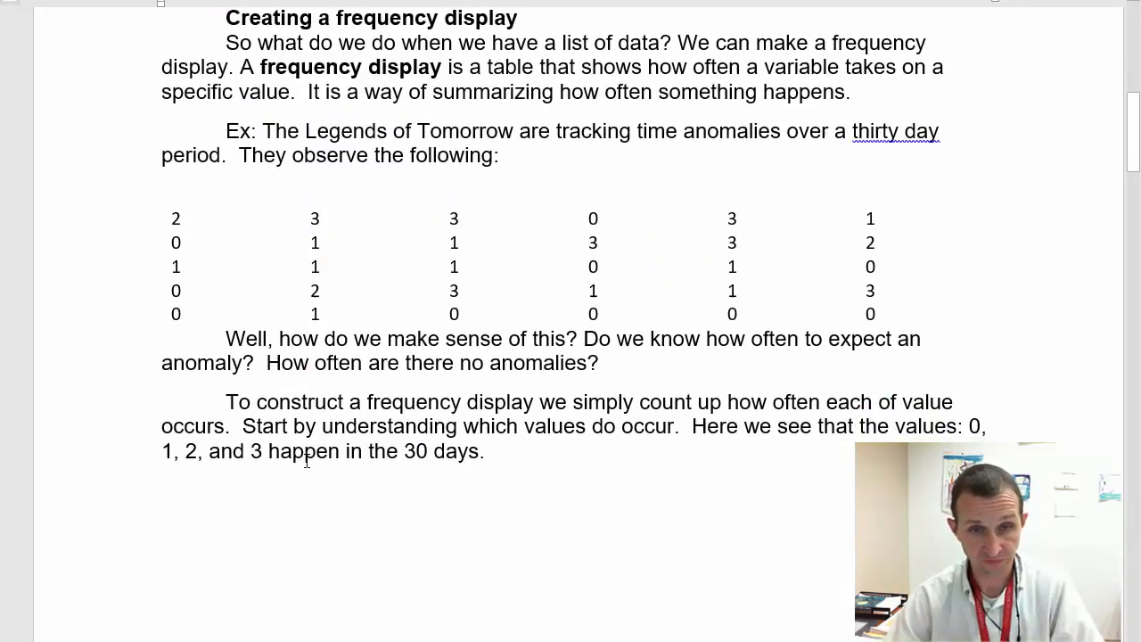
Read the Multiple Modes note about MODE.MULT in the Word document.
{"action": "scroll", "scroll_direction": "down", "scroll_amount": 3}
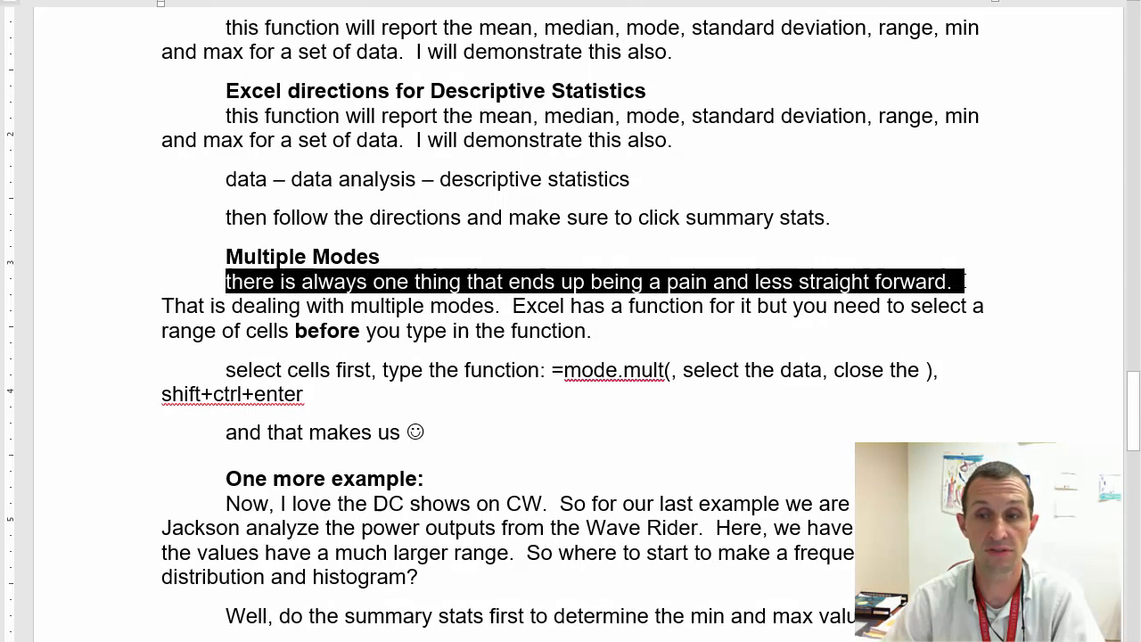
{"action": "left_click_drag", "start_coordinate": [225, 282], "coordinate": [349, 307]}
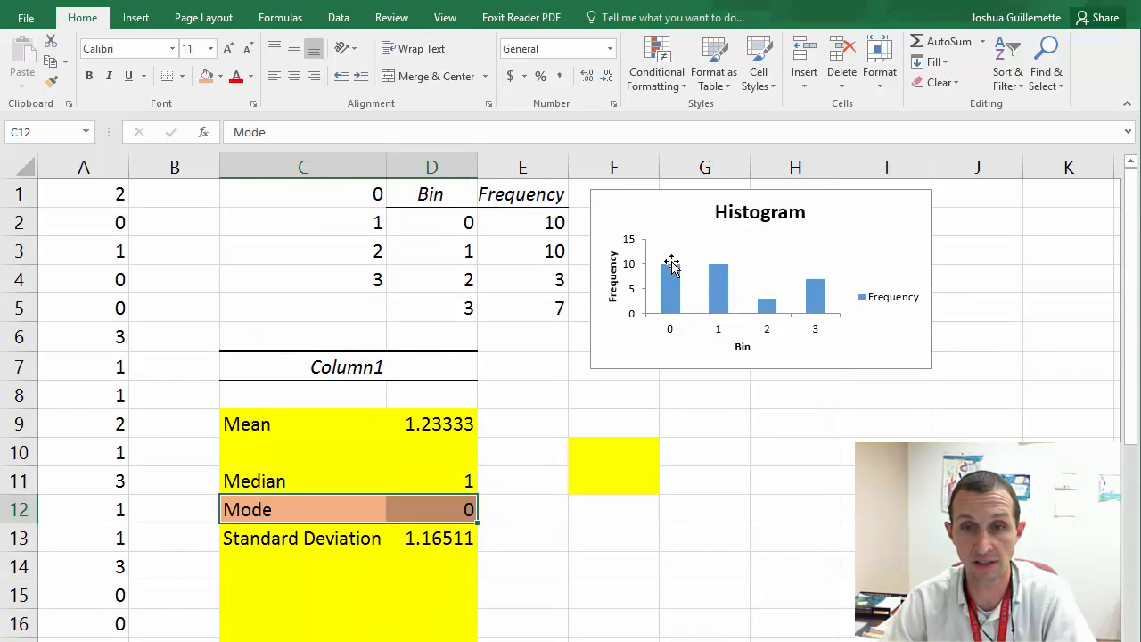
{"action": "mouse_move", "coordinate": [711, 269]}
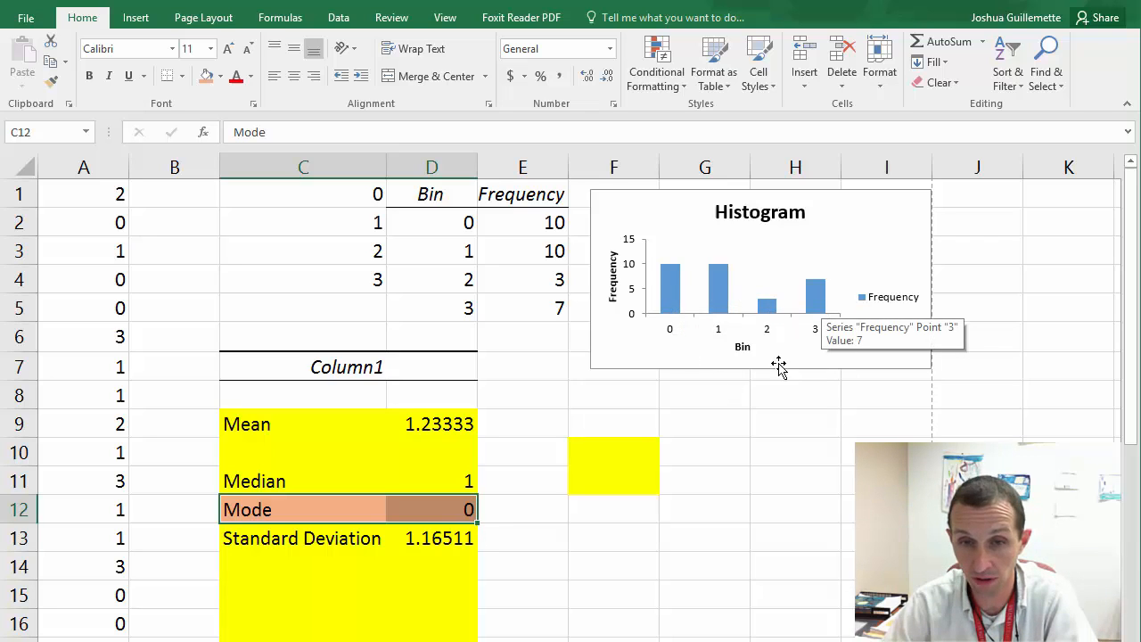
Scroll down to the statistics block beside the histogram values.
{"action": "scroll", "scroll_direction": "down", "scroll_amount": 3}
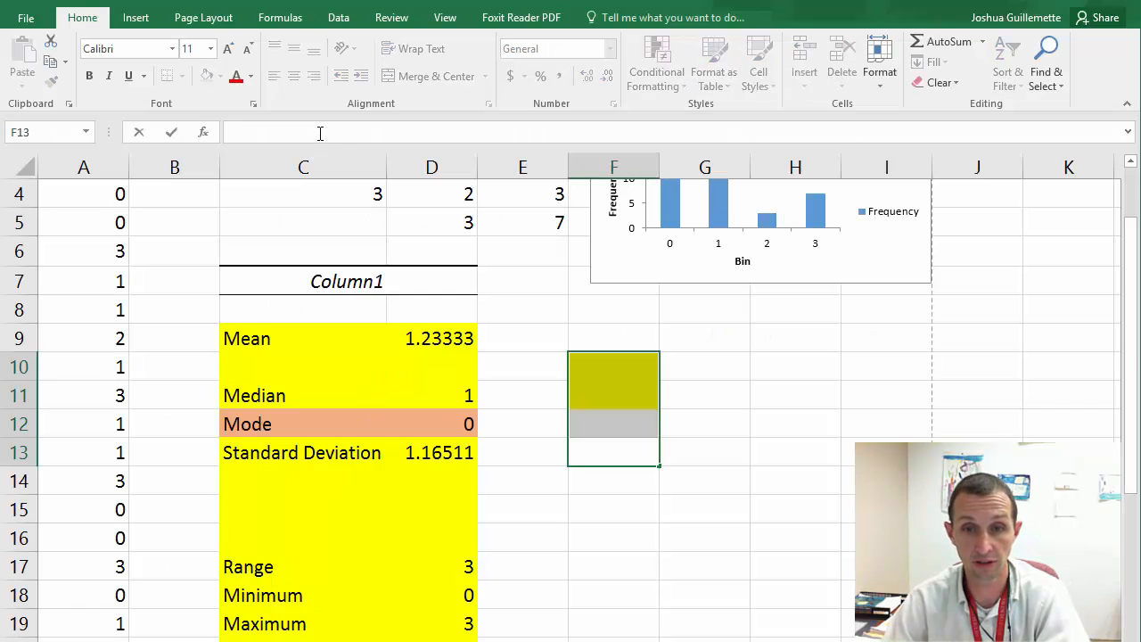
Enter =MODE.MULT(A1:A30) as an array formula in column F, giving modes 0 and 1.
{"action": "type", "text": "="}
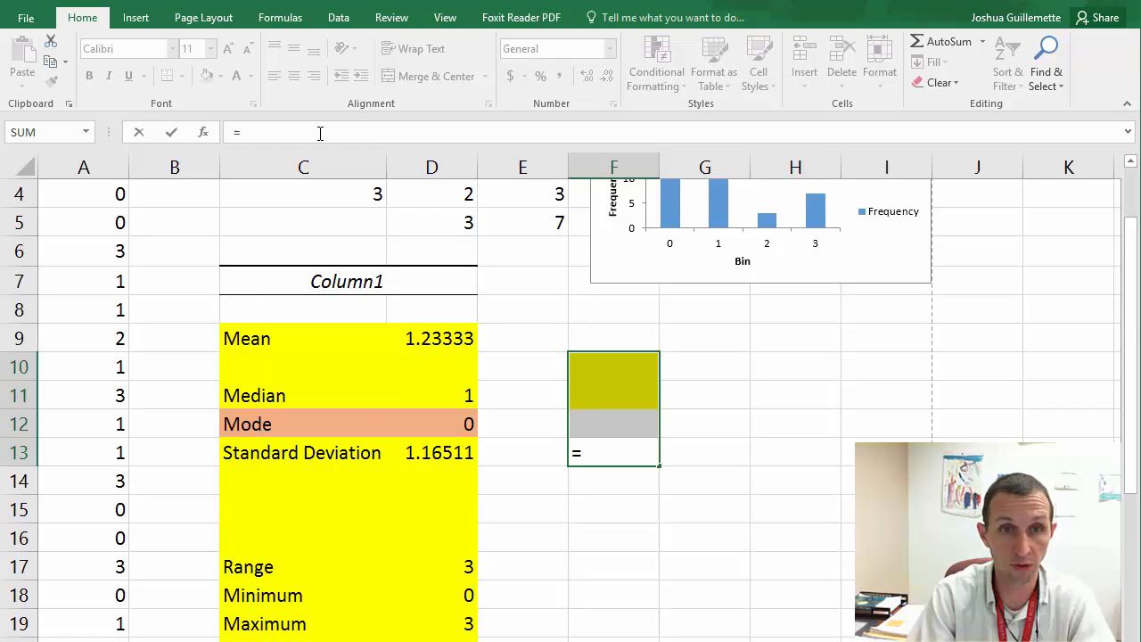
{"action": "type", "text": "mod"}
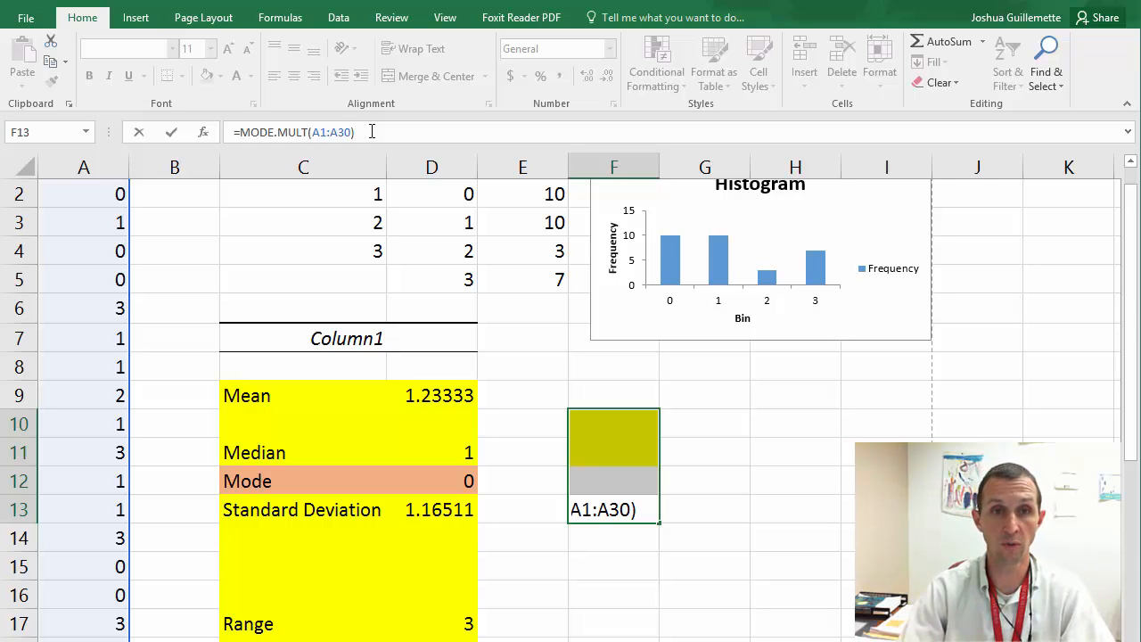
{"action": "key", "text": "ctrl+shift+enter"}
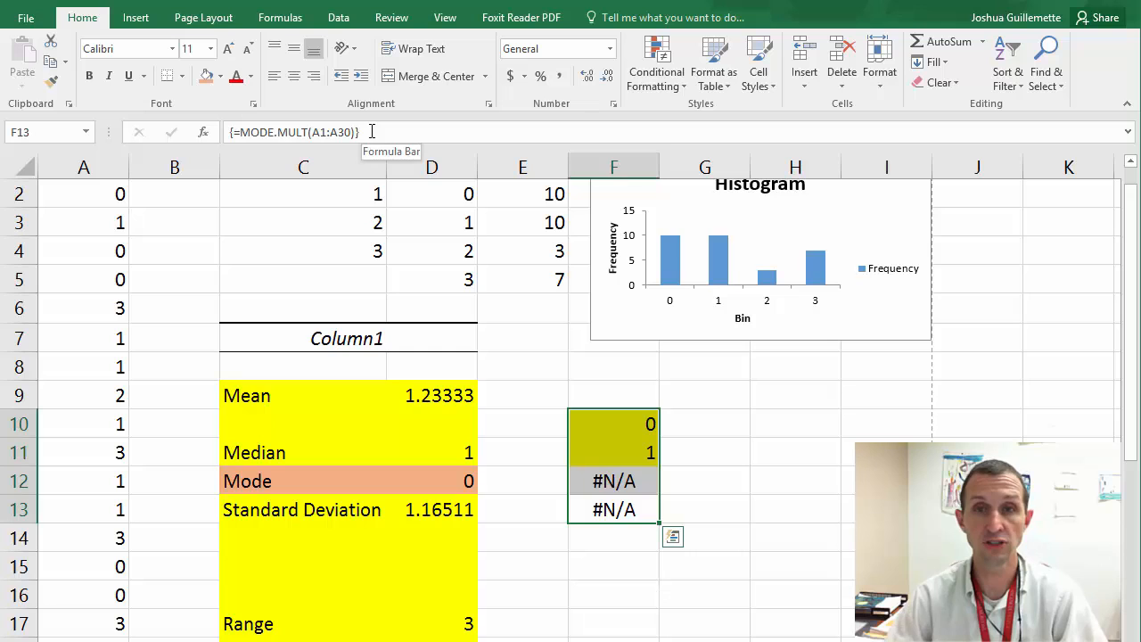
Inspect the mode results and dismiss the can't-change-part-of-array warning on an #N/A cell.
{"action": "left_click", "coordinate": [613, 425]}
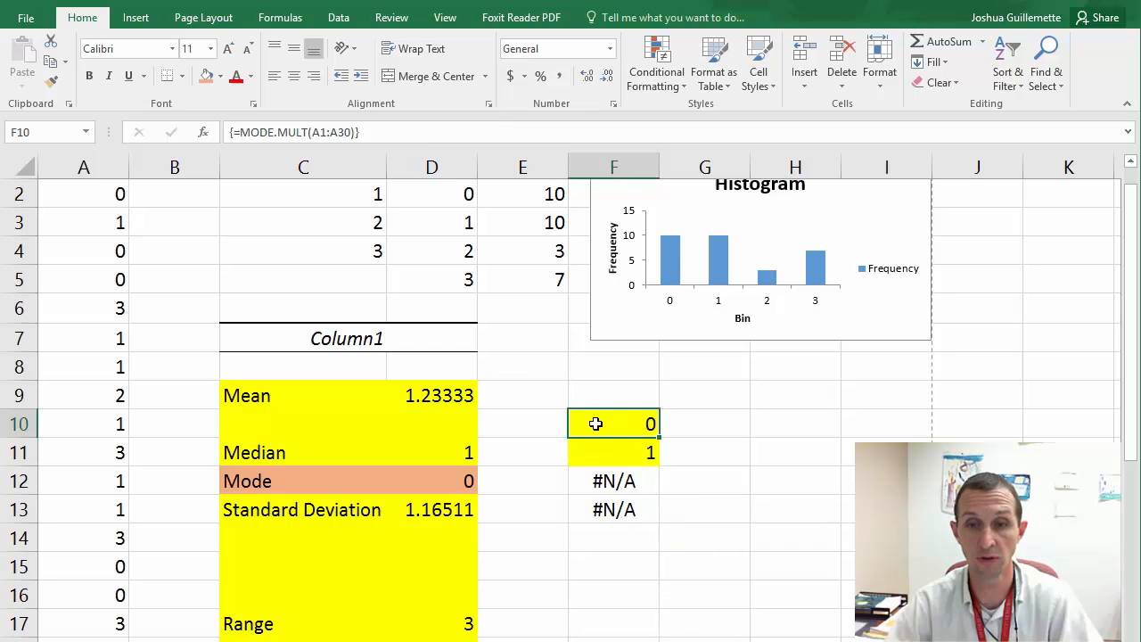
{"action": "left_click", "coordinate": [613, 452]}
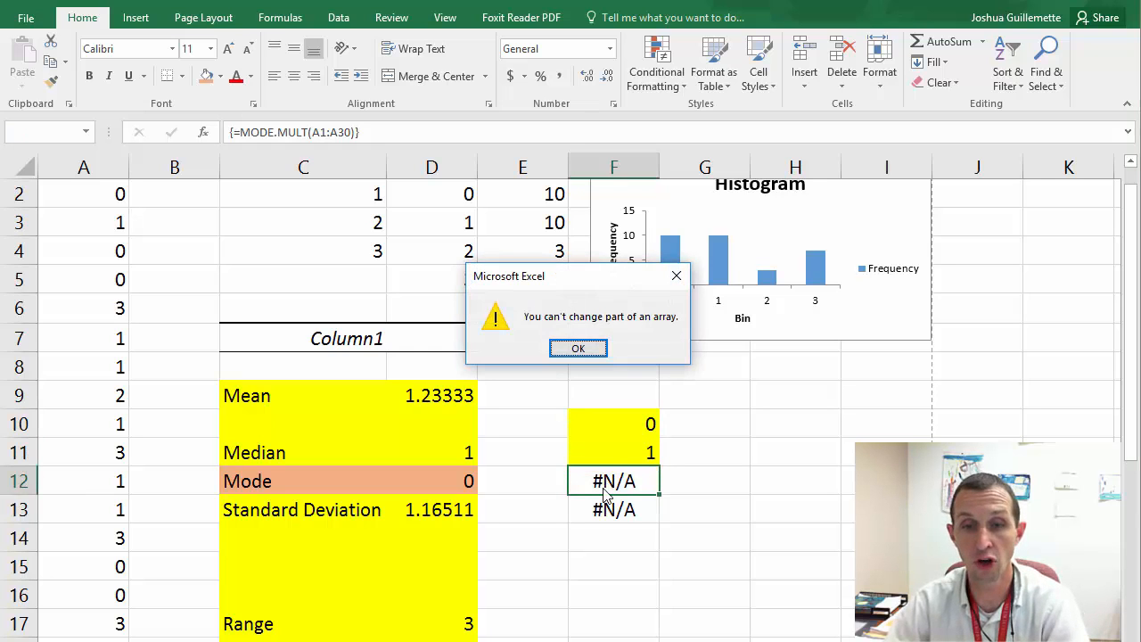
{"action": "left_click", "coordinate": [577, 348]}
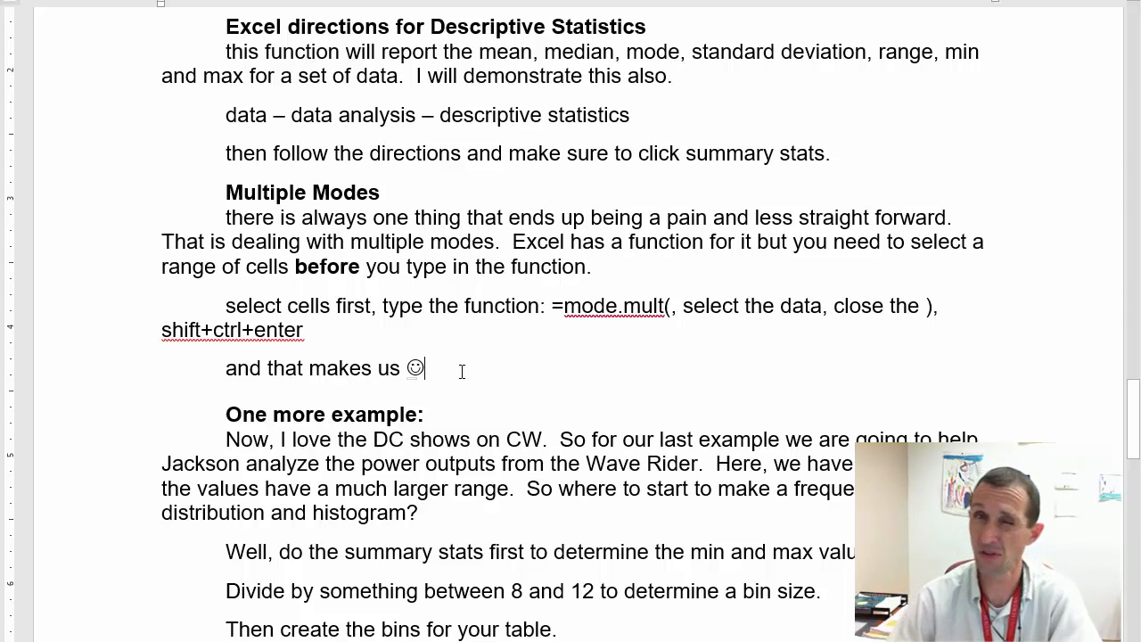
Scroll to and highlight the 'One more example' heading in the Word notes.
{"action": "scroll", "scroll_direction": "down", "scroll_amount": 3}
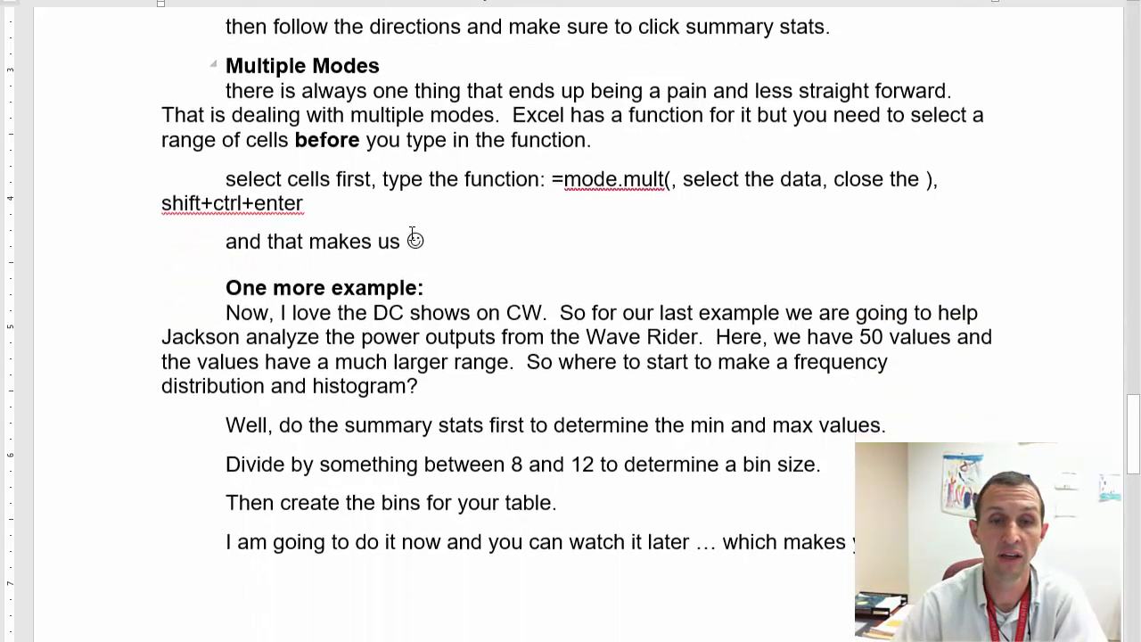
{"action": "scroll", "scroll_direction": "down", "scroll_amount": 3}
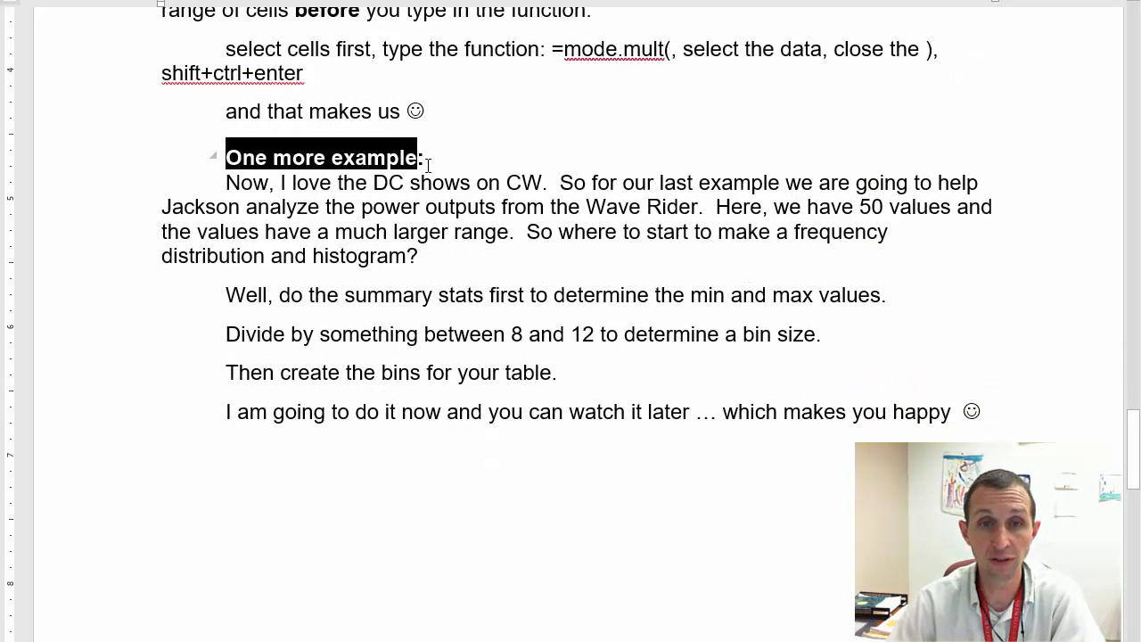
{"action": "double_click", "coordinate": [249, 182]}
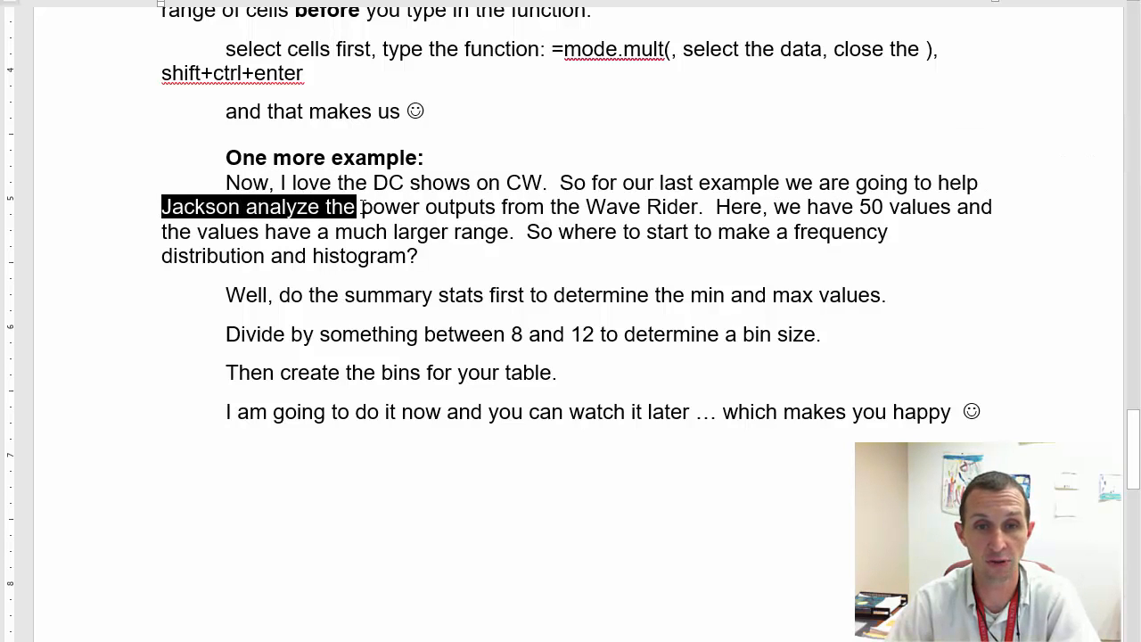
Highlight the mentions of Jackson's analysis and the 50 power-output values.
{"action": "left_click_drag", "start_coordinate": [357, 207], "coordinate": [699, 206]}
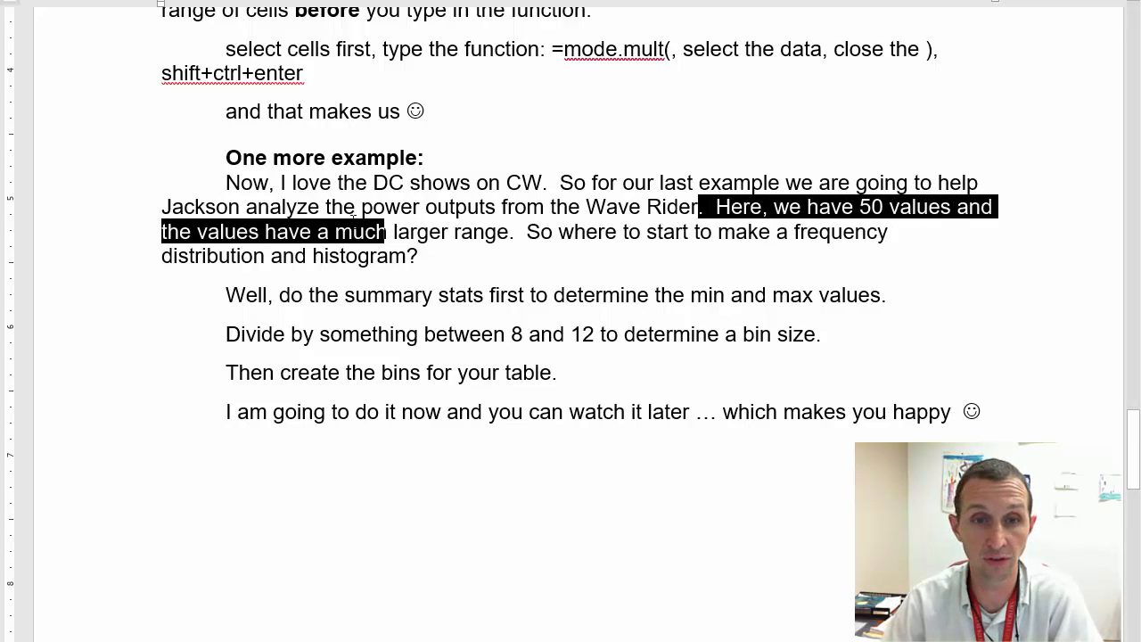
{"action": "left_click_drag", "start_coordinate": [385, 231], "coordinate": [508, 232]}
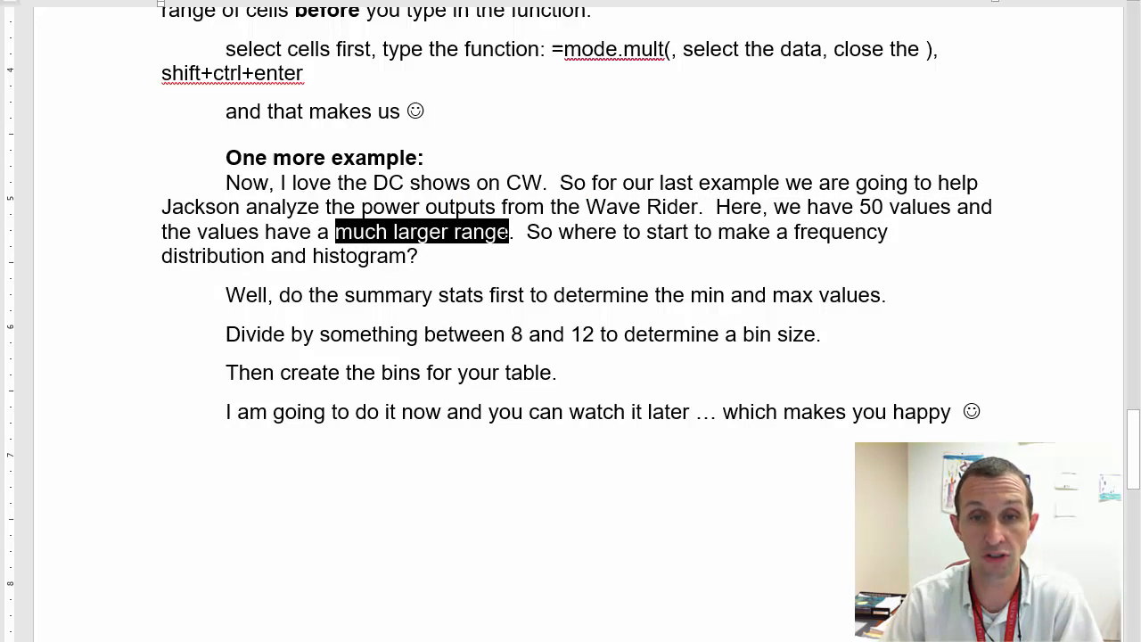
{"action": "left_click", "coordinate": [424, 257]}
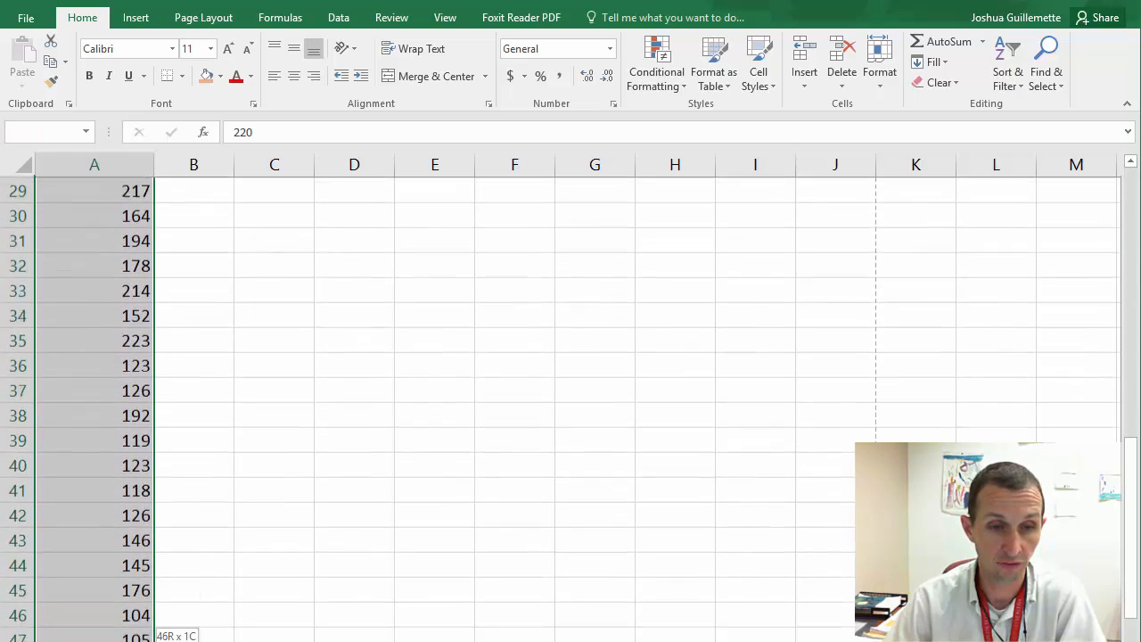
Scroll through column A and point out a few Power Output values.
{"action": "scroll", "scroll_direction": "down", "scroll_amount": 3}
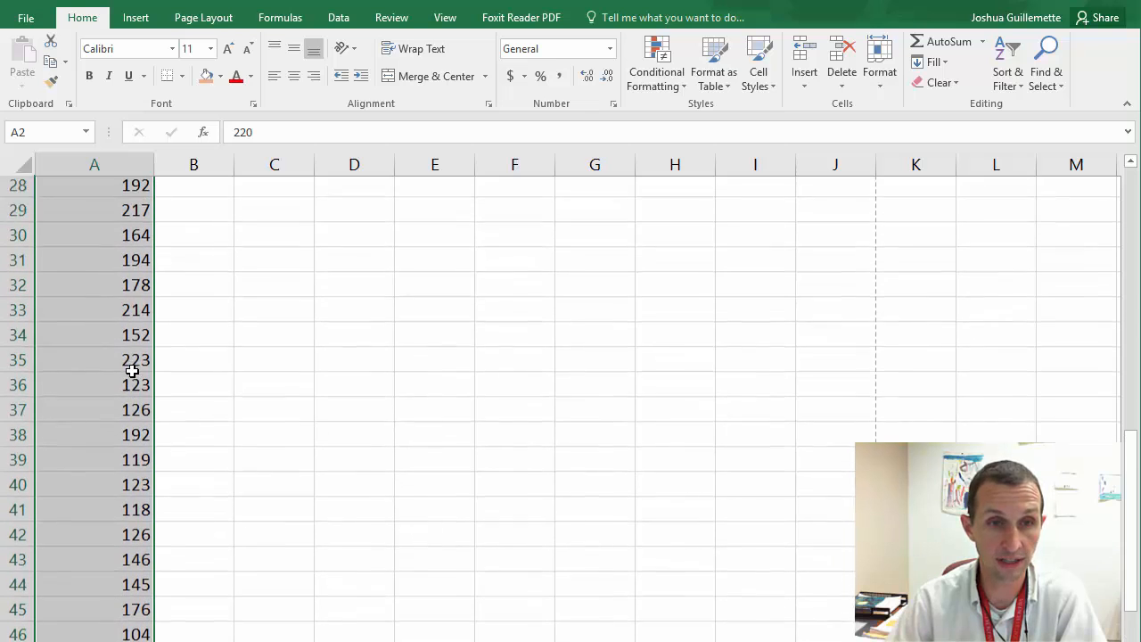
{"action": "scroll", "scroll_direction": "up", "scroll_amount": 3}
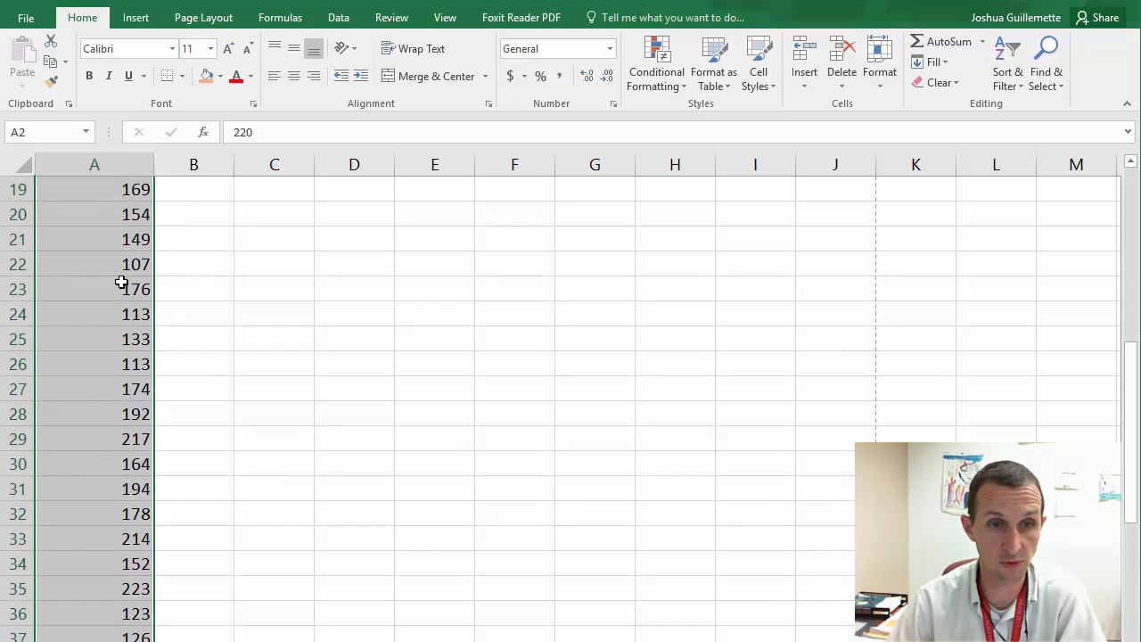
{"action": "scroll", "scroll_direction": "up", "scroll_amount": 3}
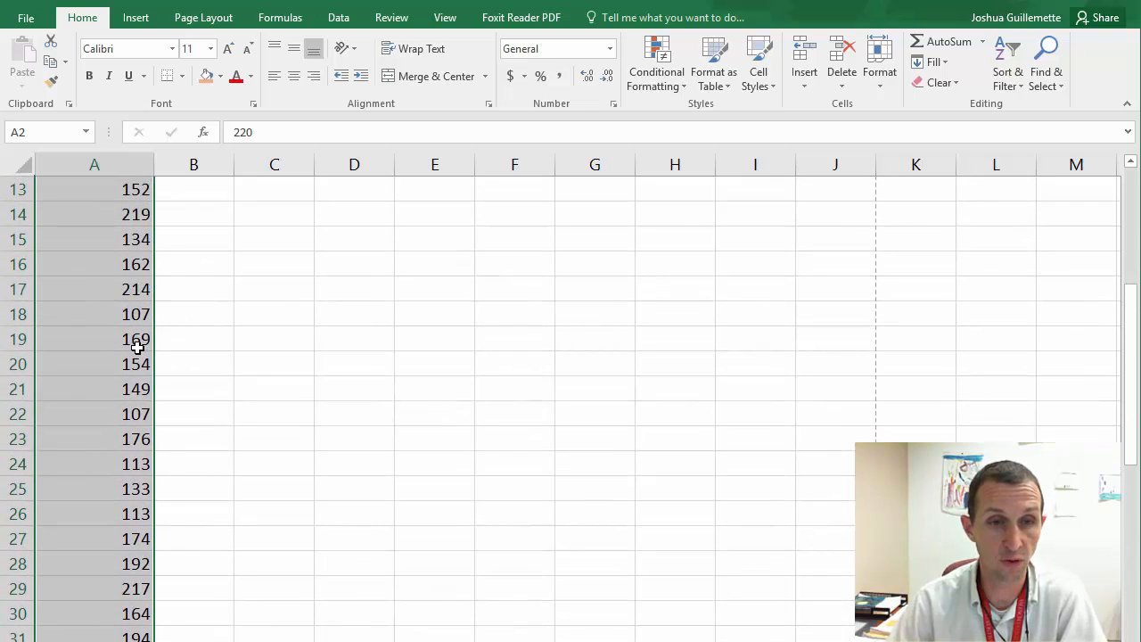
{"action": "scroll", "scroll_direction": "up", "scroll_amount": 3}
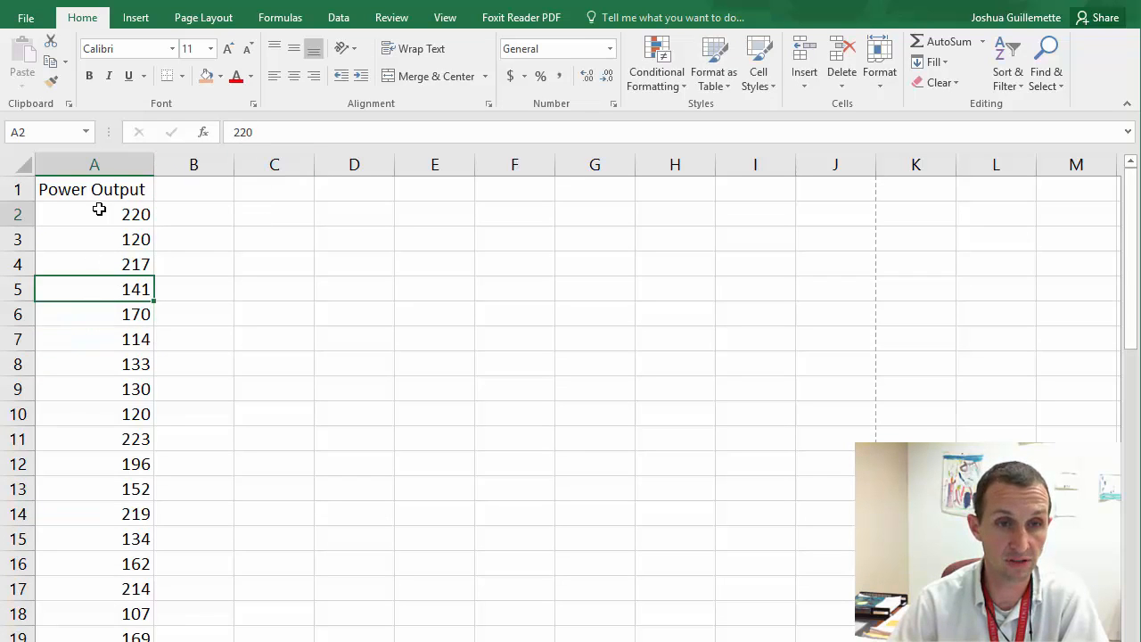
{"action": "left_click", "coordinate": [94, 364]}
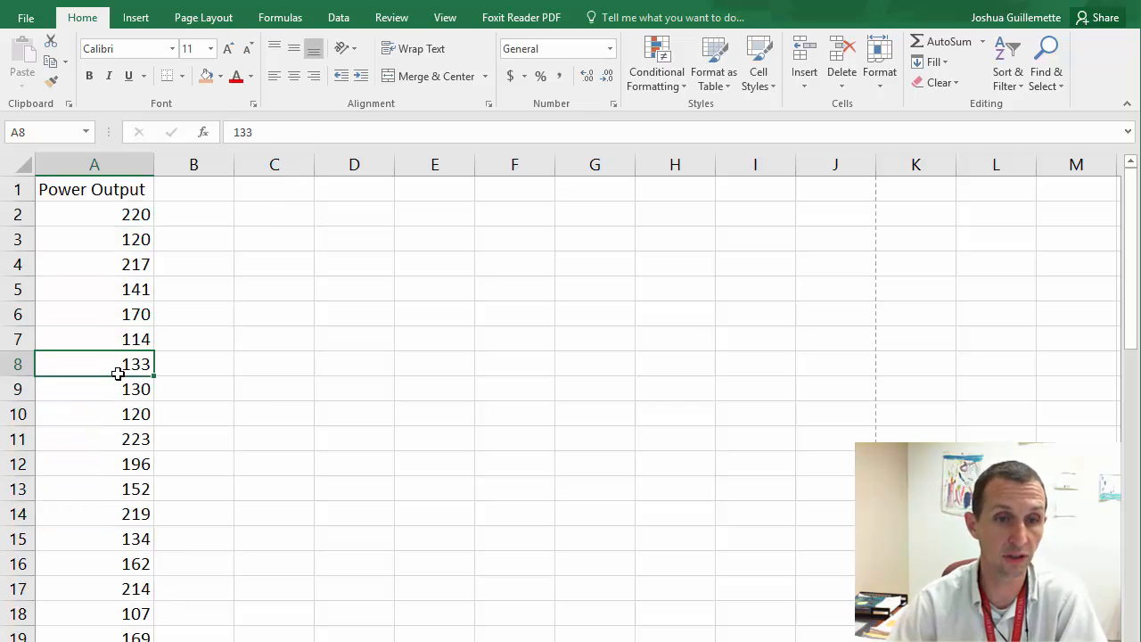
{"action": "left_click", "coordinate": [94, 214]}
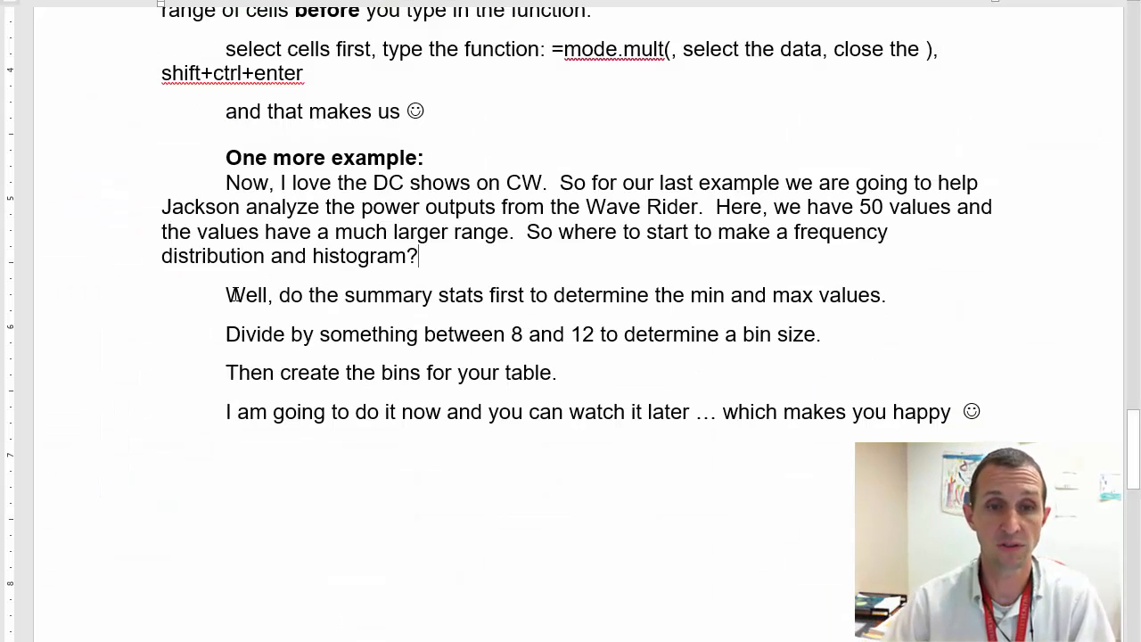
Highlight the sentence advising to do summary stats first for the min and max.
{"action": "left_click_drag", "start_coordinate": [224, 296], "coordinate": [437, 295]}
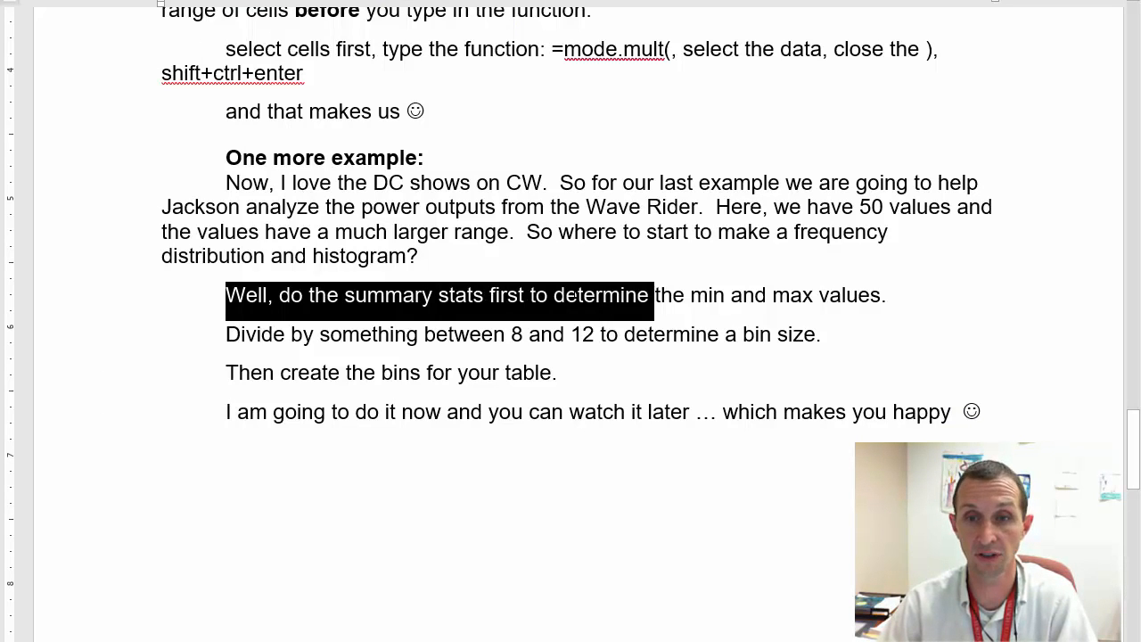
{"action": "left_click_drag", "start_coordinate": [651, 296], "coordinate": [887, 296]}
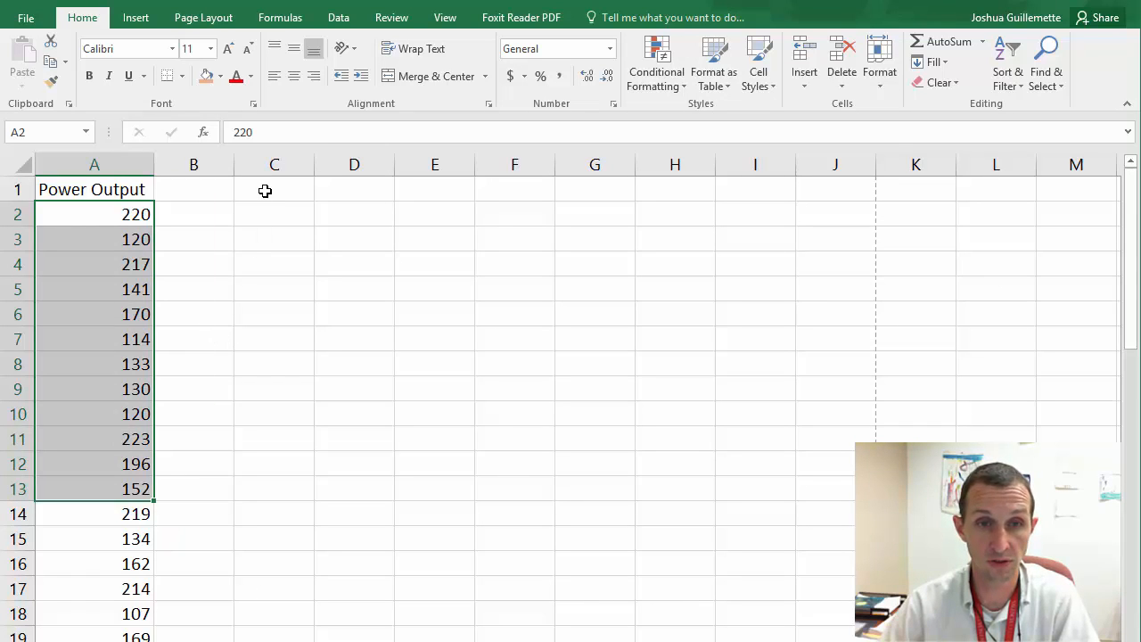
Start Descriptive Statistics on the Power Output column with labels in first row.
{"action": "left_click", "coordinate": [339, 18]}
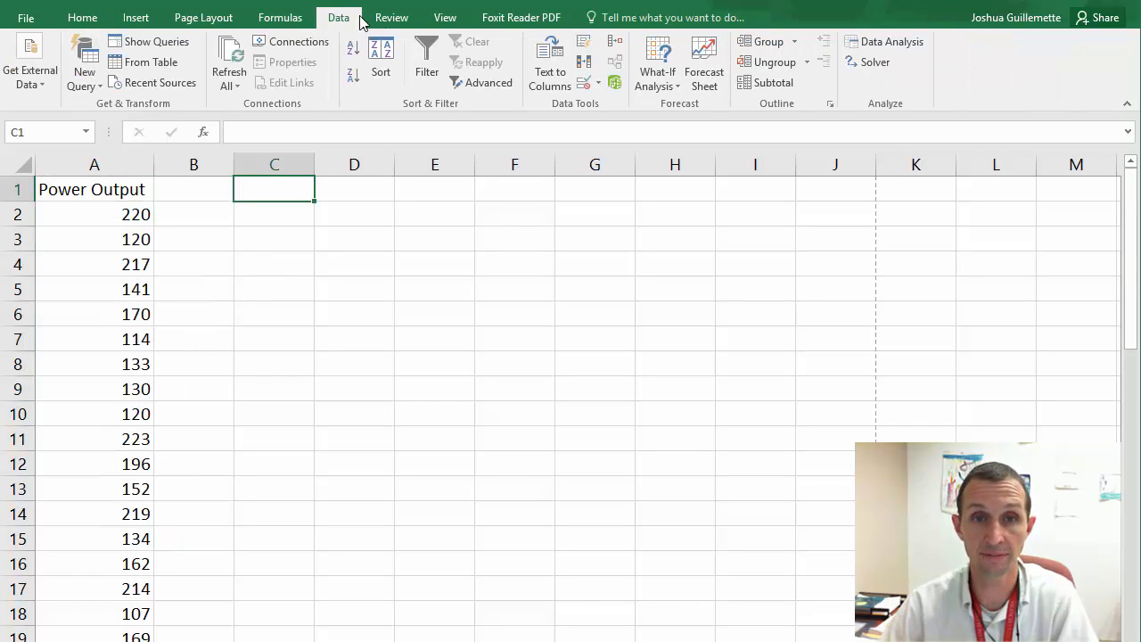
{"action": "left_click", "coordinate": [884, 41]}
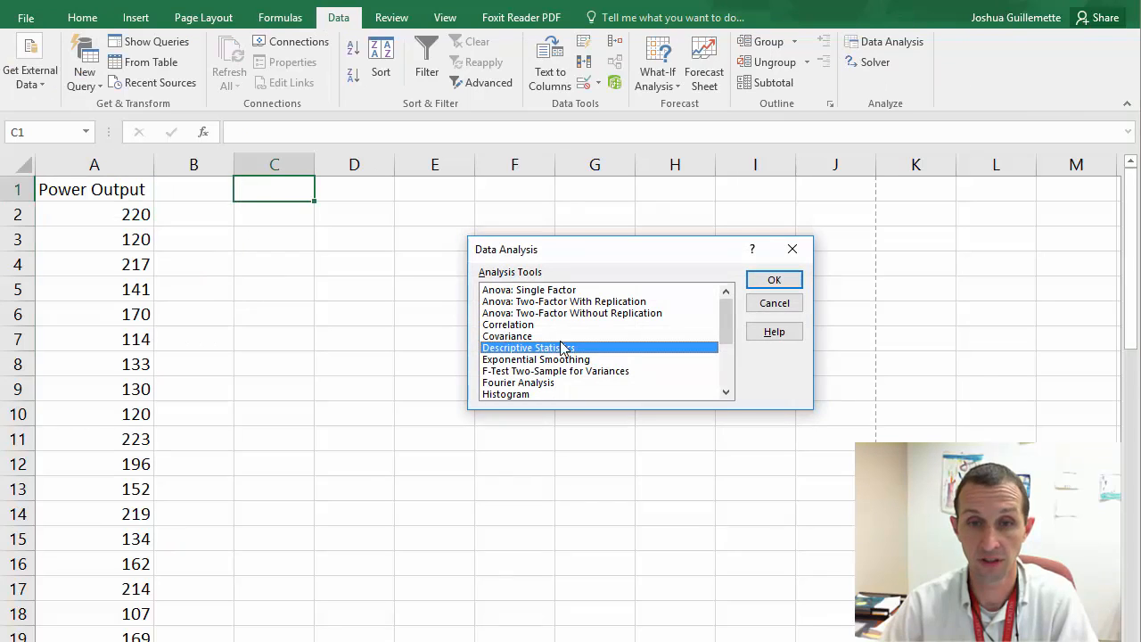
{"action": "left_click", "coordinate": [773, 278]}
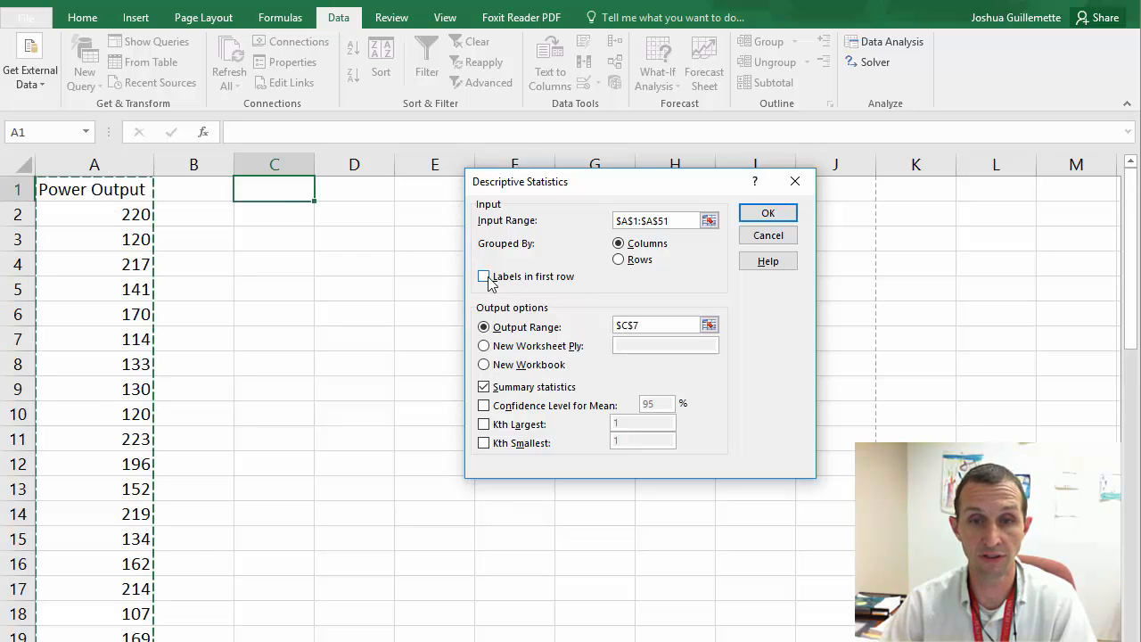
{"action": "left_click", "coordinate": [483, 274]}
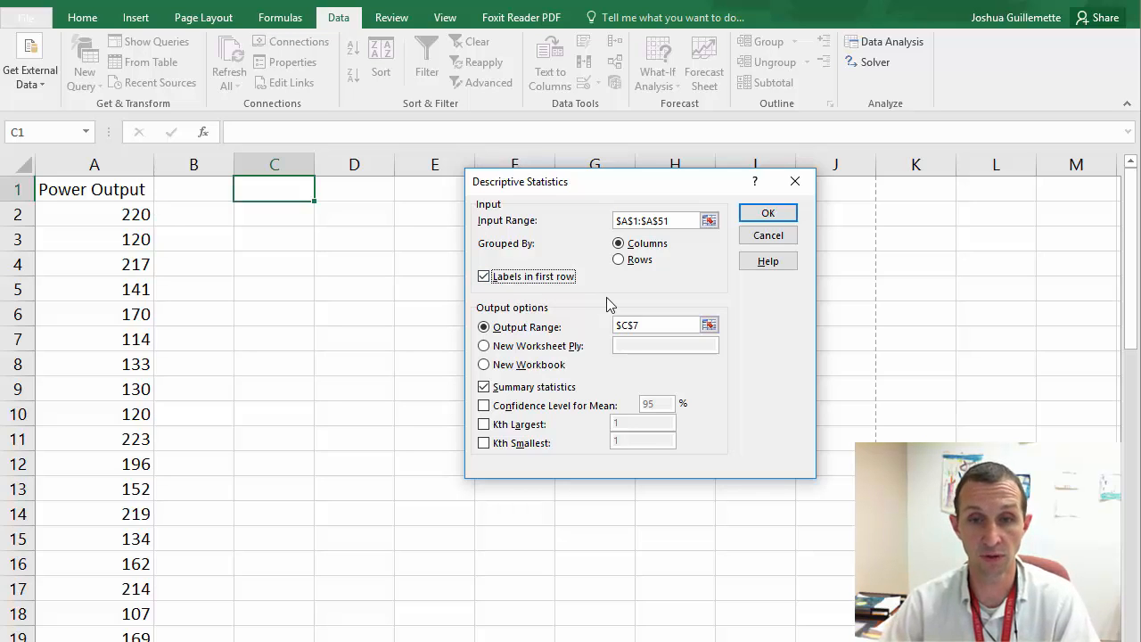
{"action": "mouse_move", "coordinate": [606, 314]}
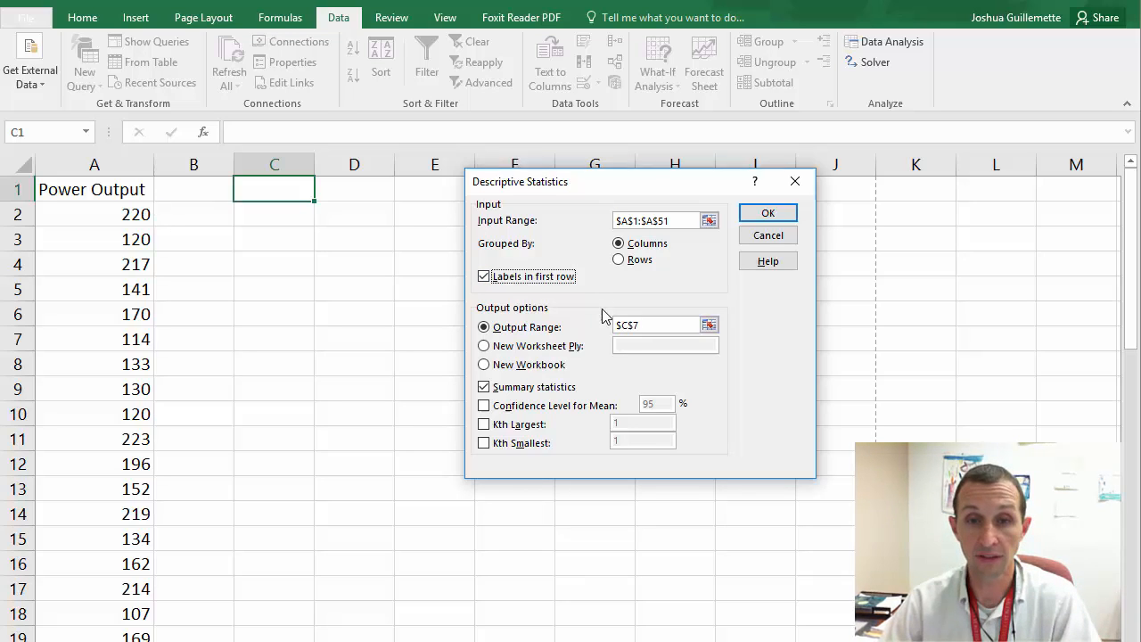
Output the summary to C1 and run it, showing mean 159.78, mode 120, count 50.
{"action": "left_click", "coordinate": [651, 325]}
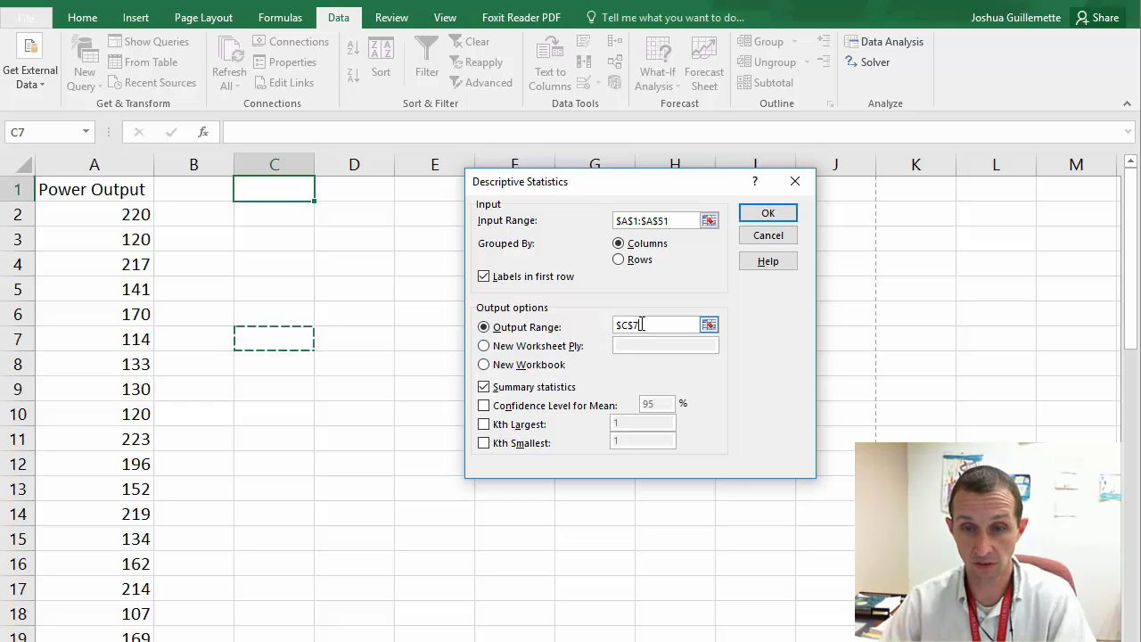
{"action": "left_click", "coordinate": [275, 189]}
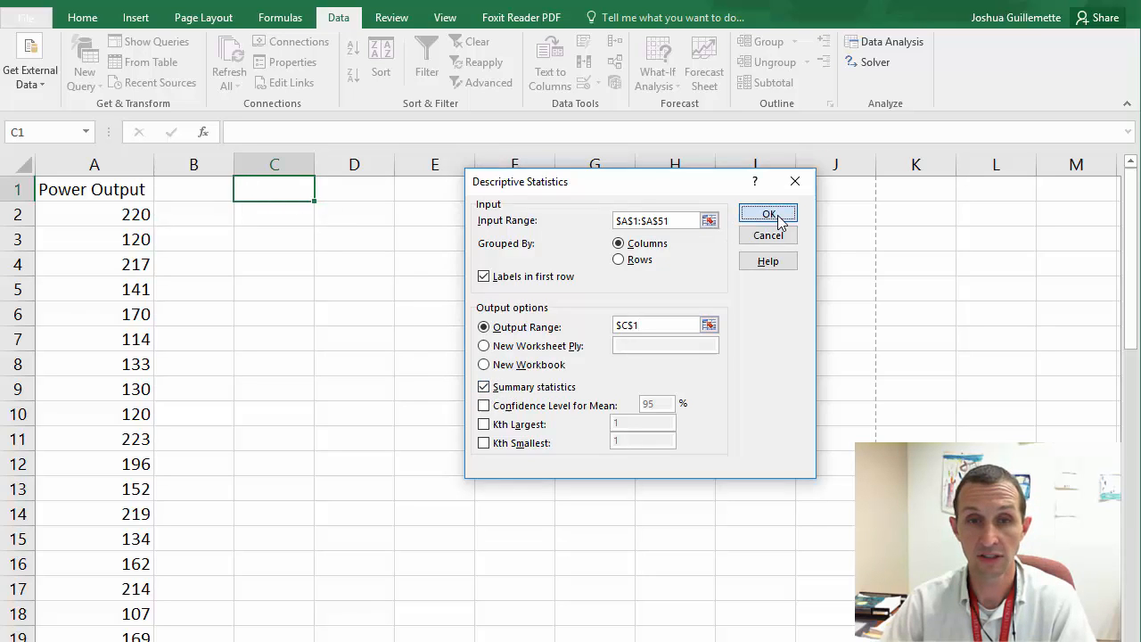
{"action": "left_click", "coordinate": [769, 214]}
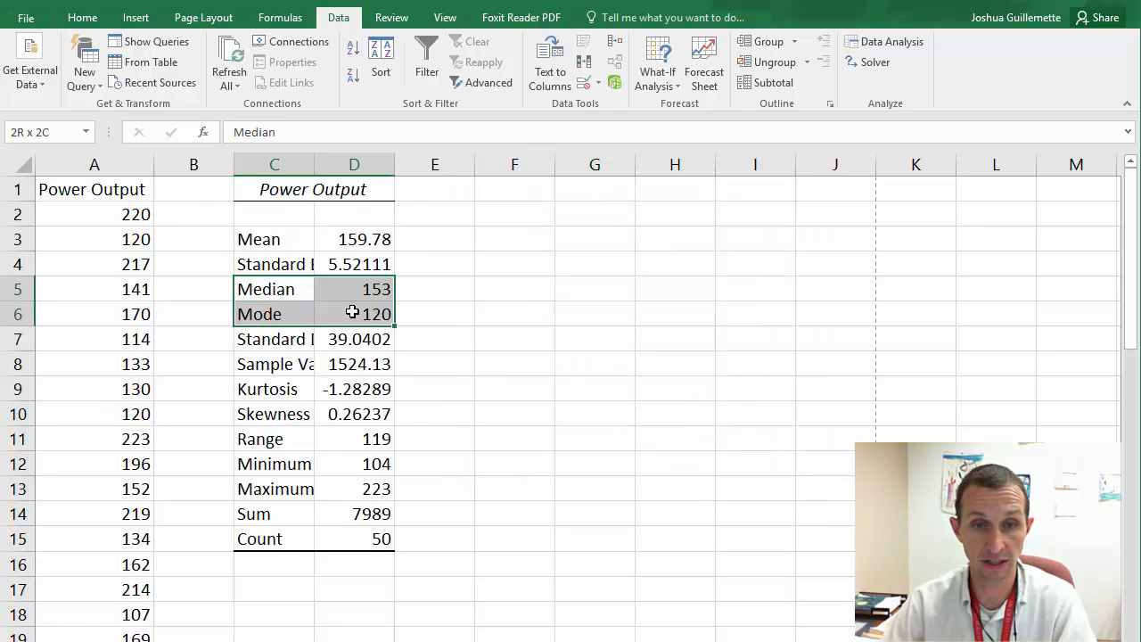
{"action": "left_click", "coordinate": [274, 313]}
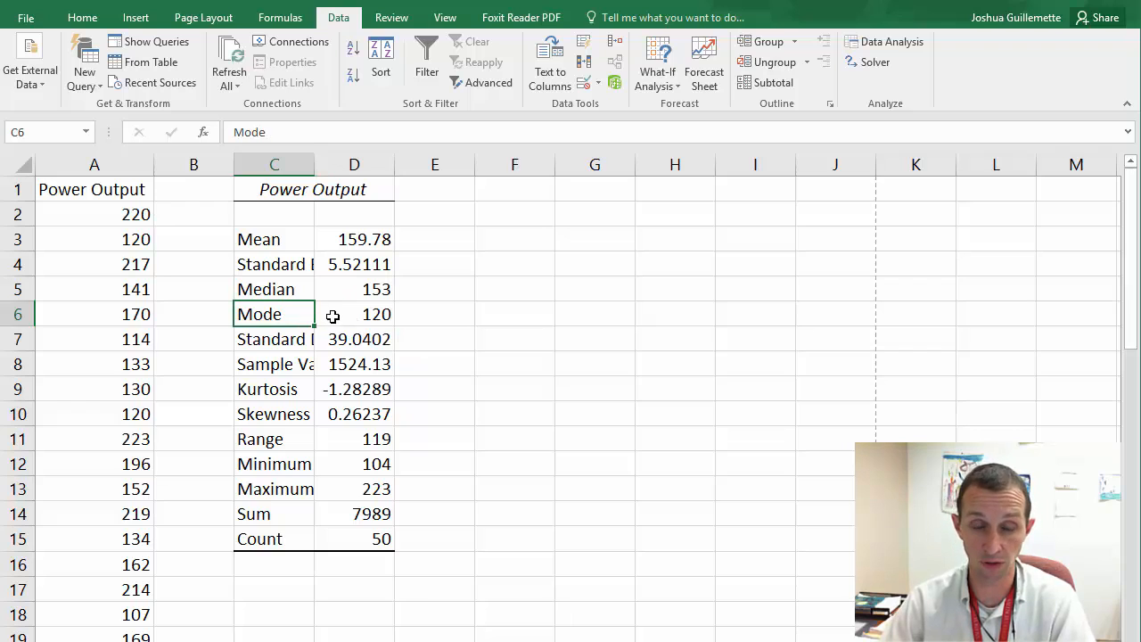
{"action": "mouse_move", "coordinate": [289, 356]}
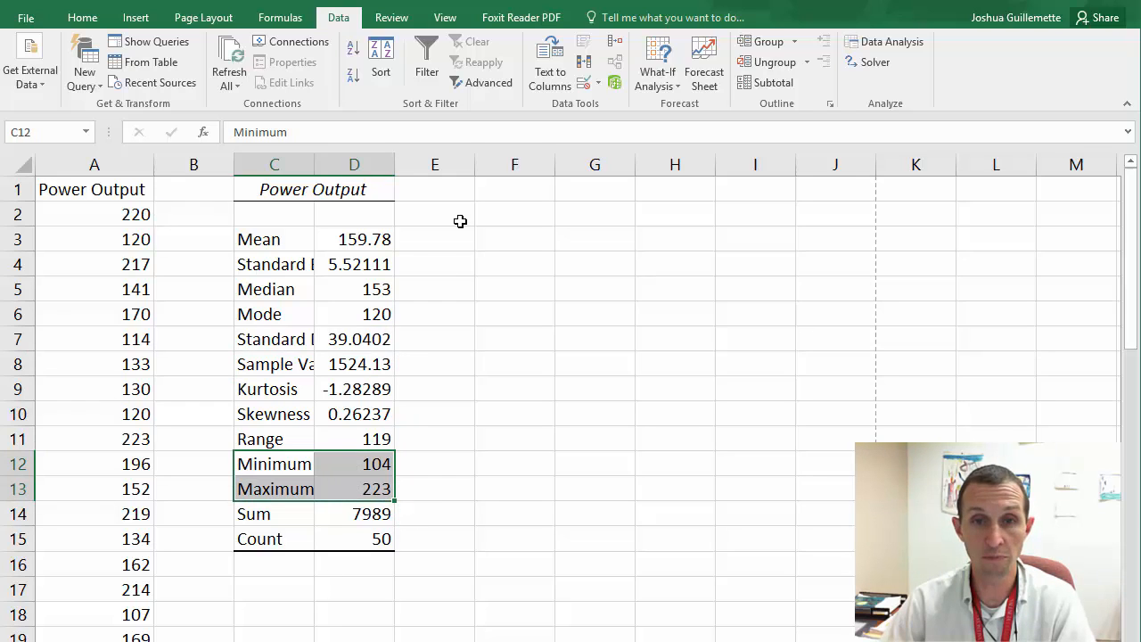
Label F1 'range' and compute =223-104 in G1, giving 119.
{"action": "left_click", "coordinate": [513, 189]}
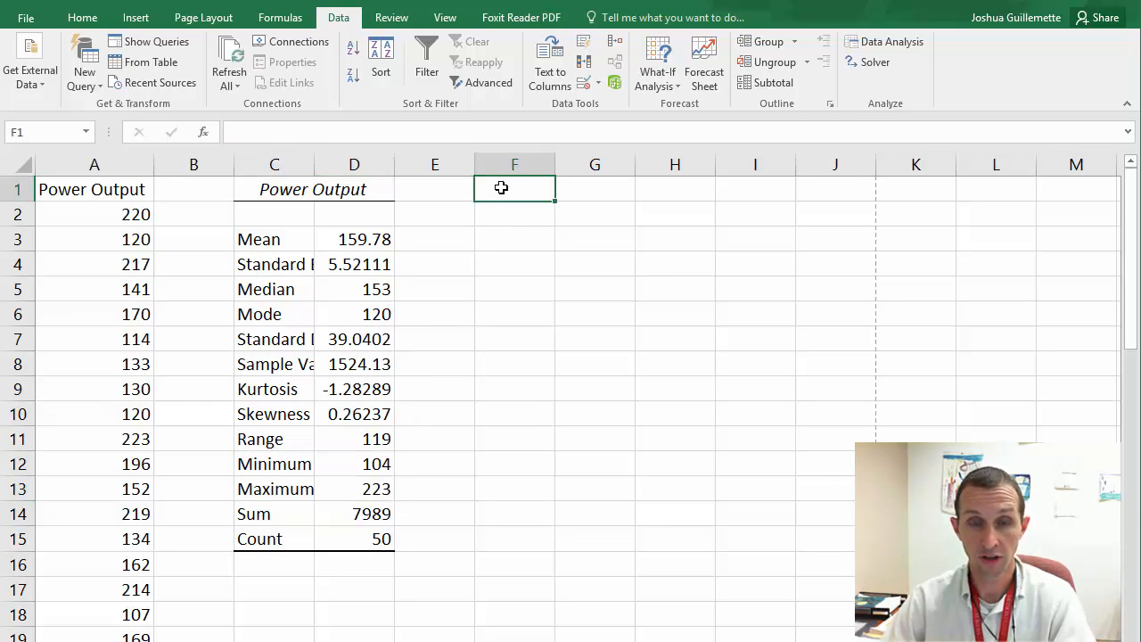
{"action": "type", "text": "range"}
{"action": "left_click", "coordinate": [593, 189]}
{"action": "type", "text": "="}
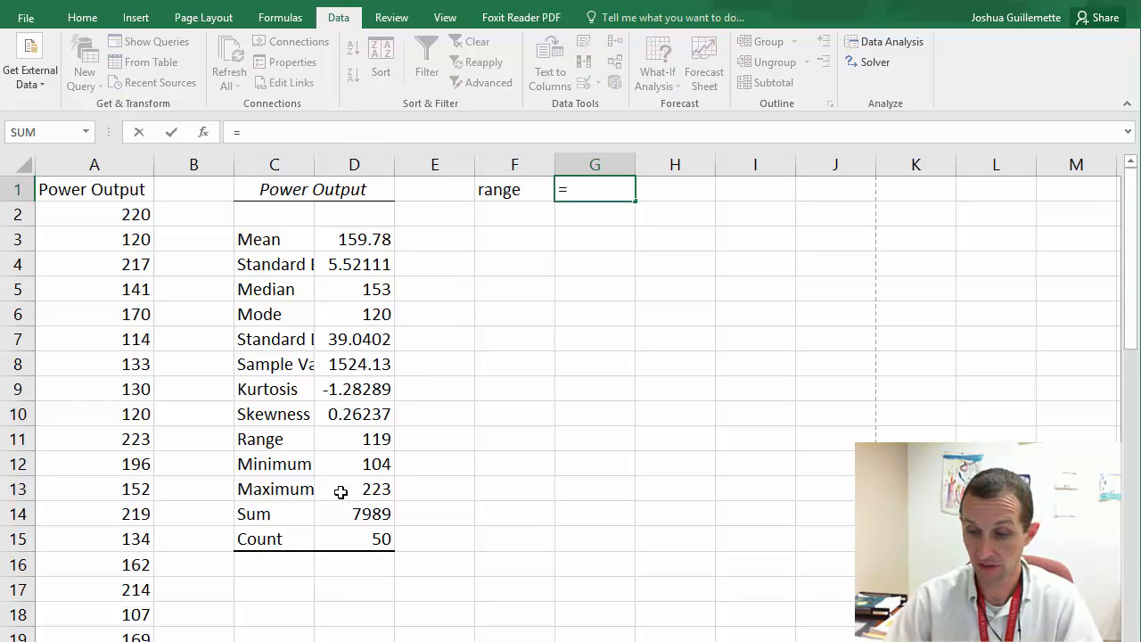
{"action": "type", "text": "223-"}
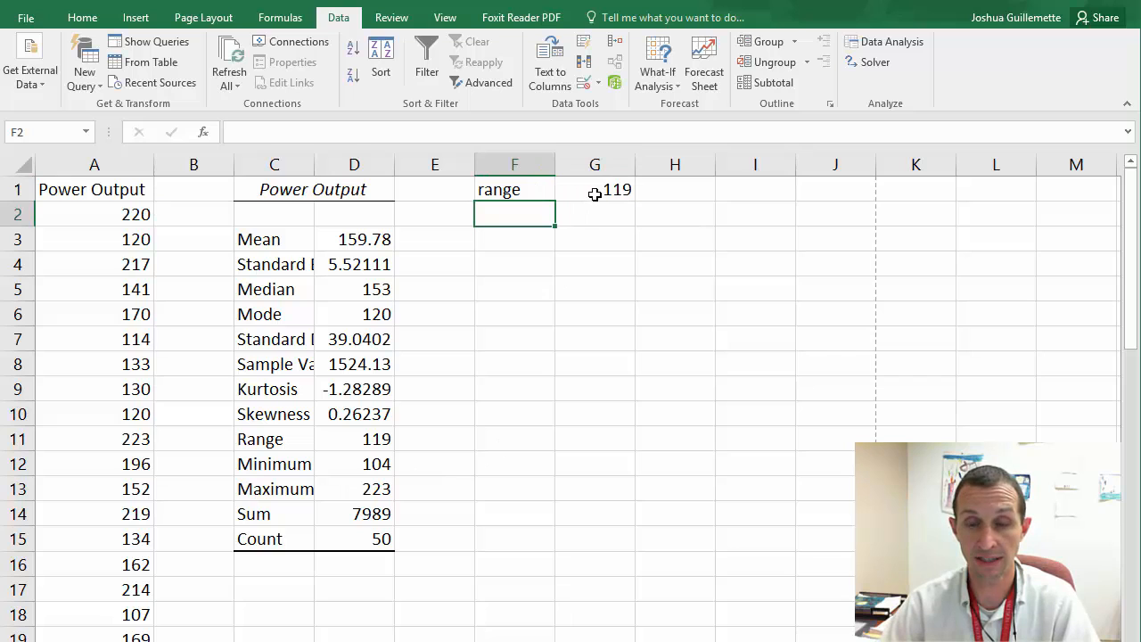
{"action": "mouse_move", "coordinate": [585, 217]}
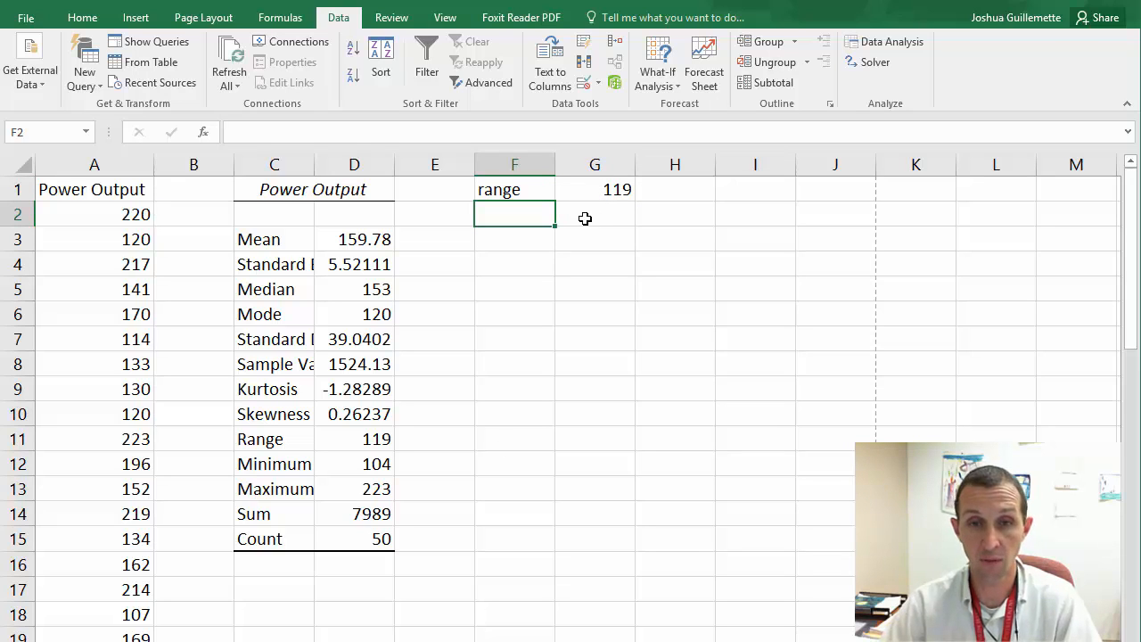
Label F2 'bin size' and compute =119/8 in G2, giving 14.875.
{"action": "type", "text": "bin"}
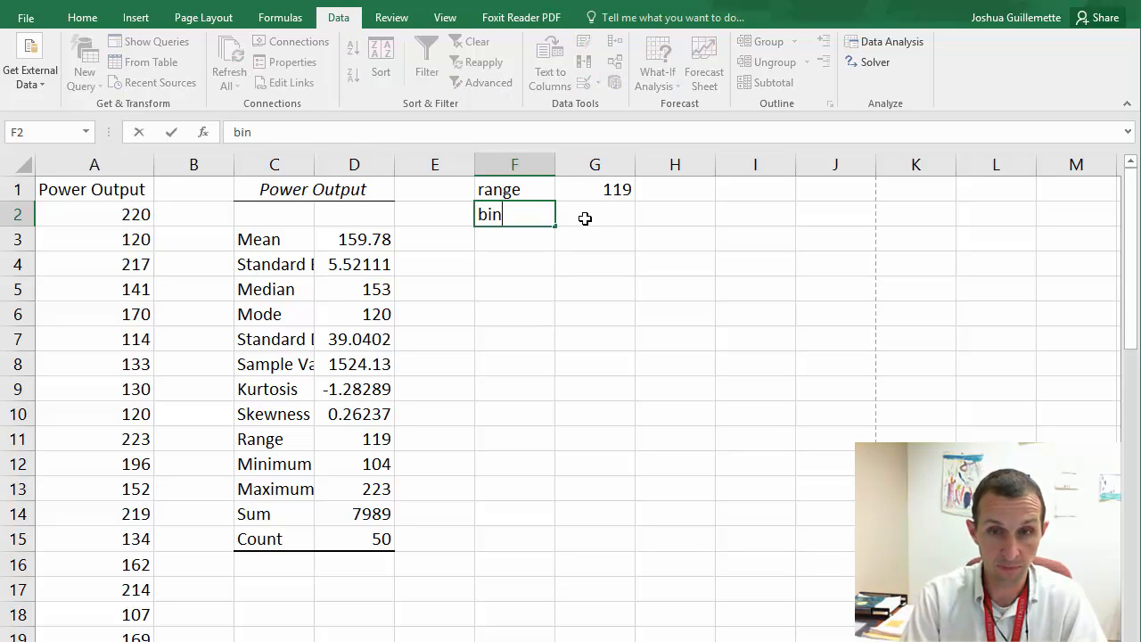
{"action": "type", "text": "size"}
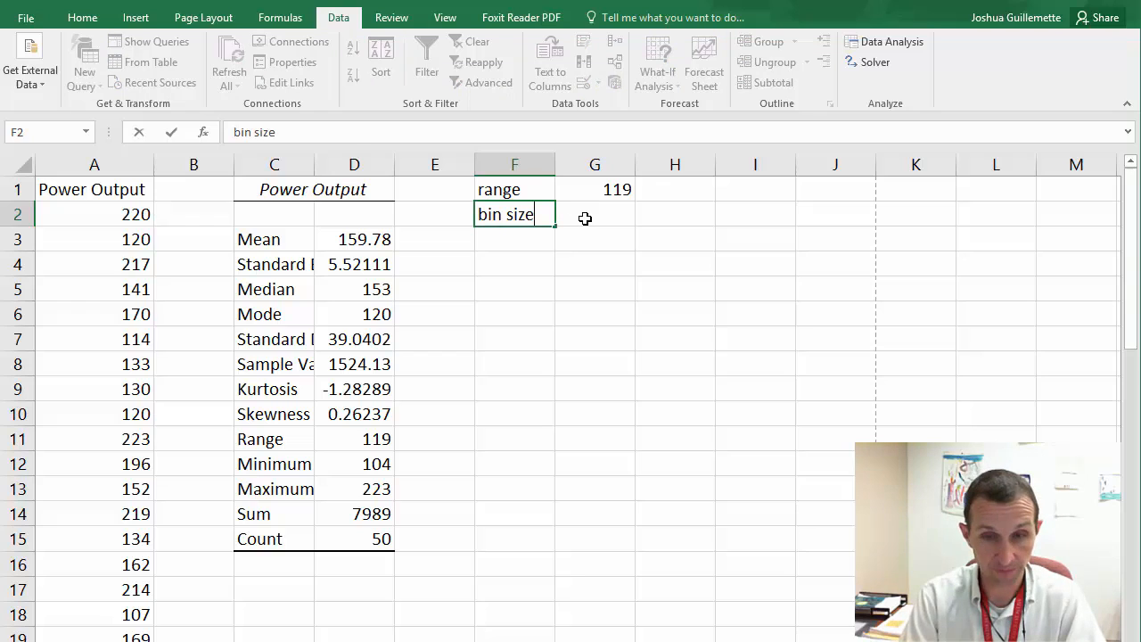
{"action": "left_click", "coordinate": [595, 214]}
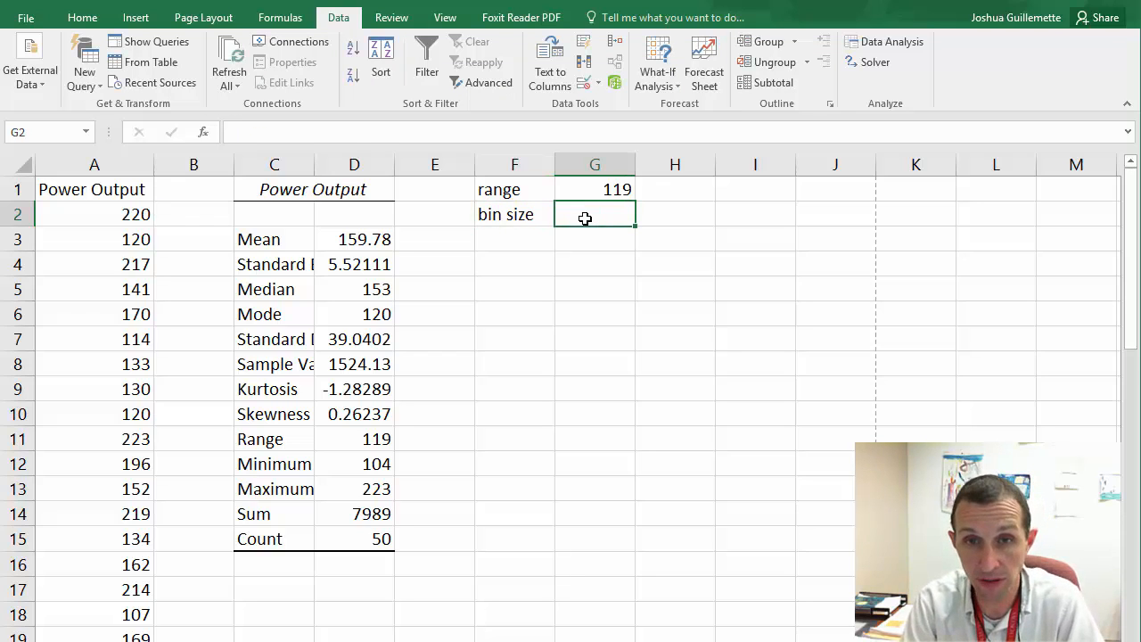
{"action": "type", "text": "="}
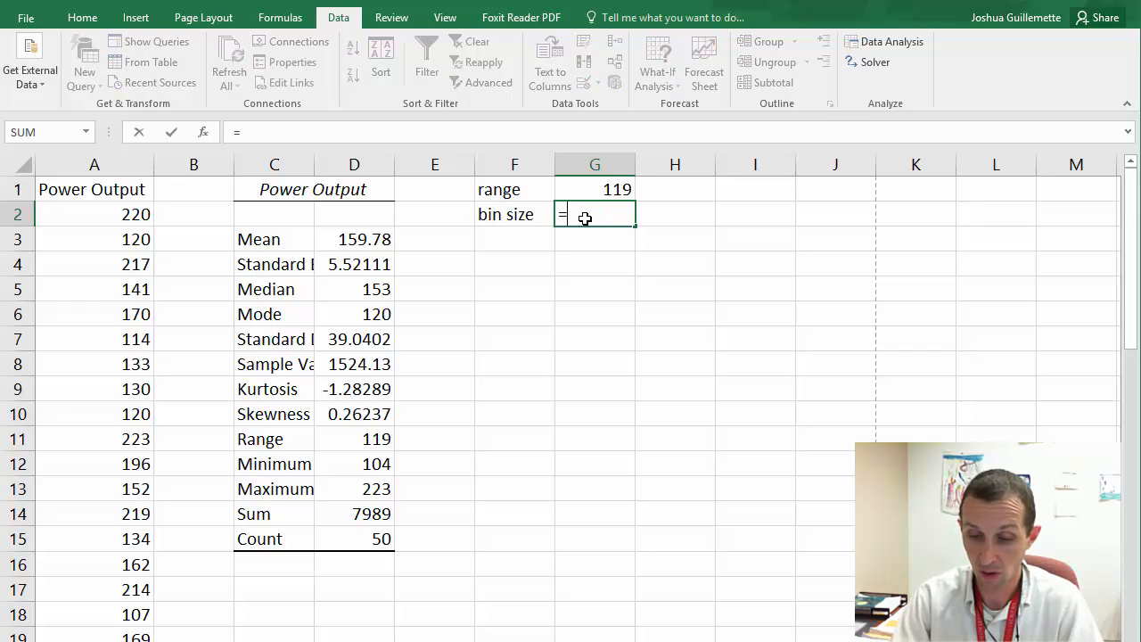
{"action": "type", "text": "119/"}
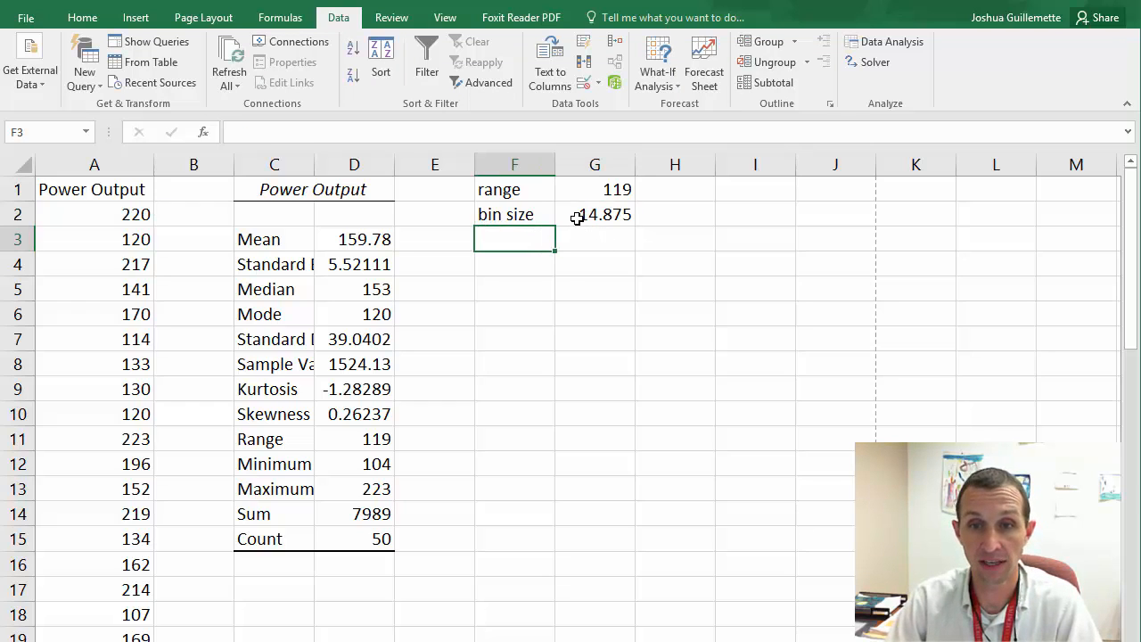
{"action": "left_click", "coordinate": [595, 214]}
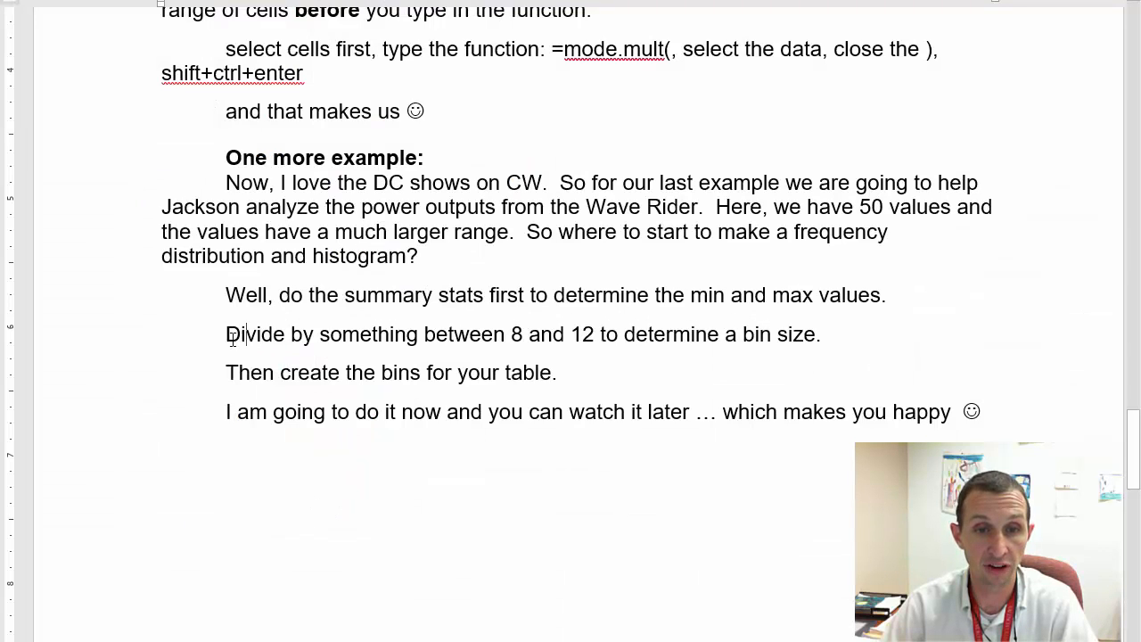
Highlight the sentence about dividing by 8 to 12 to get a bin size.
{"action": "left_click_drag", "start_coordinate": [226, 336], "coordinate": [527, 335]}
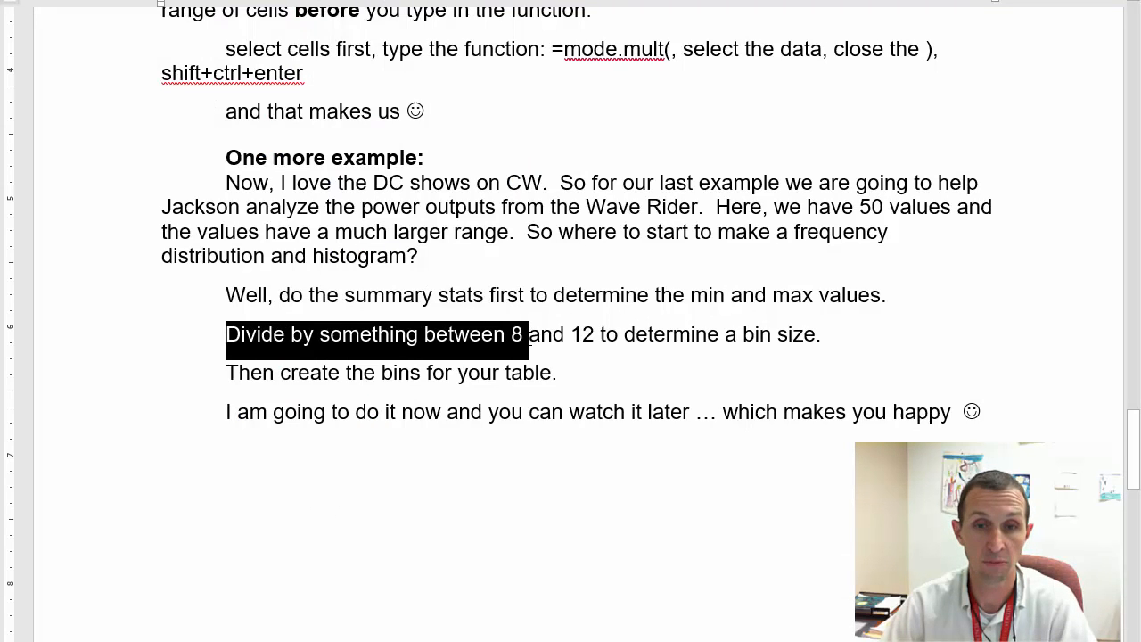
{"action": "left_click_drag", "start_coordinate": [521, 335], "coordinate": [820, 335]}
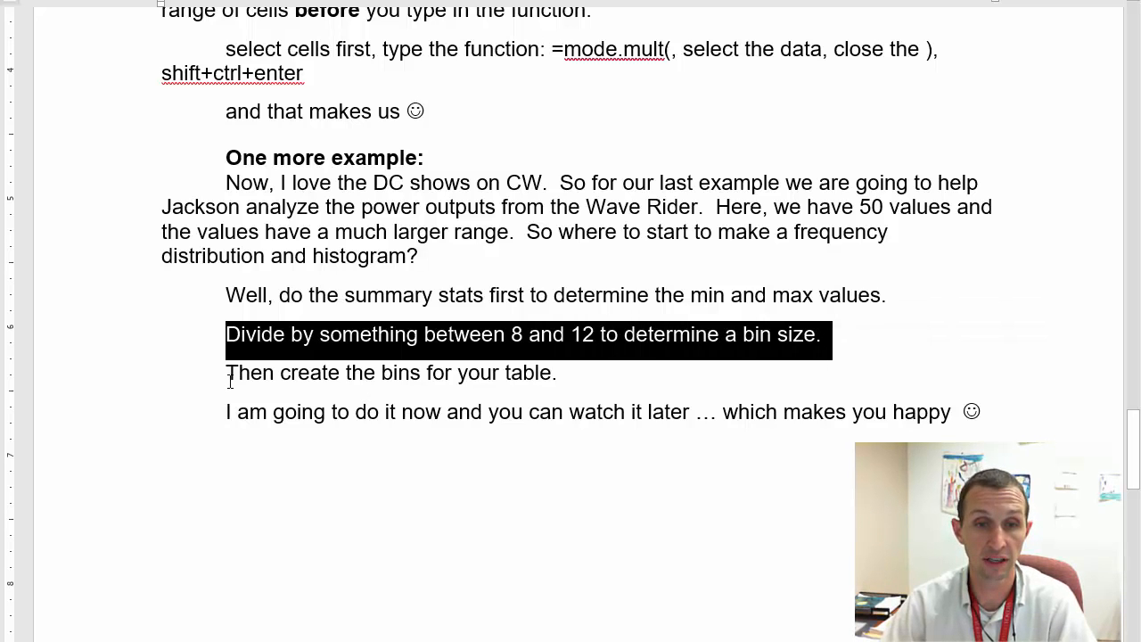
{"action": "left_click_drag", "start_coordinate": [225, 373], "coordinate": [556, 372]}
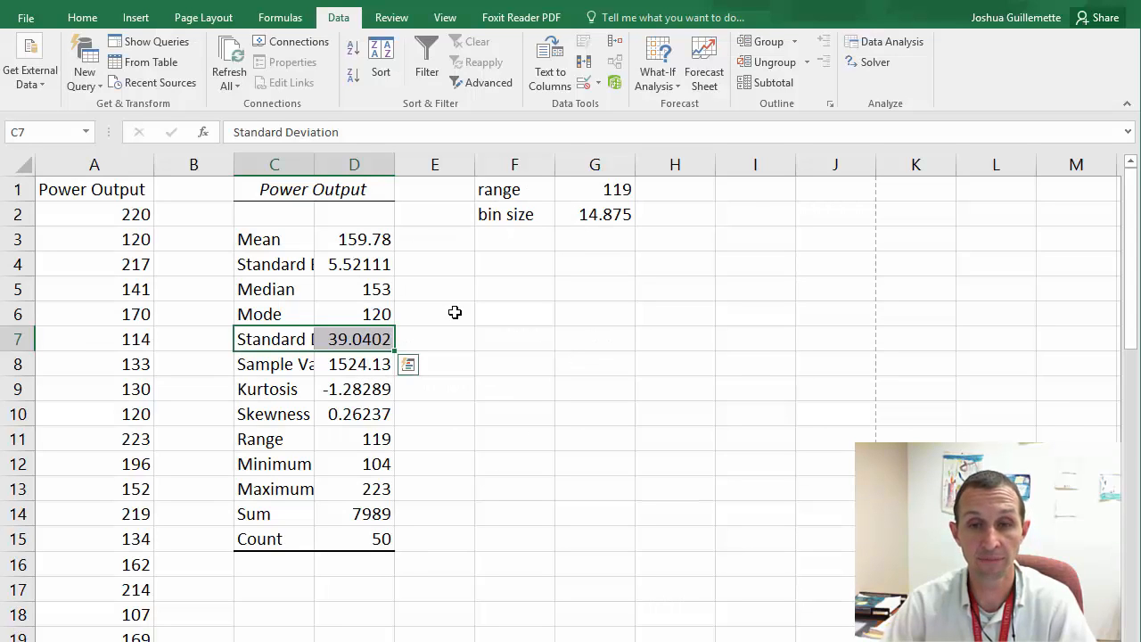
Add a Bins heading and enter the first bins 100, 115 … 160 below it.
{"action": "left_click", "coordinate": [513, 264]}
{"action": "type", "text": "Bins"}
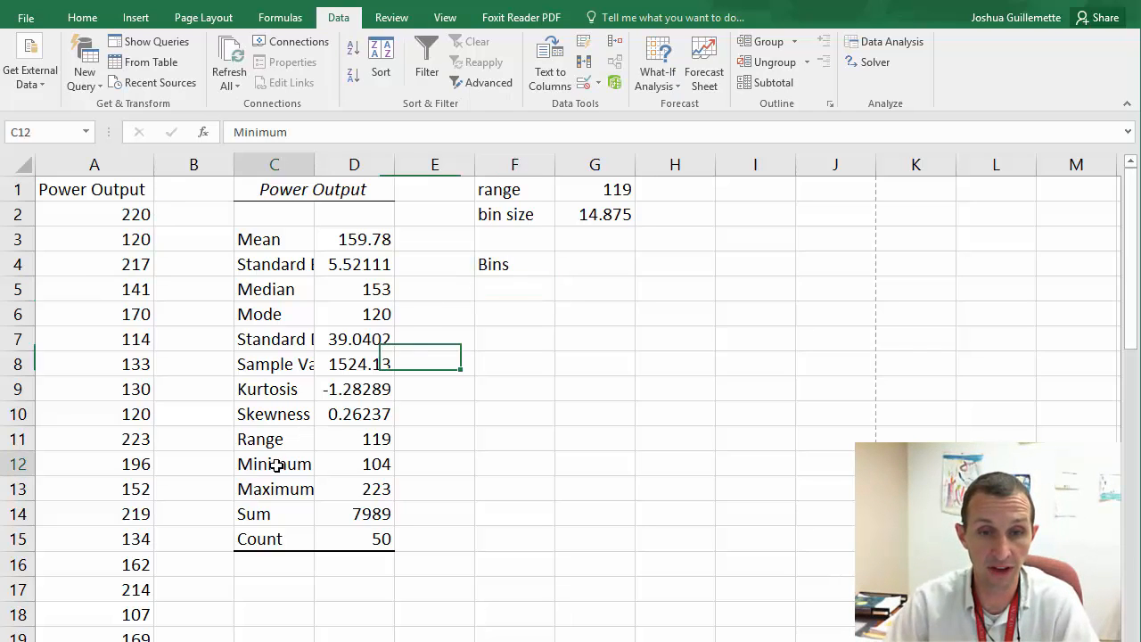
{"action": "left_click", "coordinate": [353, 463]}
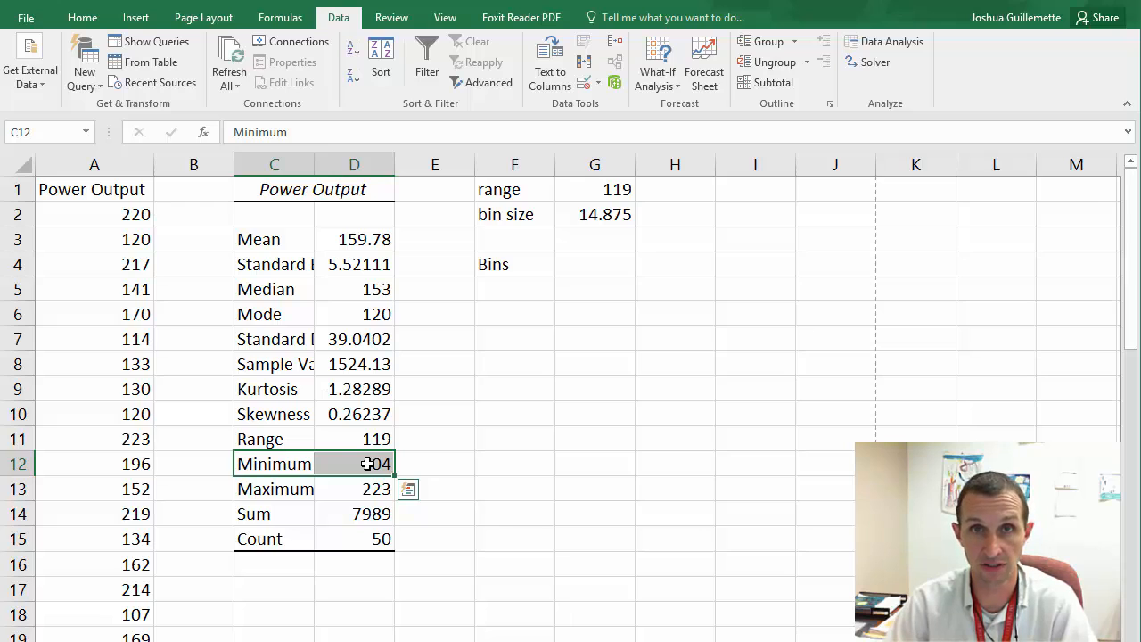
{"action": "left_click", "coordinate": [514, 289]}
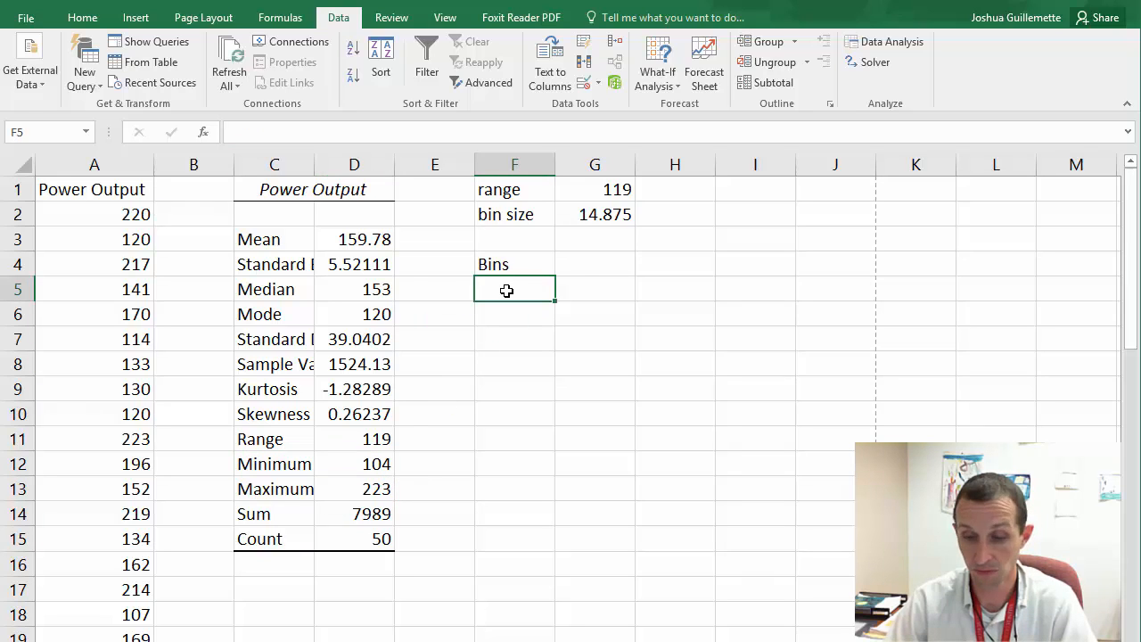
{"action": "type", "text": "100"}
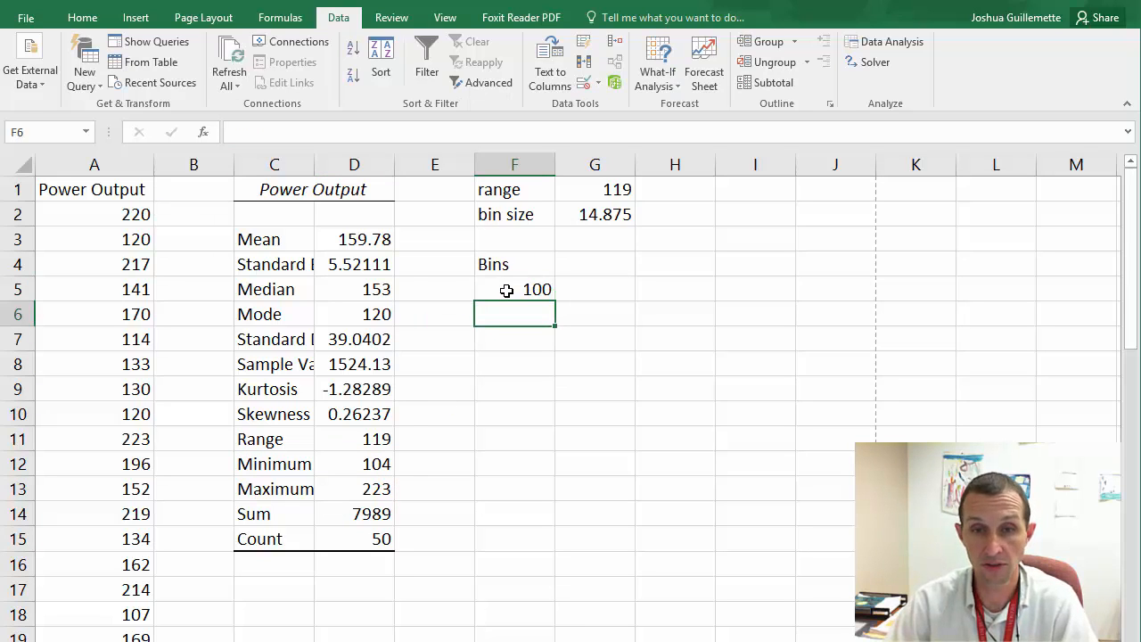
{"action": "type", "text": "115"}
{"action": "left_click", "coordinate": [514, 338]}
{"action": "type", "text": "130"}
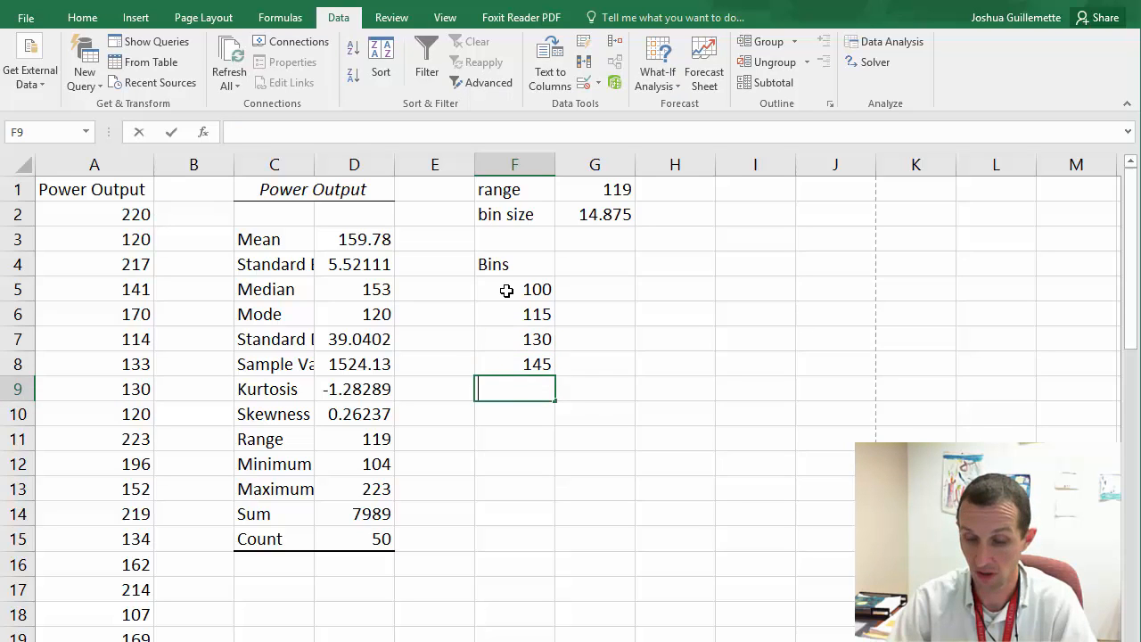
{"action": "type", "text": "160"}
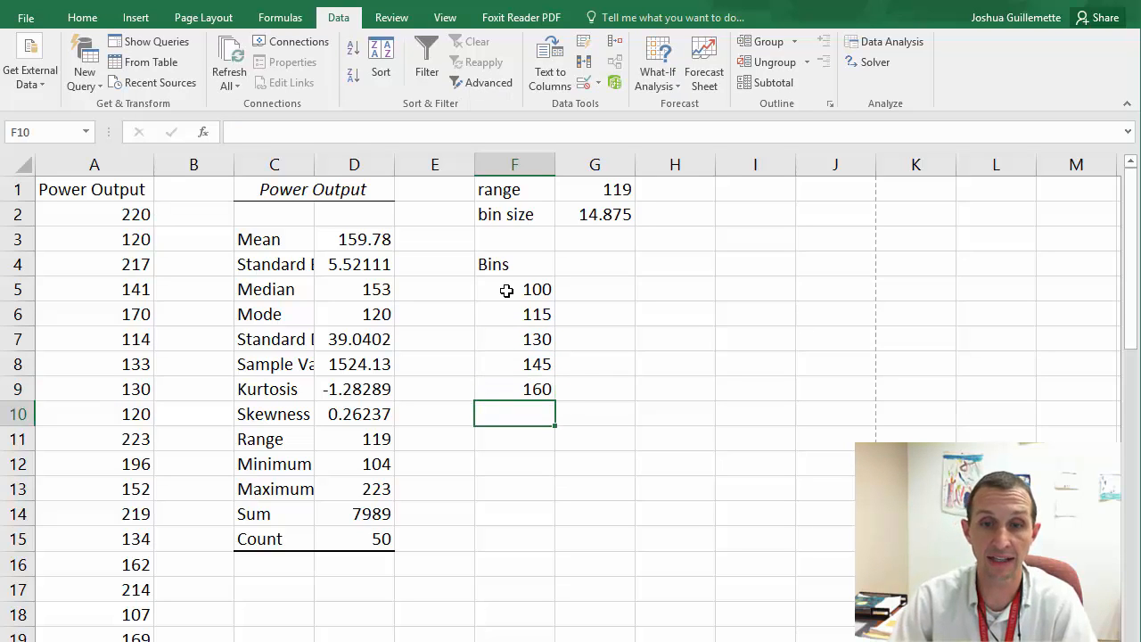
{"action": "left_click_drag", "start_coordinate": [513, 289], "coordinate": [513, 389]}
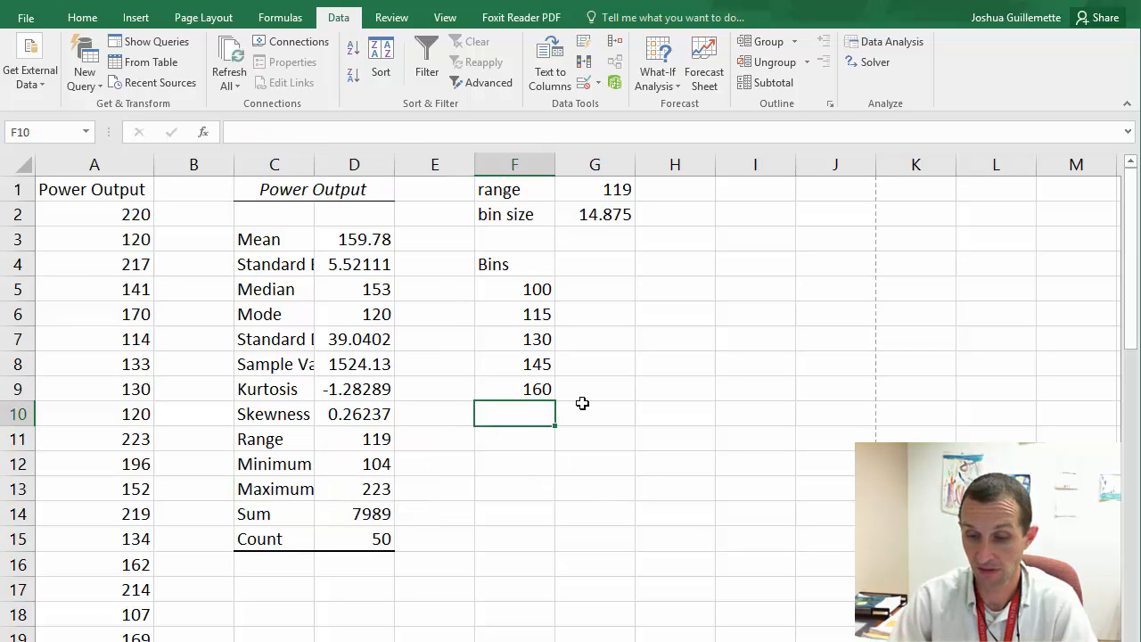
Continue the bin list with 175, 190, 205, 220 and 235.
{"action": "type", "text": "175"}
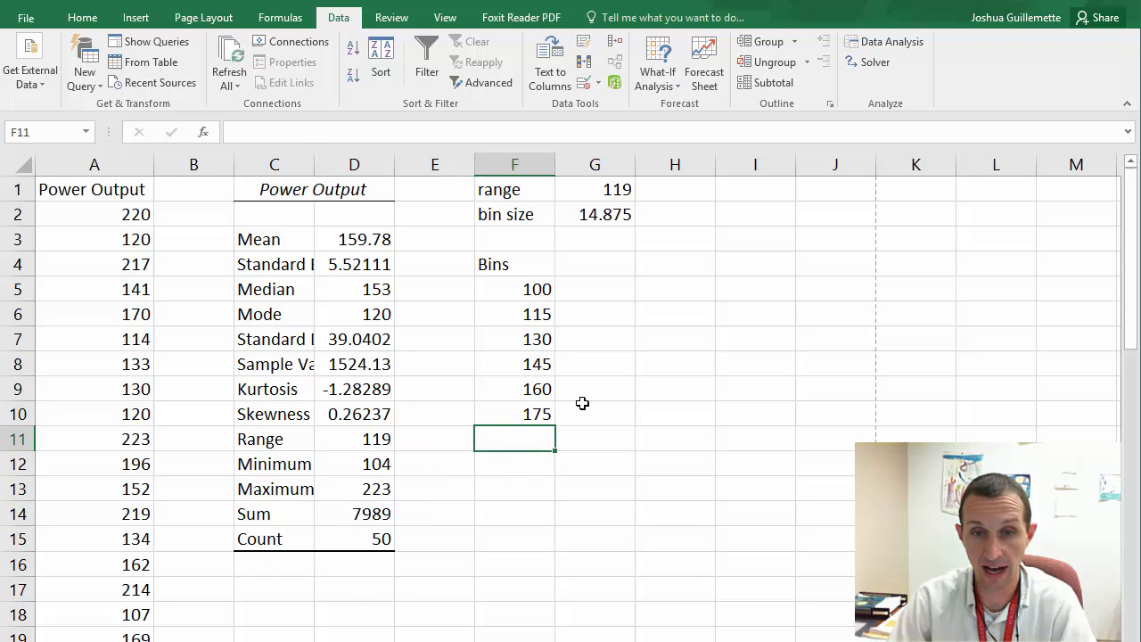
{"action": "type", "text": "190"}
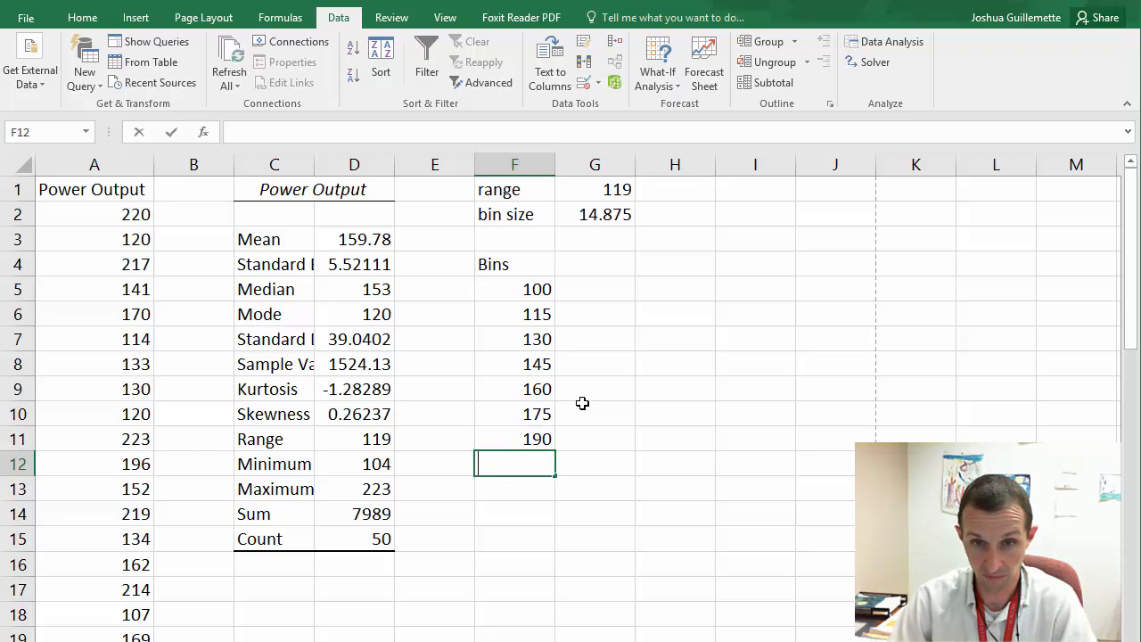
{"action": "type", "text": "205"}
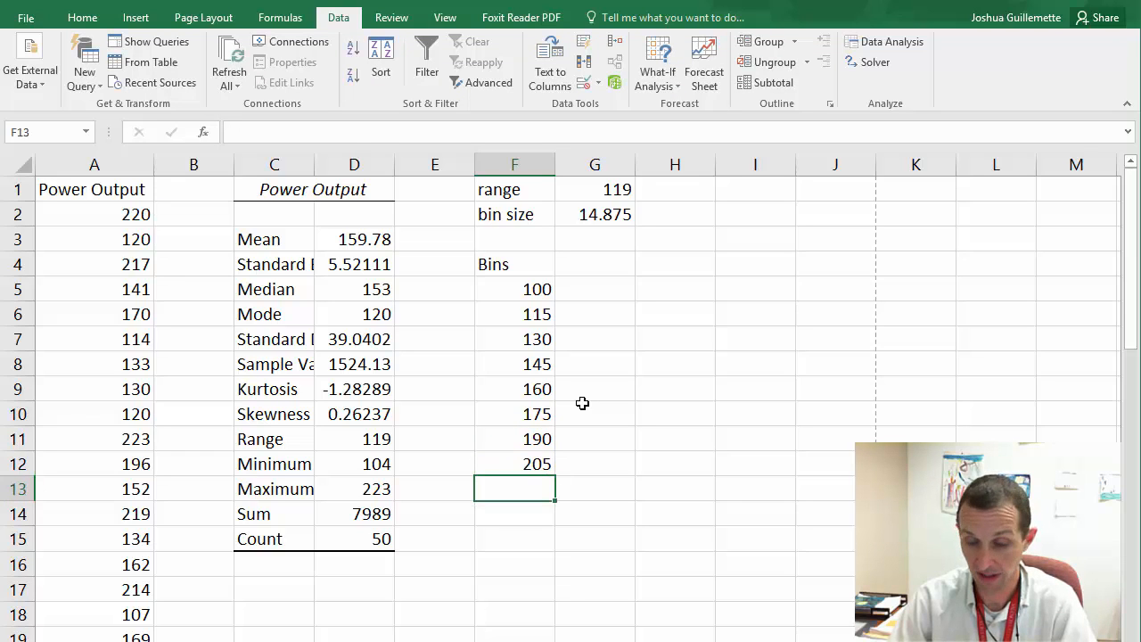
{"action": "type", "text": "220"}
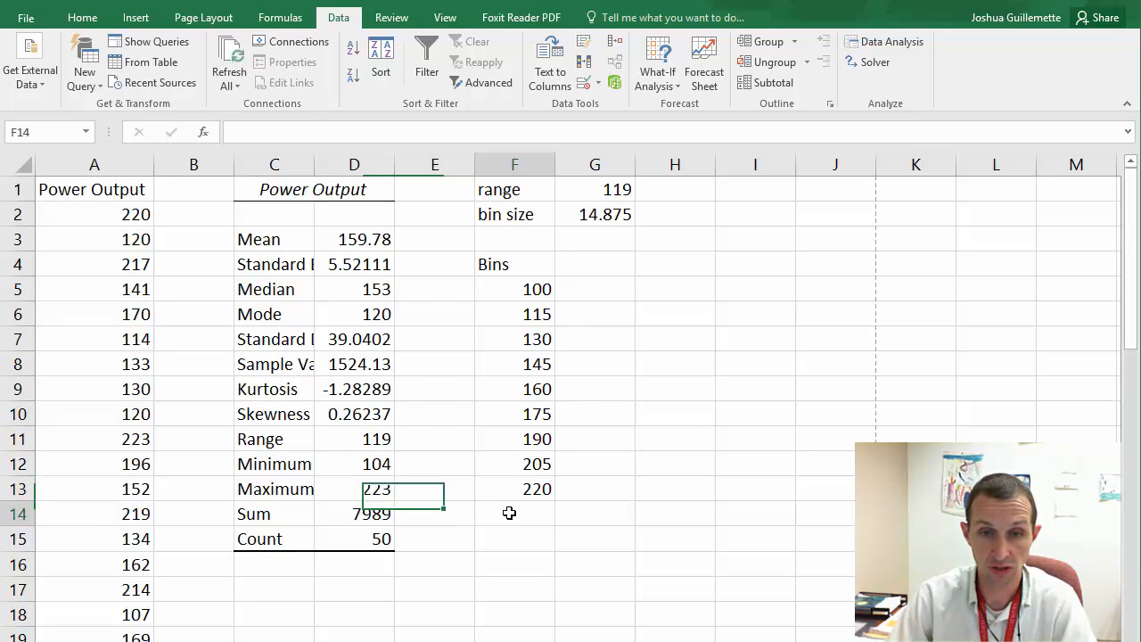
{"action": "left_click", "coordinate": [513, 513]}
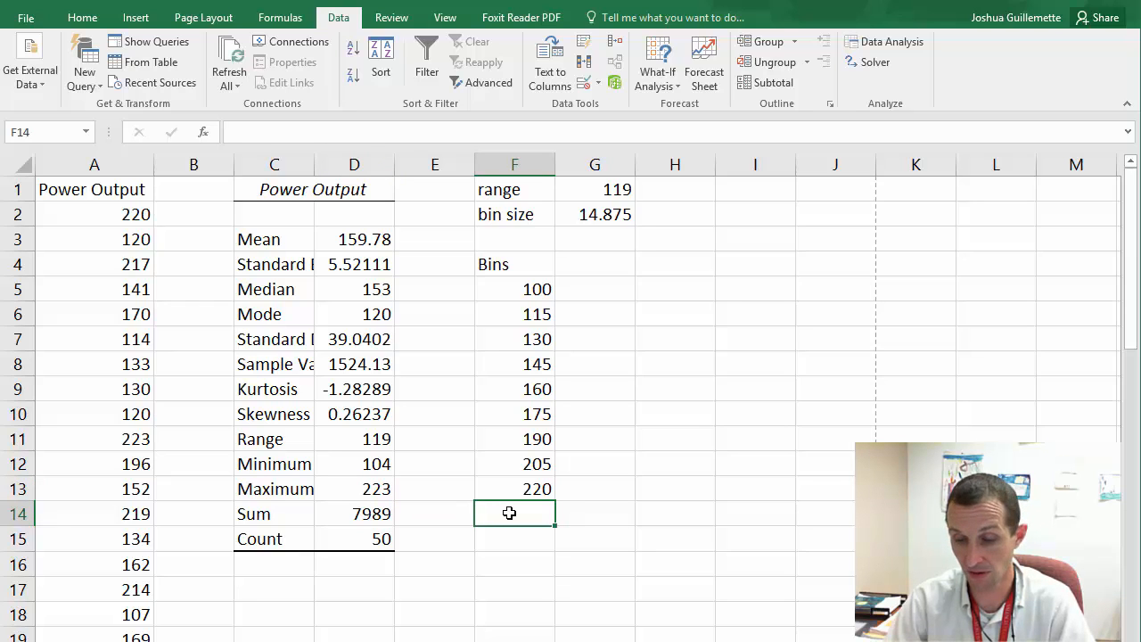
{"action": "type", "text": "235"}
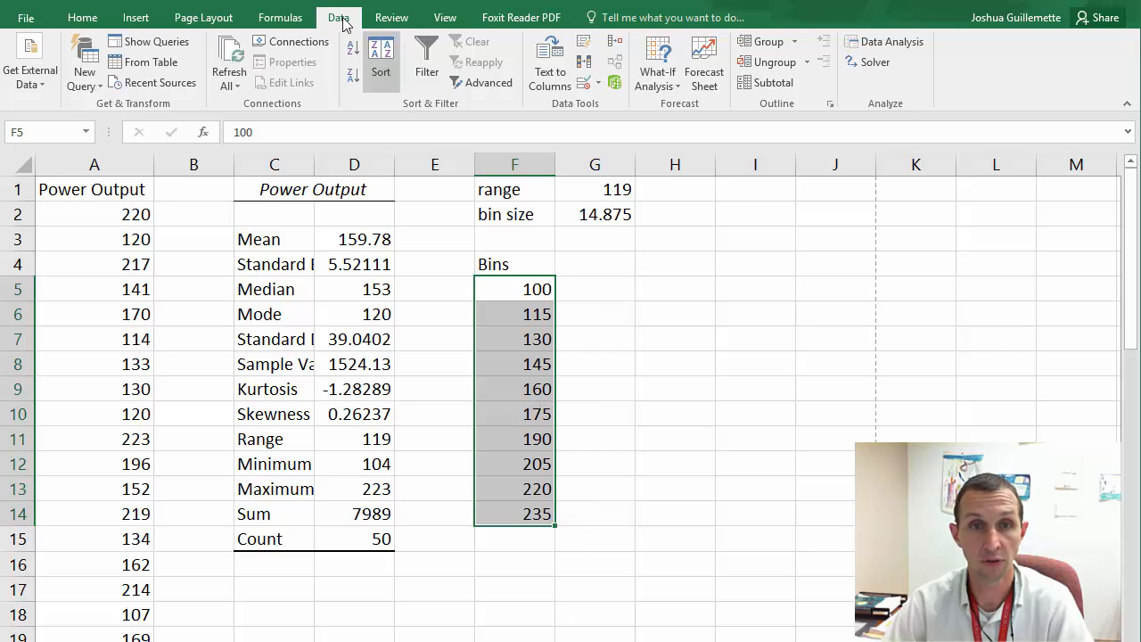
Run the Histogram tool on A1:A51 with bins F5:F14, labels, output G4 and chart output.
{"action": "left_click", "coordinate": [884, 41]}
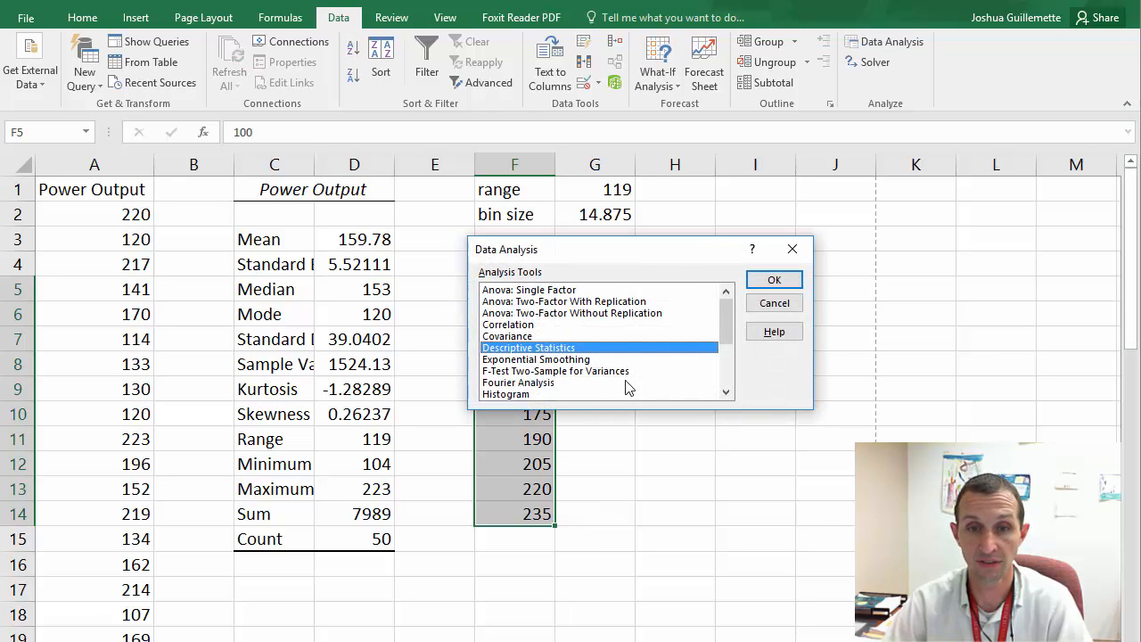
{"action": "left_click", "coordinate": [774, 278]}
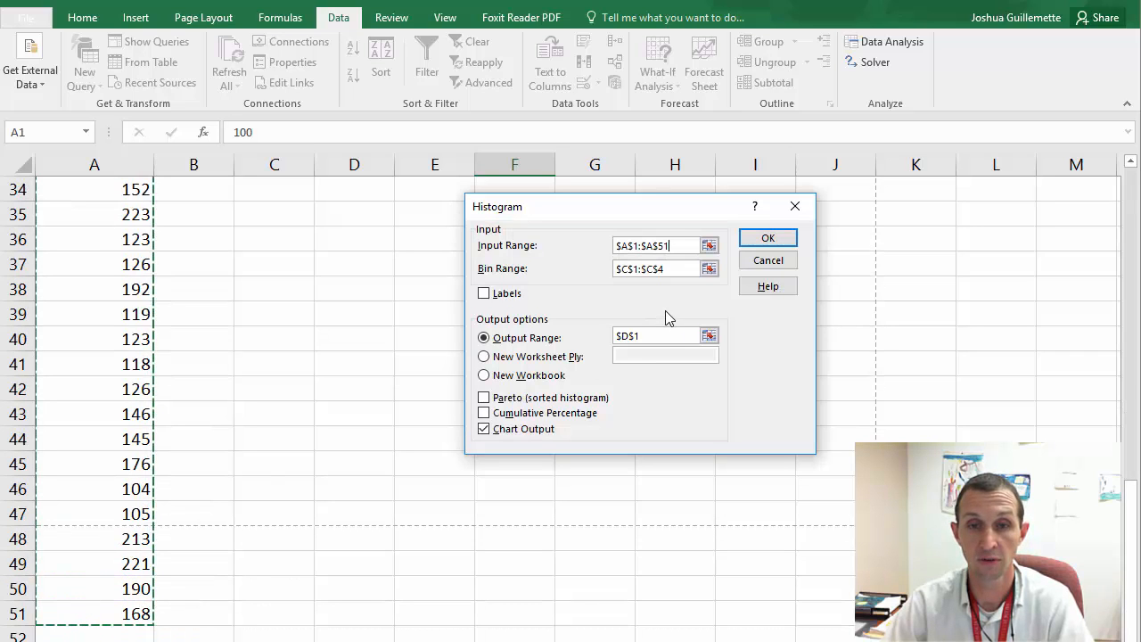
{"action": "left_click", "coordinate": [485, 292]}
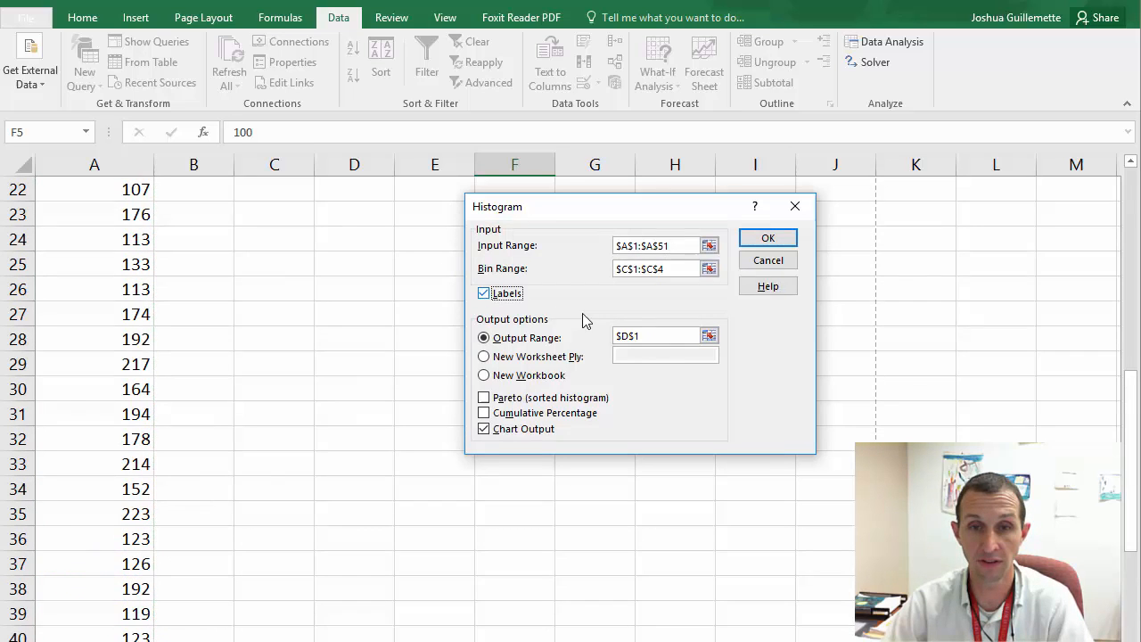
{"action": "left_click_drag", "start_coordinate": [497, 207], "coordinate": [545, 273]}
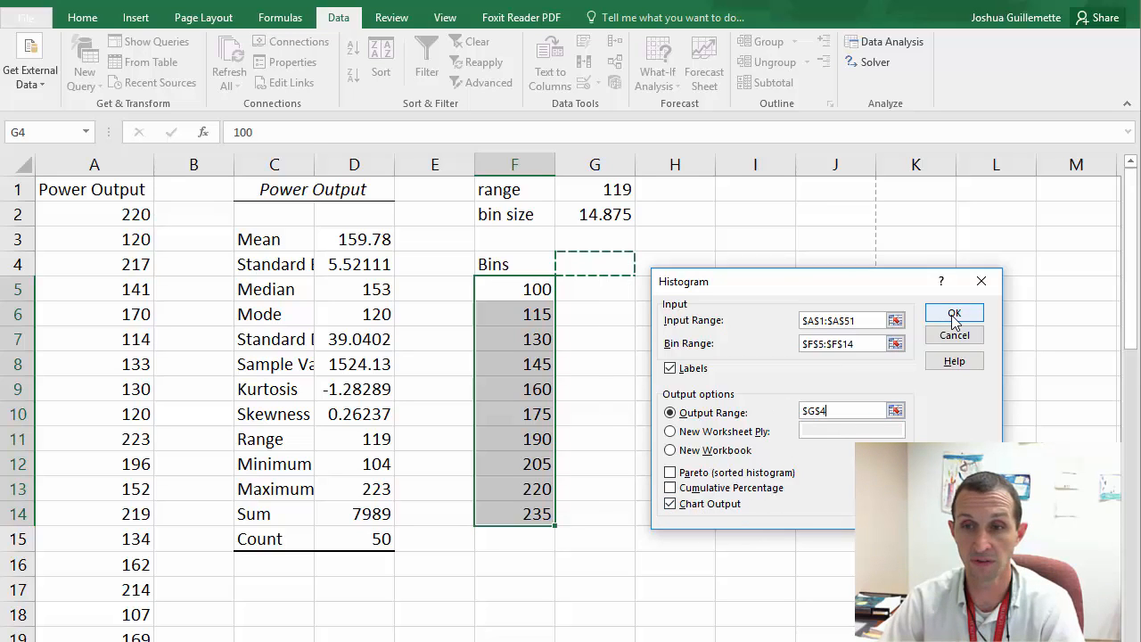
{"action": "left_click", "coordinate": [953, 314]}
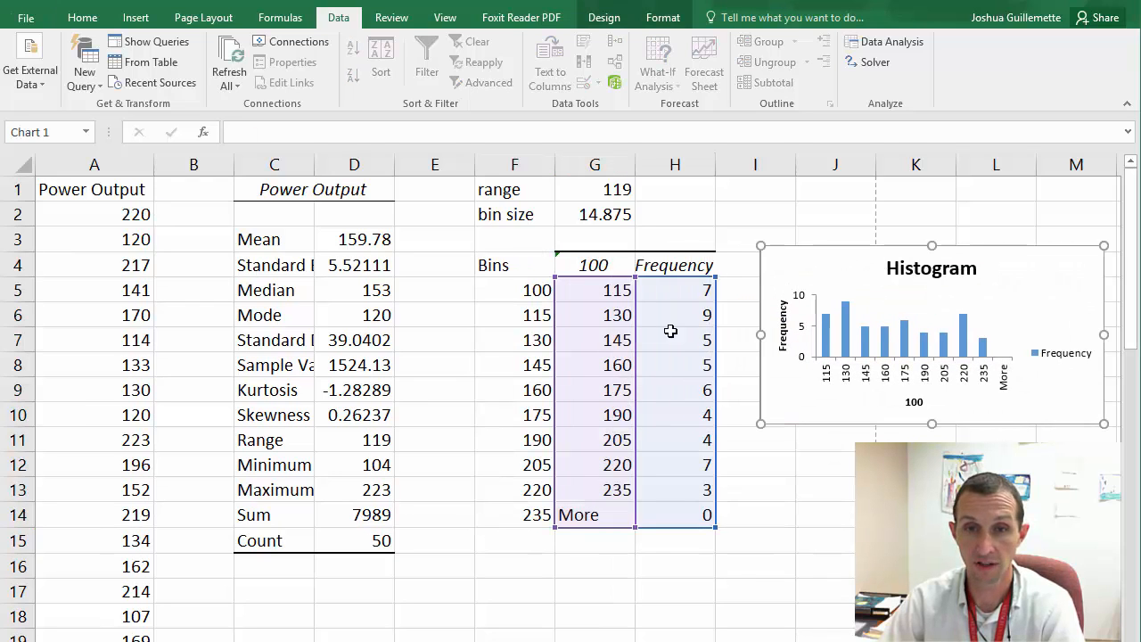
Delete the empty More row from the frequency table, shifting cells up.
{"action": "left_click", "coordinate": [595, 288]}
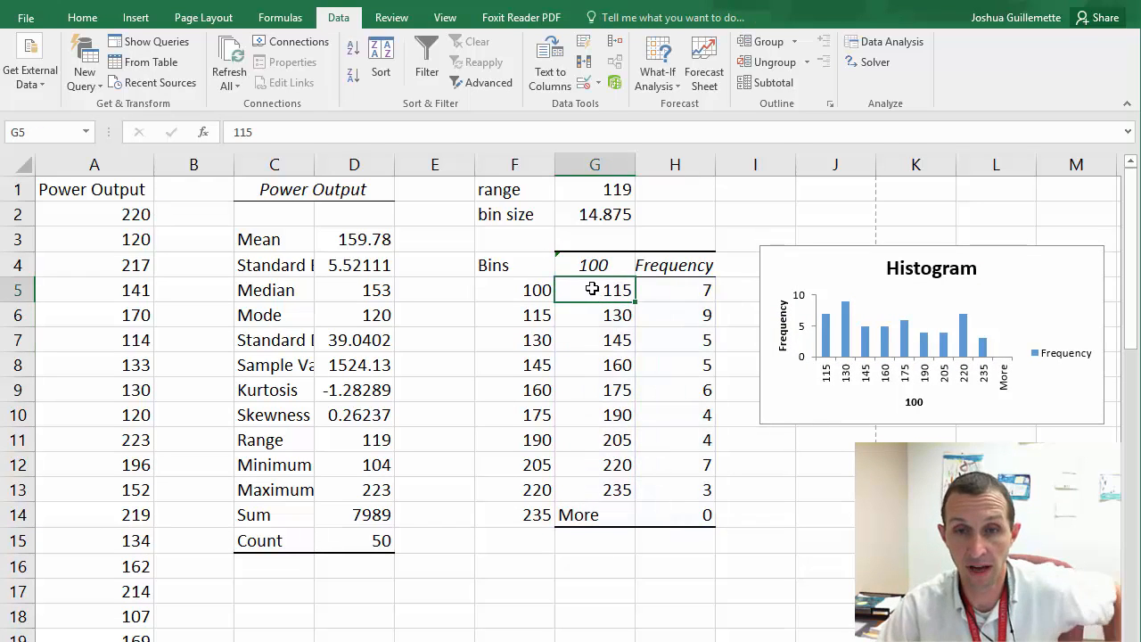
{"action": "left_click_drag", "start_coordinate": [595, 289], "coordinate": [674, 289]}
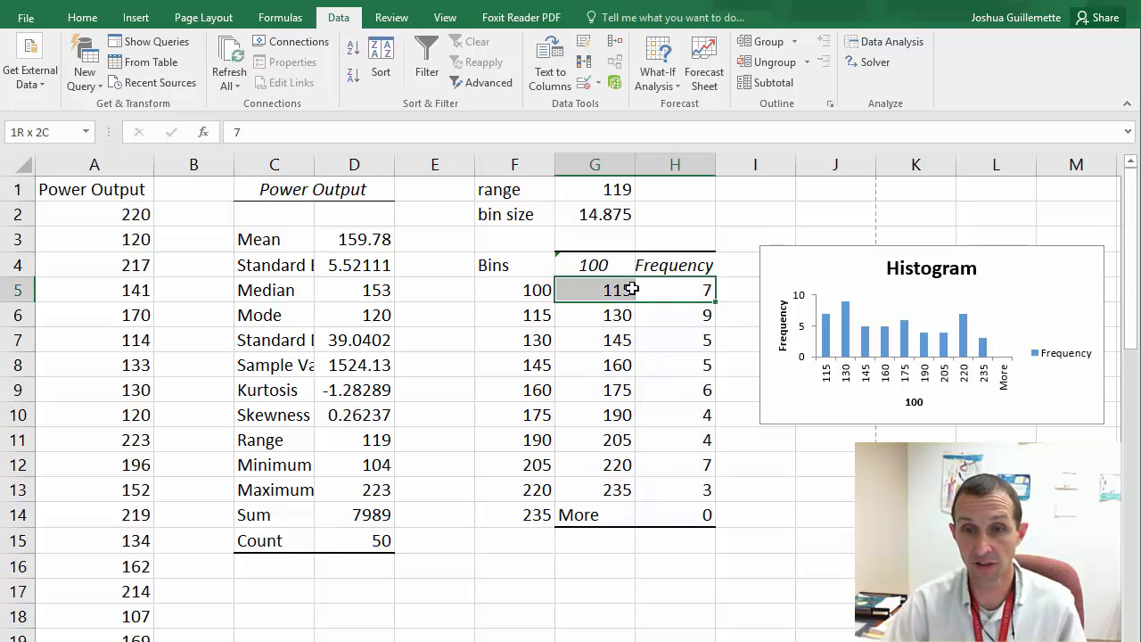
{"action": "left_click", "coordinate": [595, 289]}
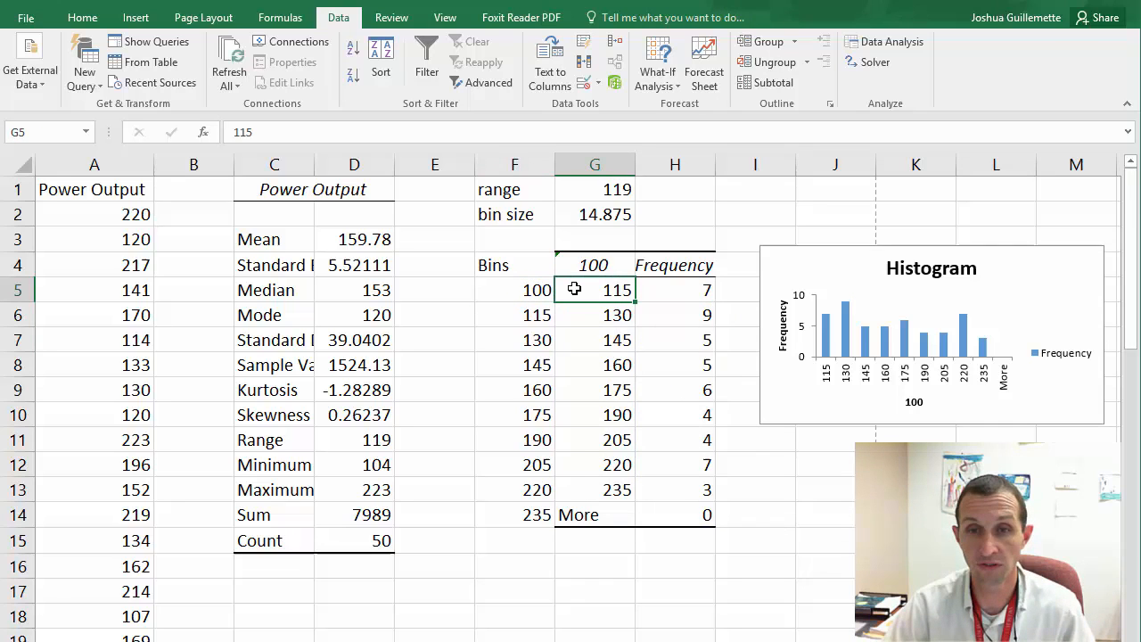
{"action": "mouse_move", "coordinate": [583, 321]}
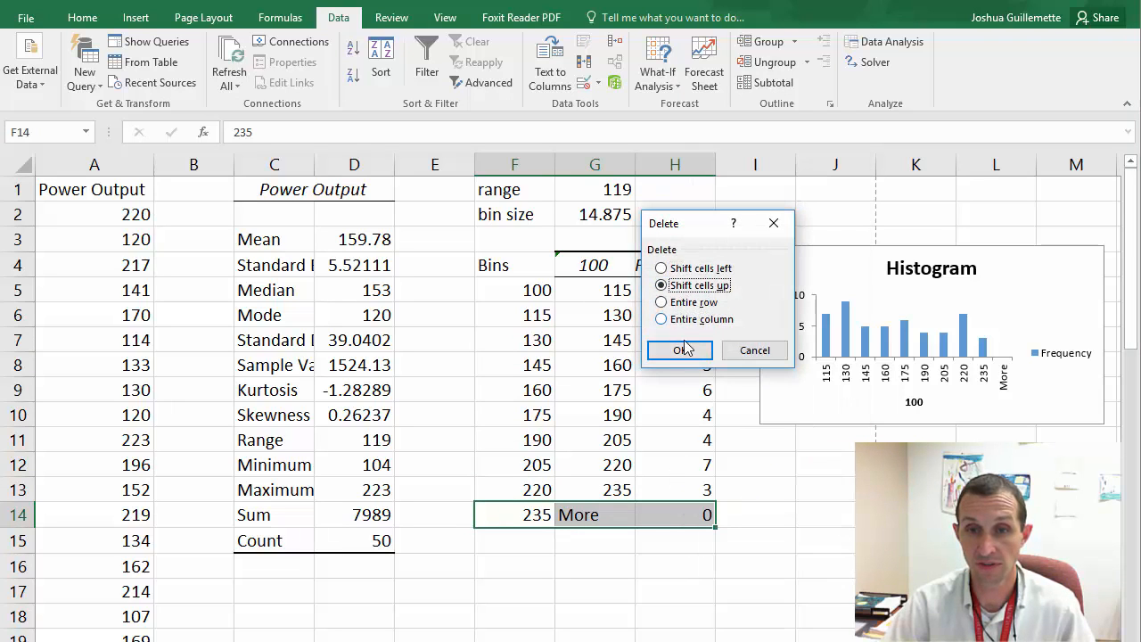
{"action": "left_click", "coordinate": [679, 349]}
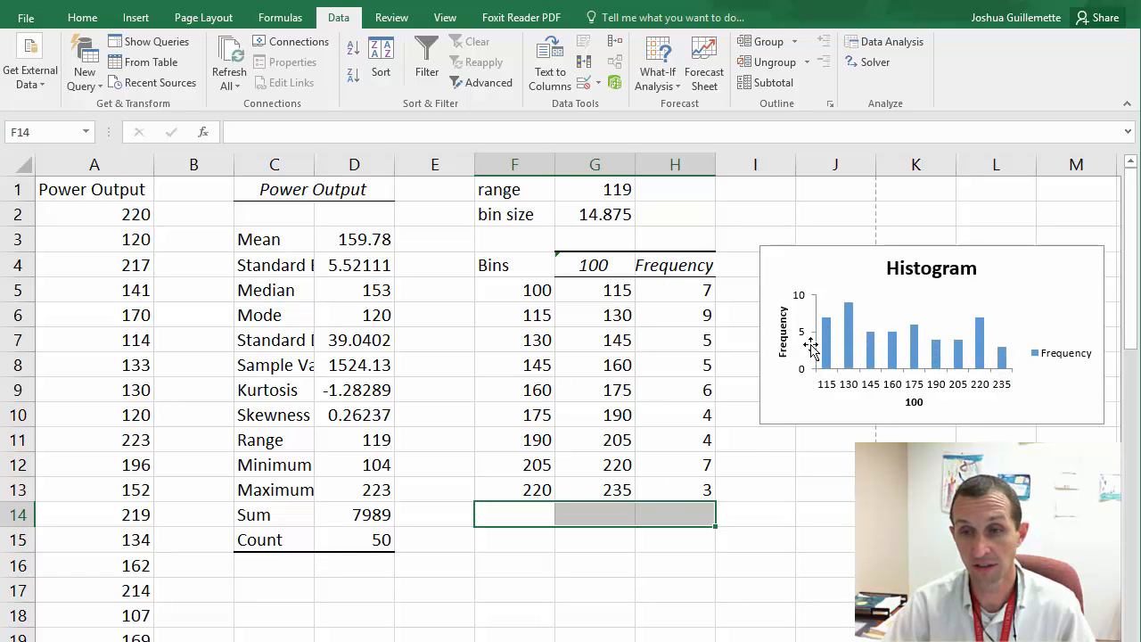
{"action": "mouse_move", "coordinate": [954, 360]}
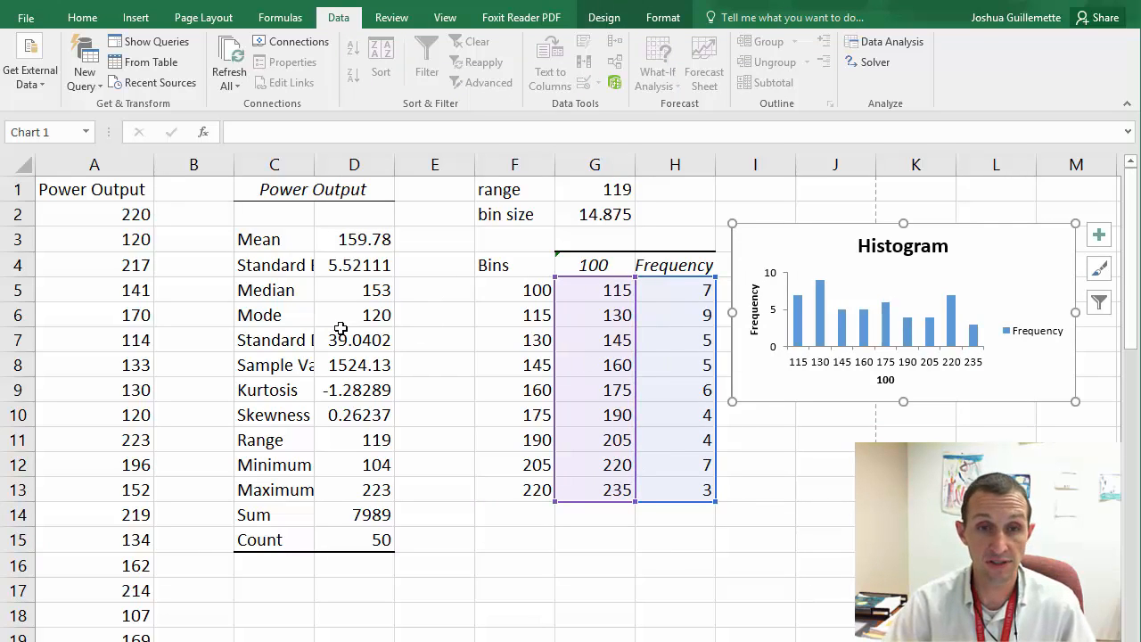
{"action": "mouse_move", "coordinate": [424, 321]}
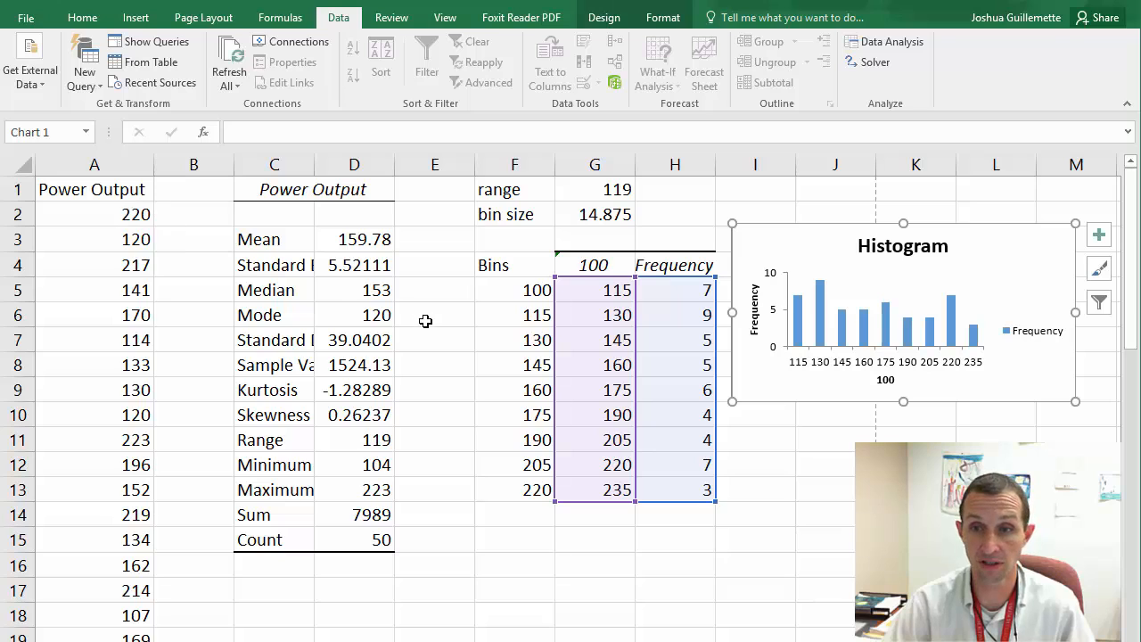
{"action": "mouse_move", "coordinate": [681, 472]}
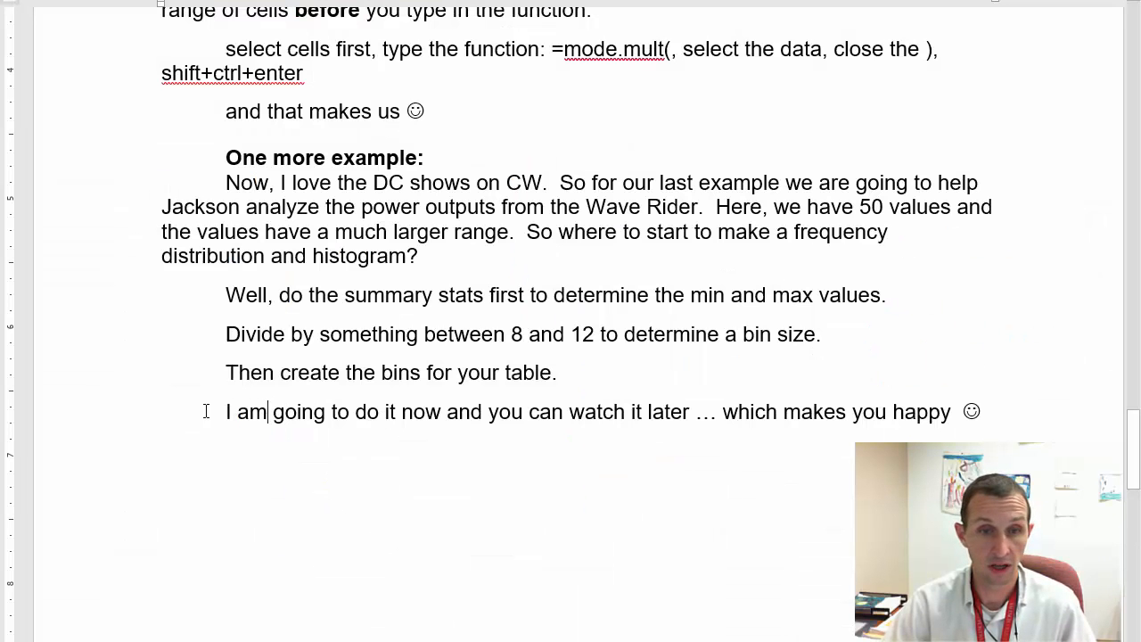
{"action": "left_click_drag", "start_coordinate": [224, 410], "coordinate": [455, 410]}
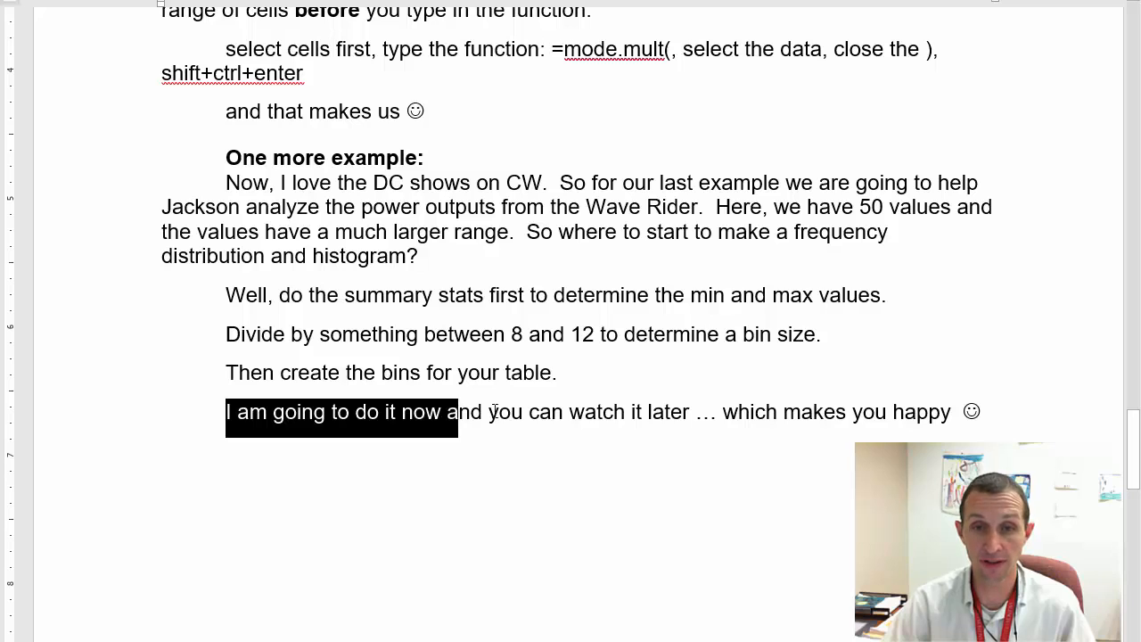
{"action": "left_click_drag", "start_coordinate": [454, 411], "coordinate": [692, 411]}
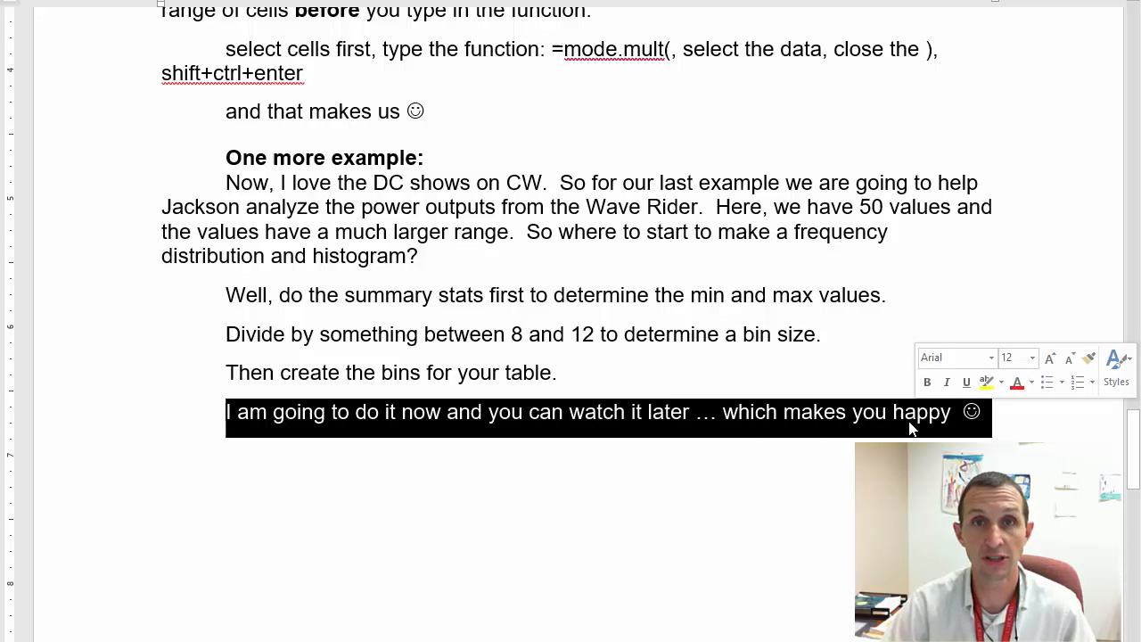
{"action": "left_click", "coordinate": [508, 460]}
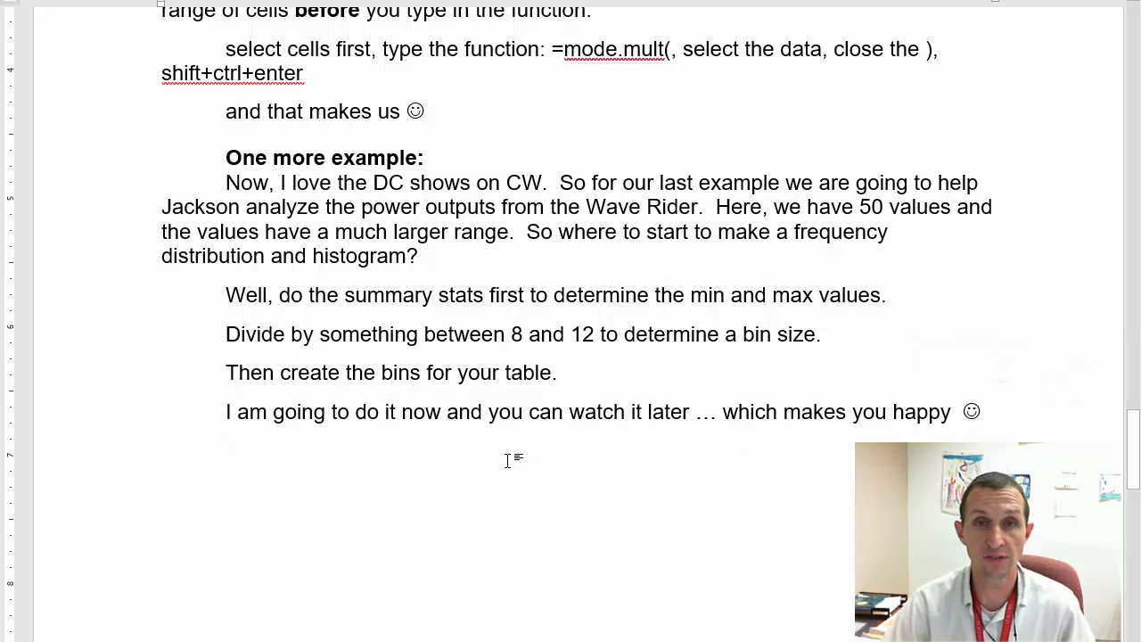